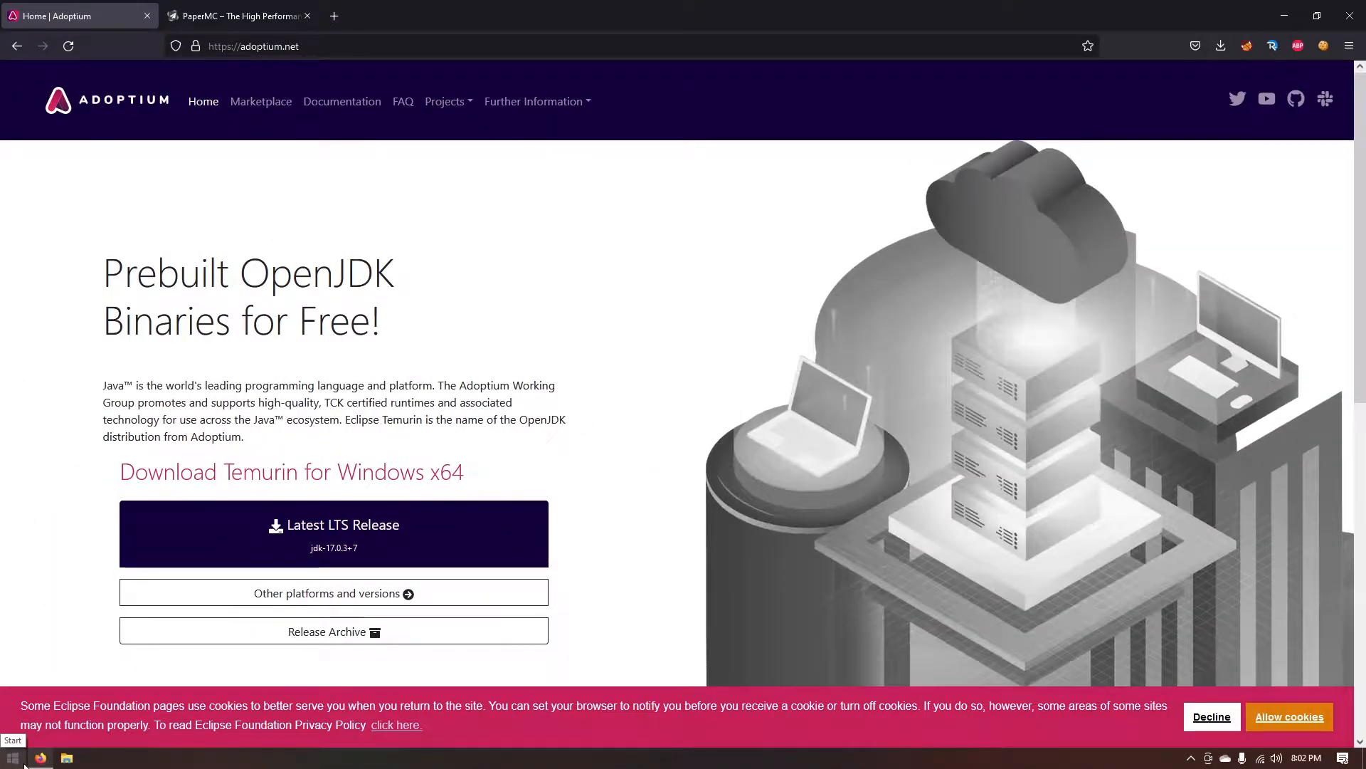
# Download the latest LTS Temurin JDK 17 and go to PaperMC's Downloads page.
pyautogui.scroll(-3)
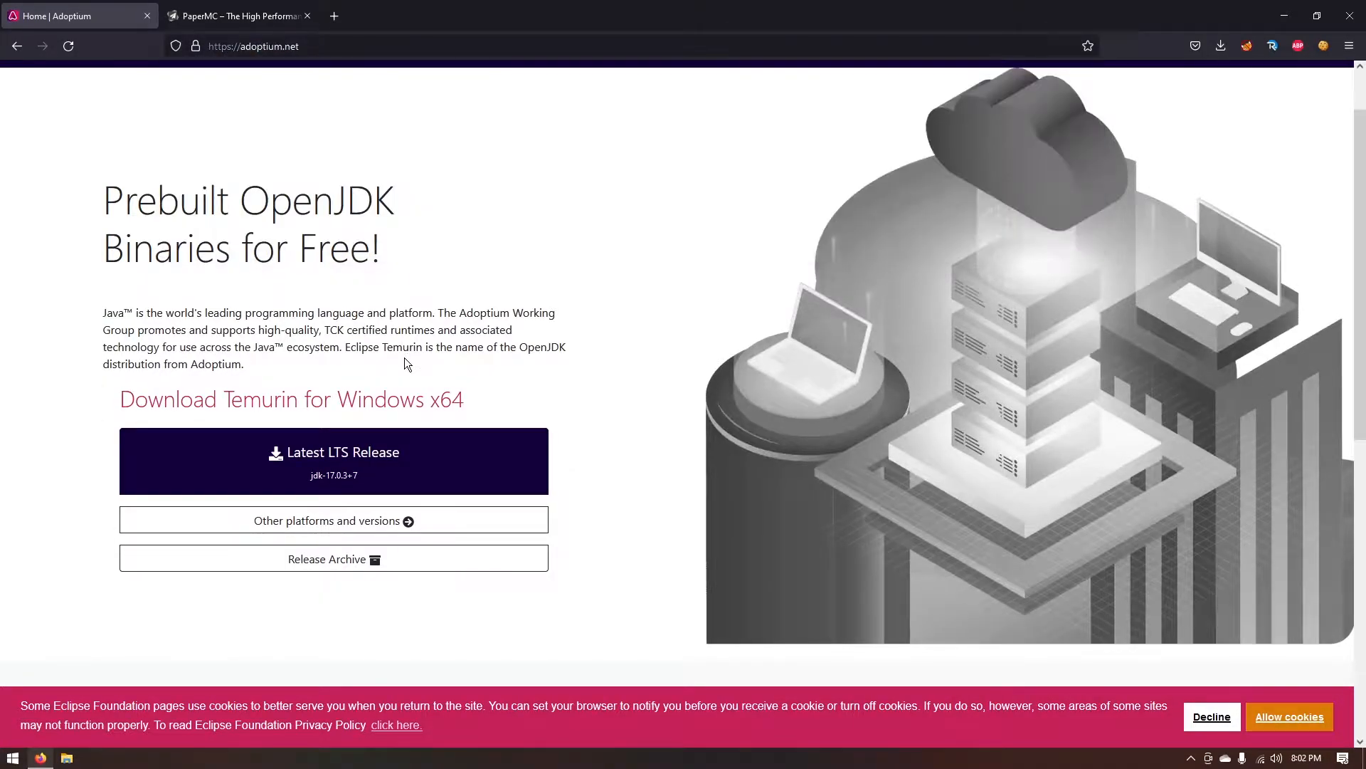
pyautogui.moveTo(388, 462)
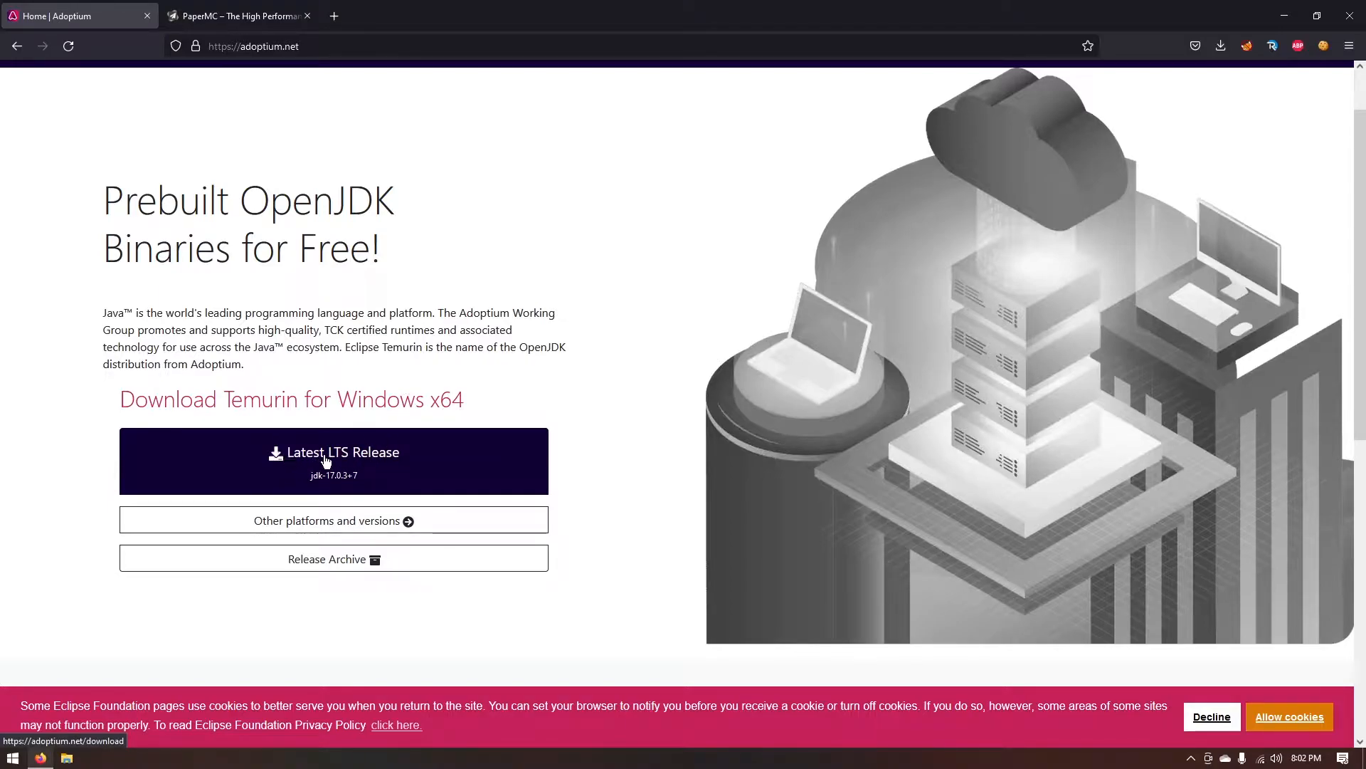
pyautogui.click(333, 461)
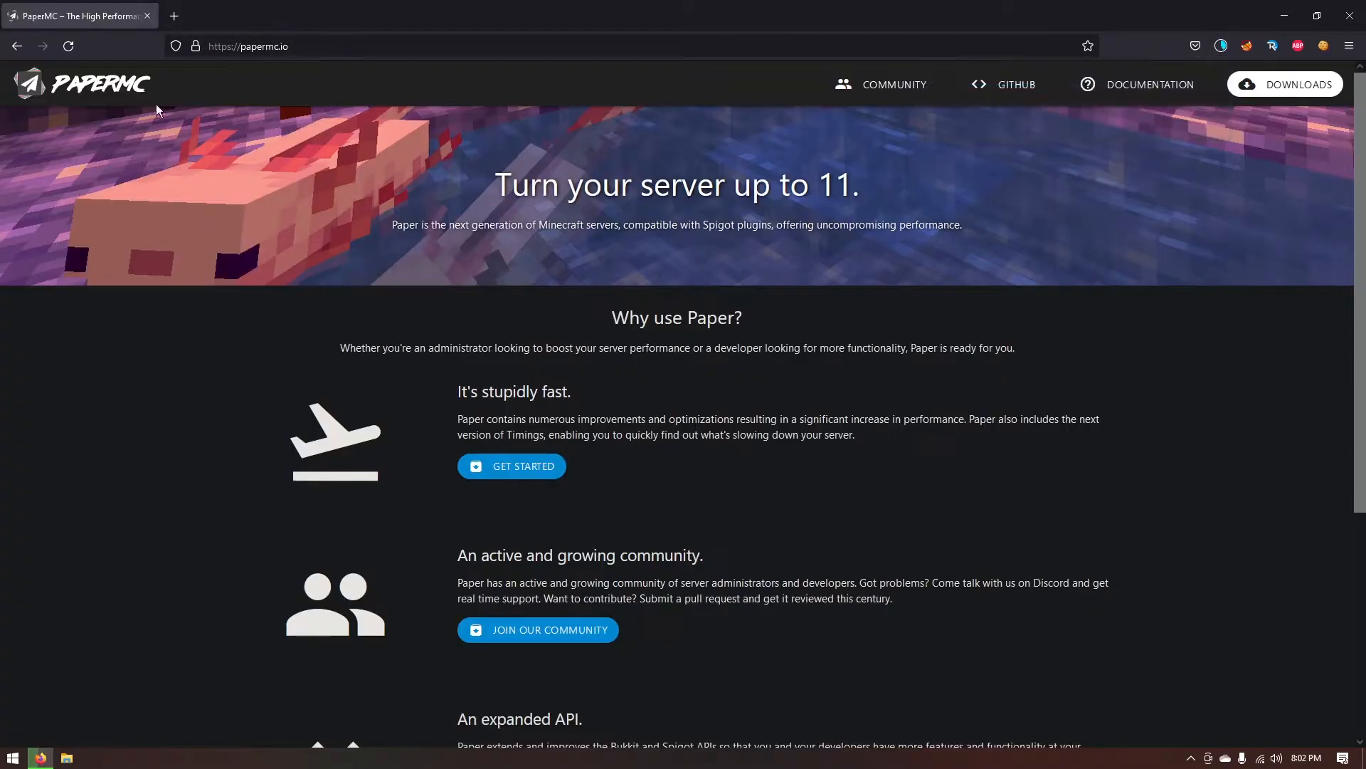
pyautogui.moveTo(828, 315)
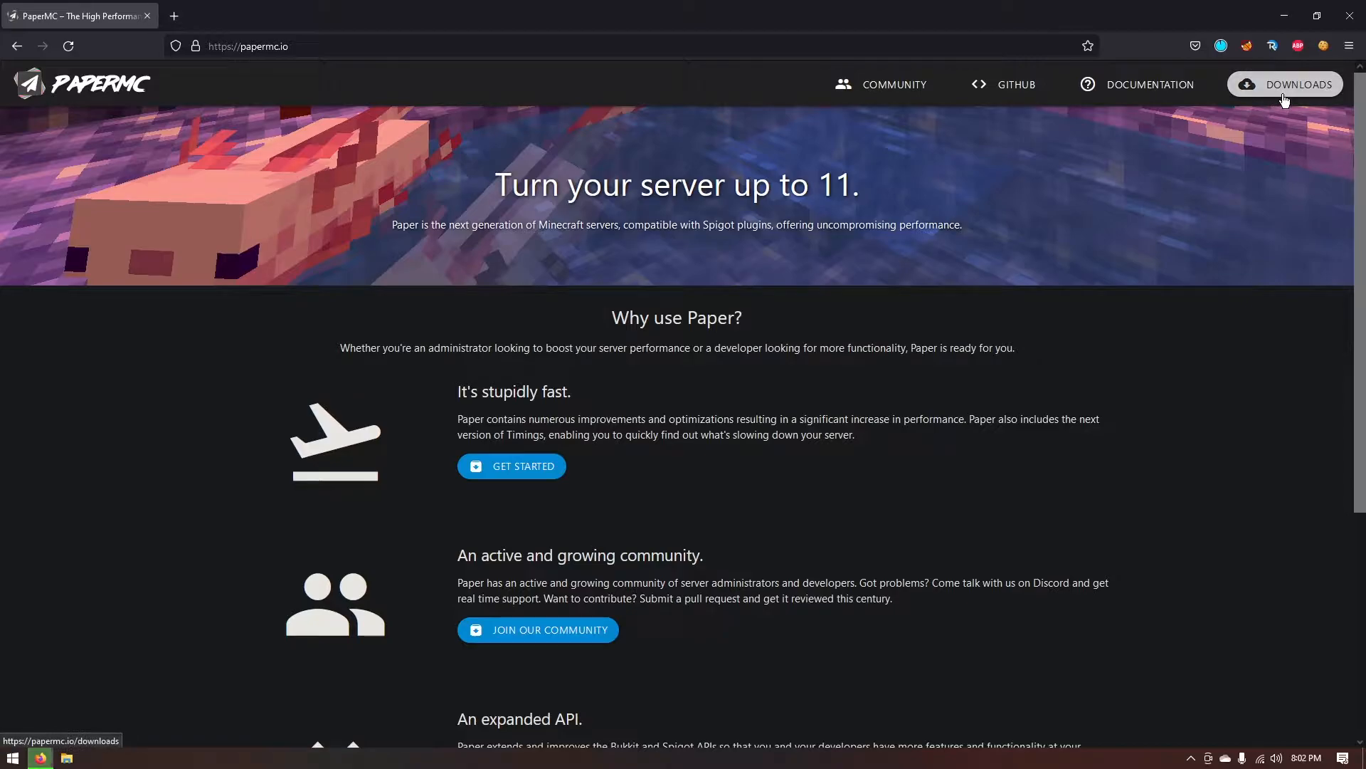
pyautogui.click(1284, 85)
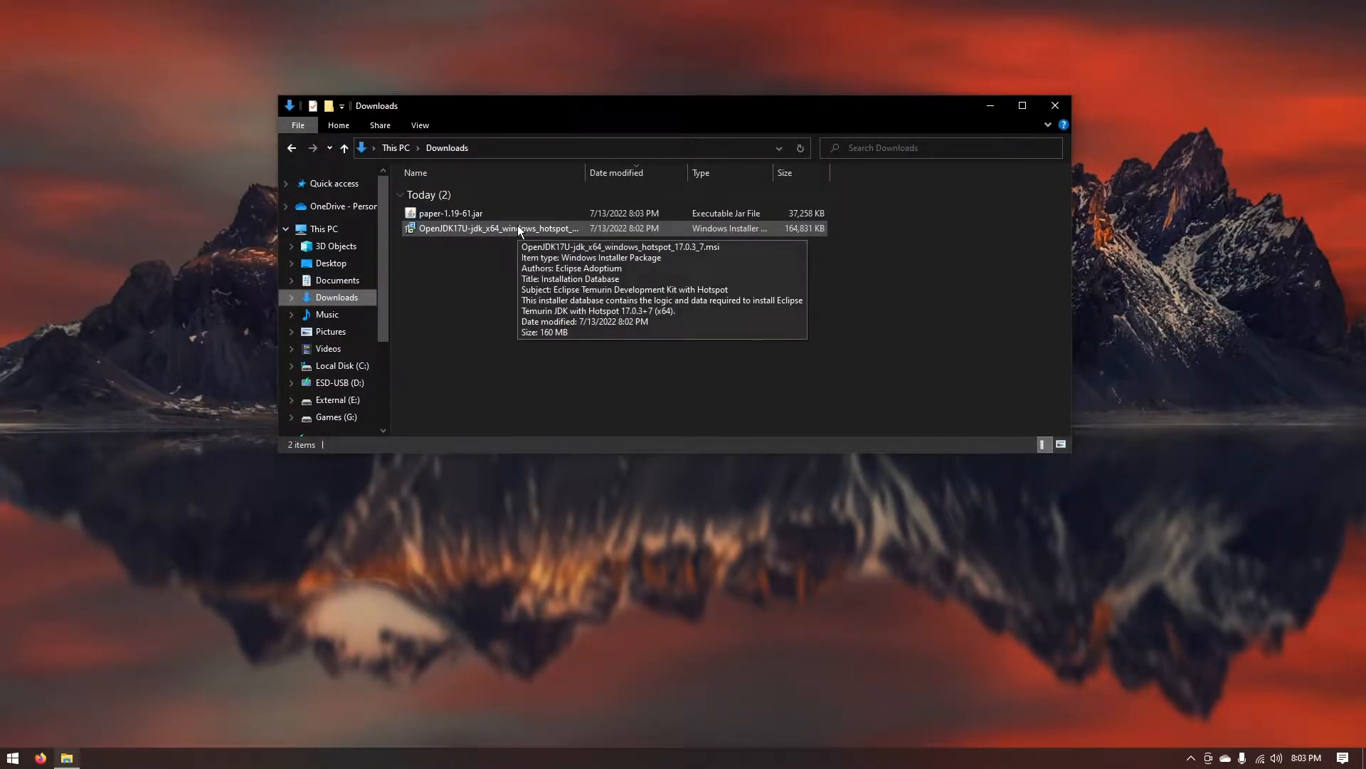
pyautogui.moveTo(484, 233)
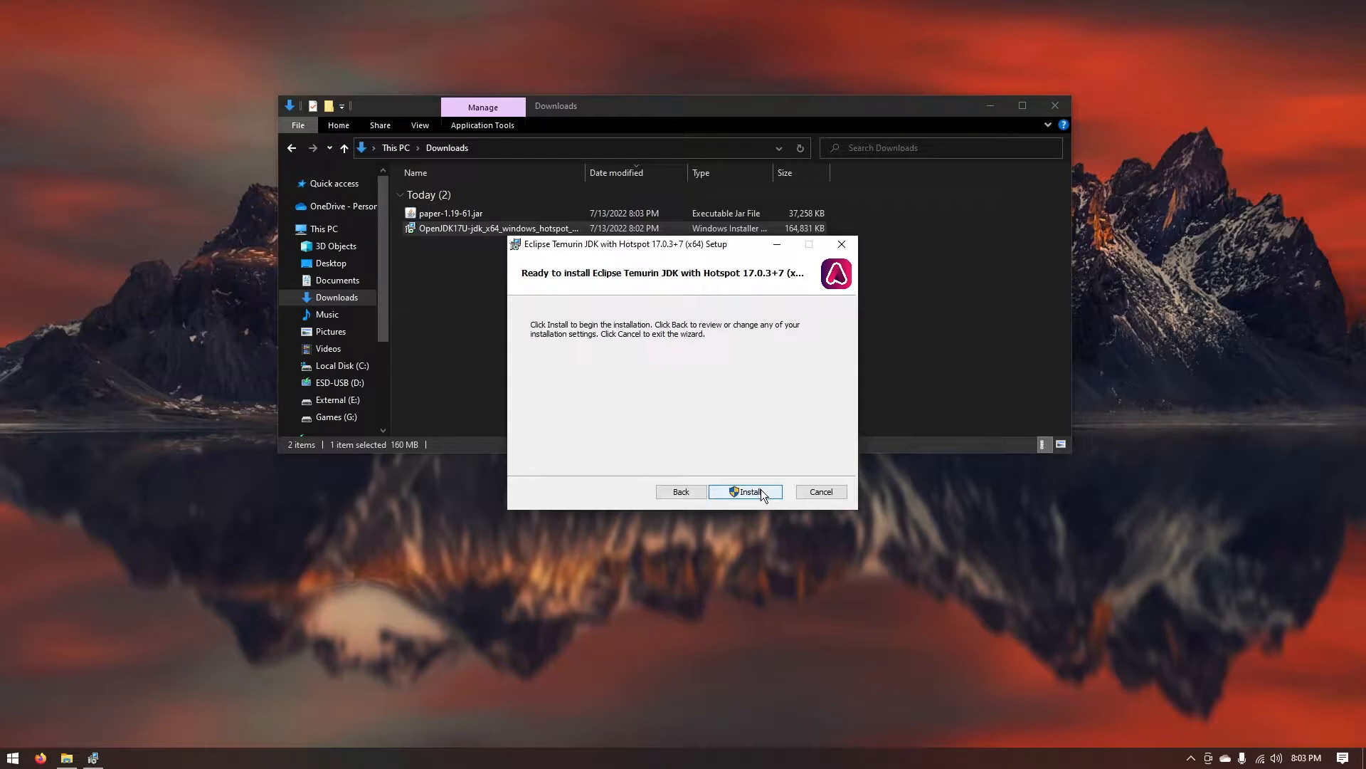
# Install Temurin JDK 17.0.3+7 and finish the setup wizard.
pyautogui.click(751, 492)
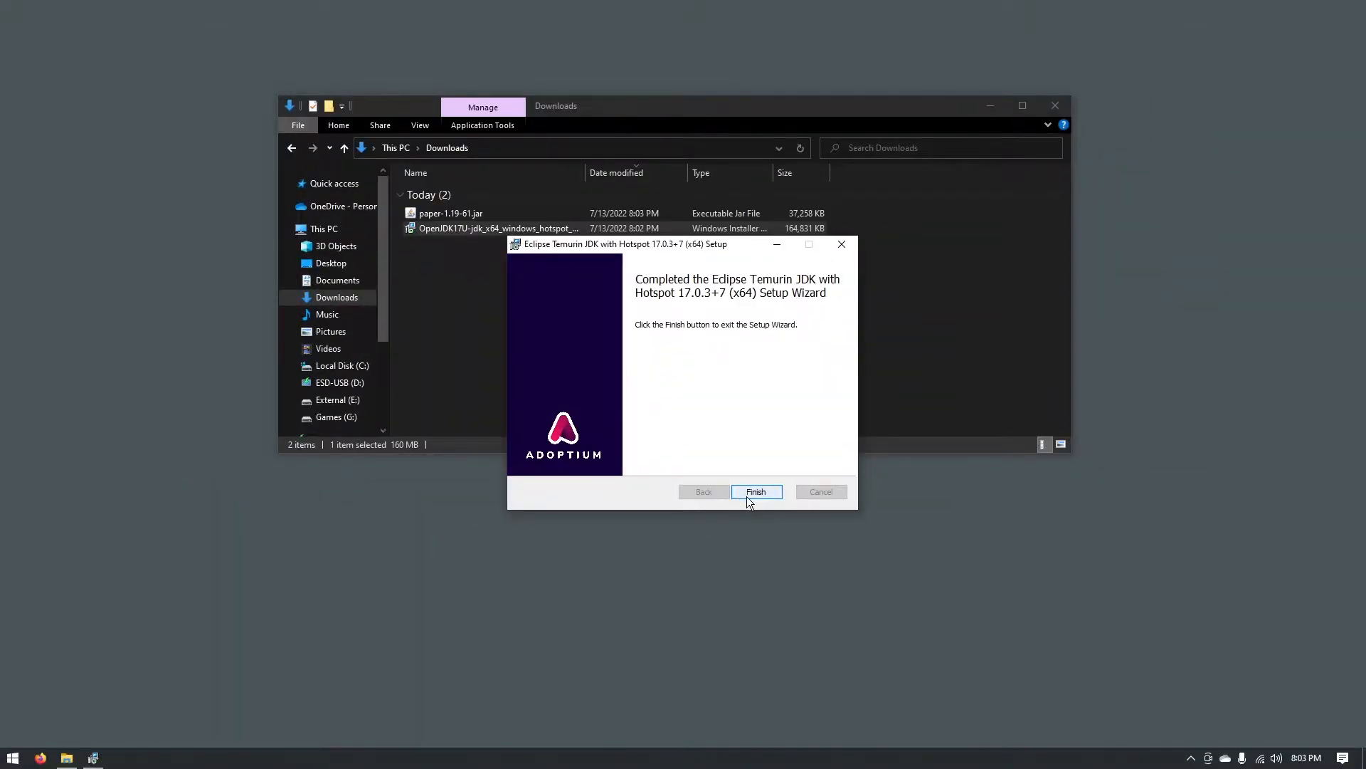
pyautogui.click(755, 492)
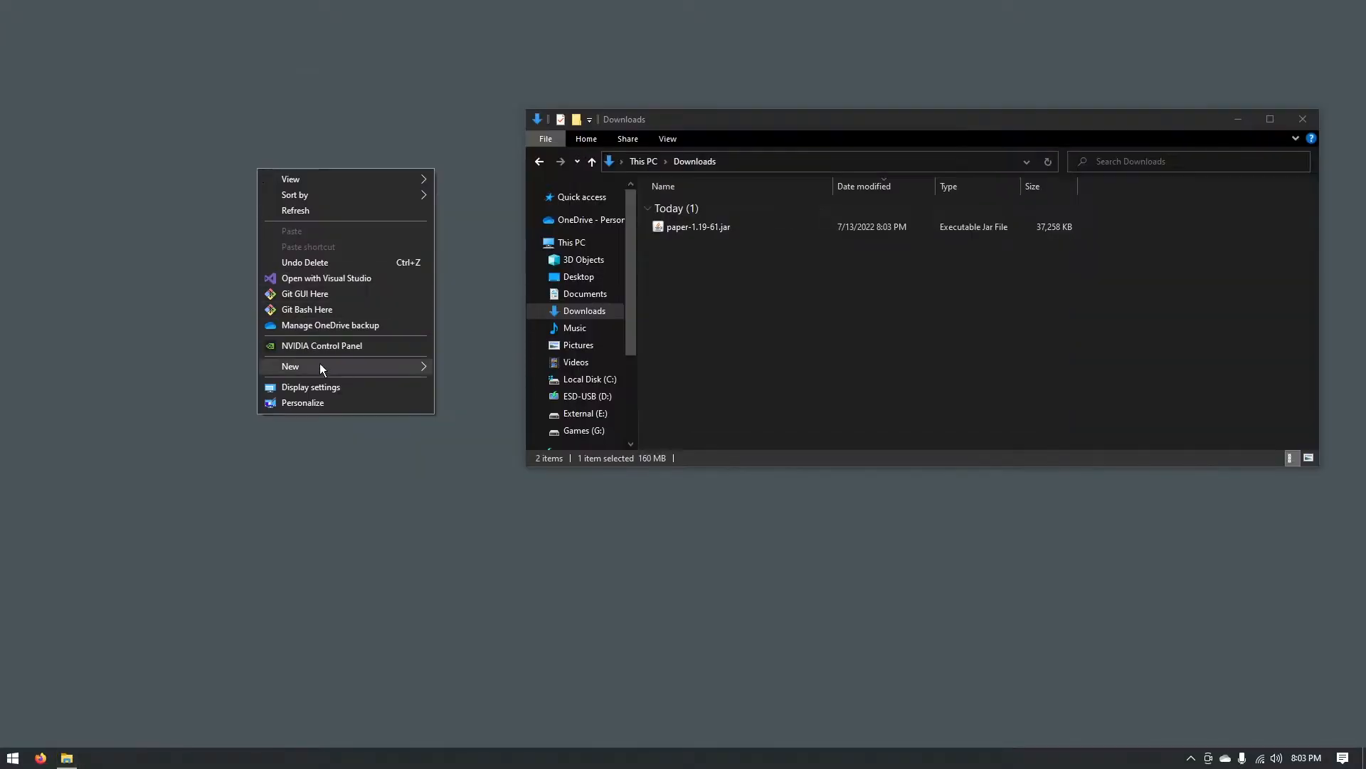
# Create a desktop folder named Server and move paper-1.19-61.jar into it.
pyautogui.click(291, 366)
pyautogui.write('Server')
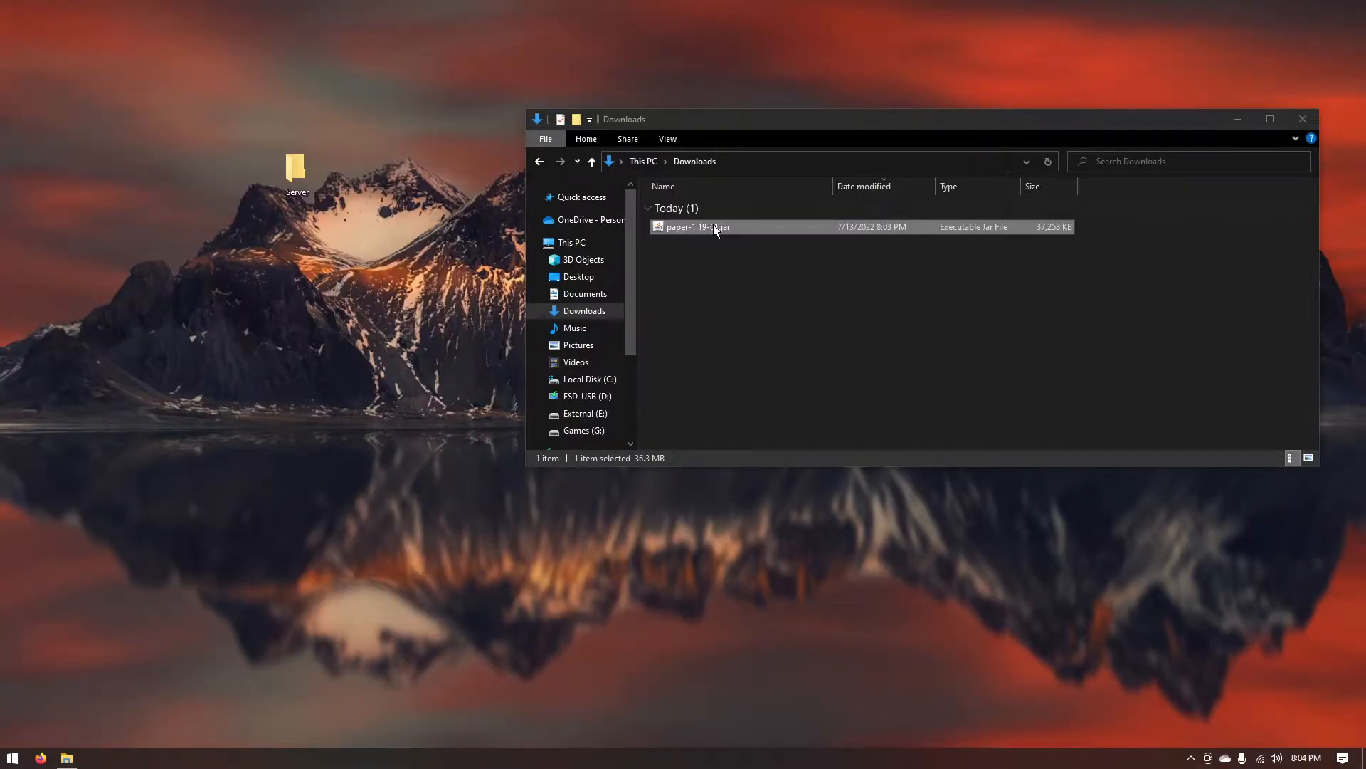
pyautogui.moveTo(697, 226); pyautogui.dragTo(300, 162)
pyautogui.write('c')
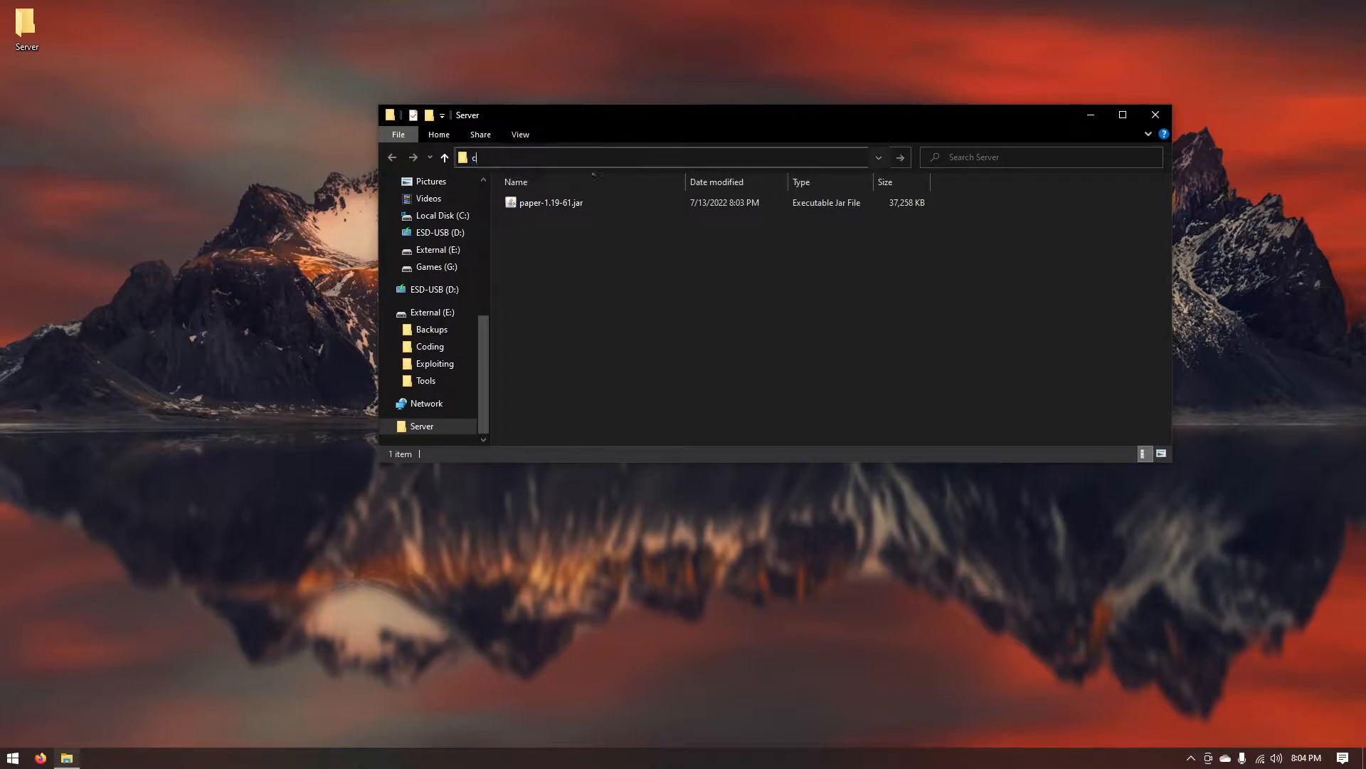
# Run java -jar paper-1.19-61.jar in the Server folder, then open the generated eula.txt.
pyautogui.press('Enter')
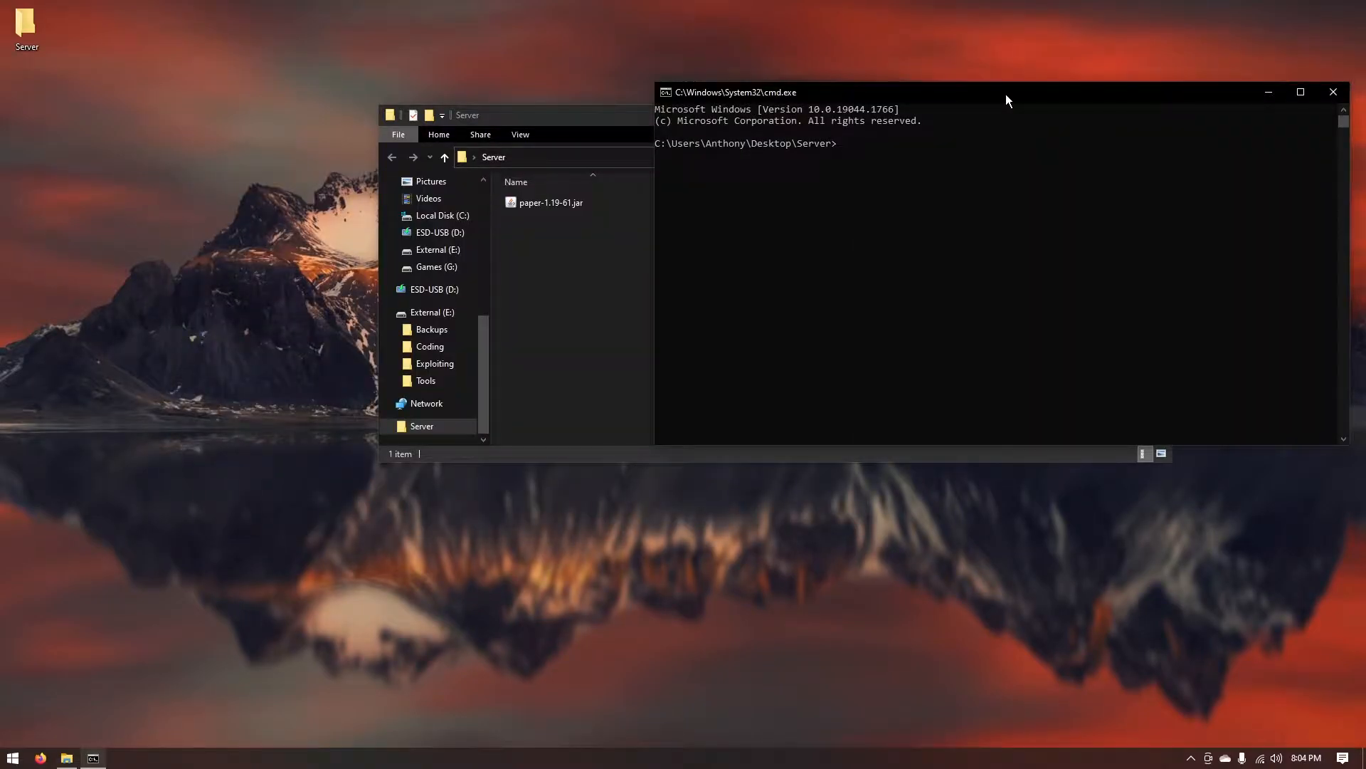
pyautogui.write('java')
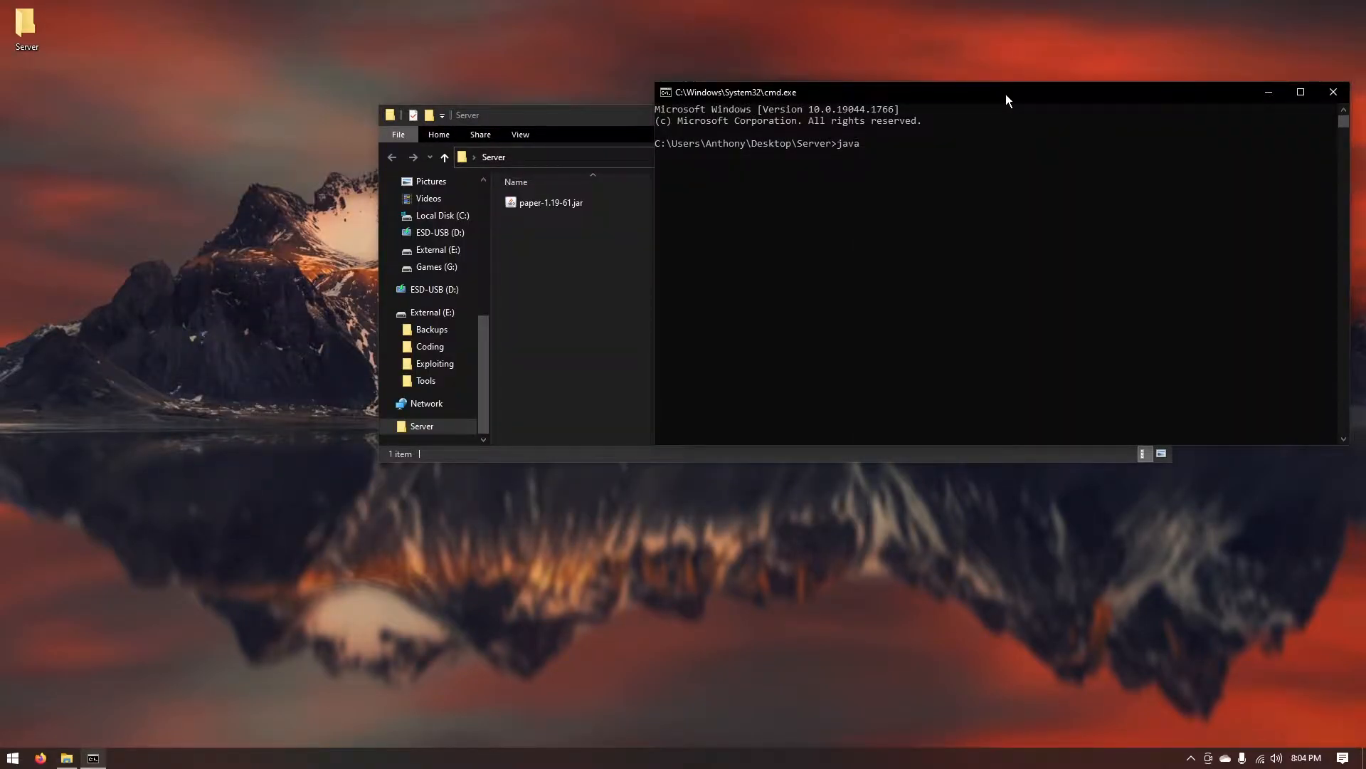
pyautogui.write('-jar')
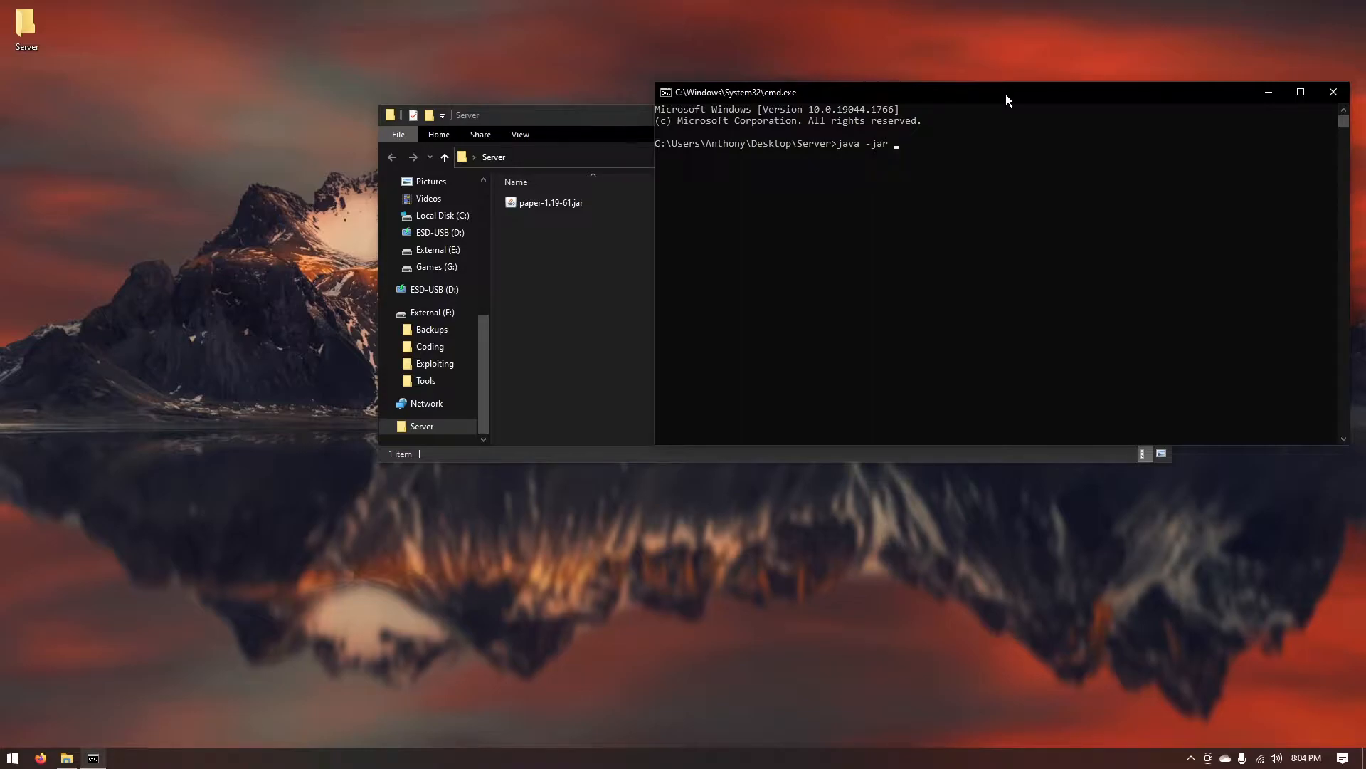
pyautogui.write('paper-')
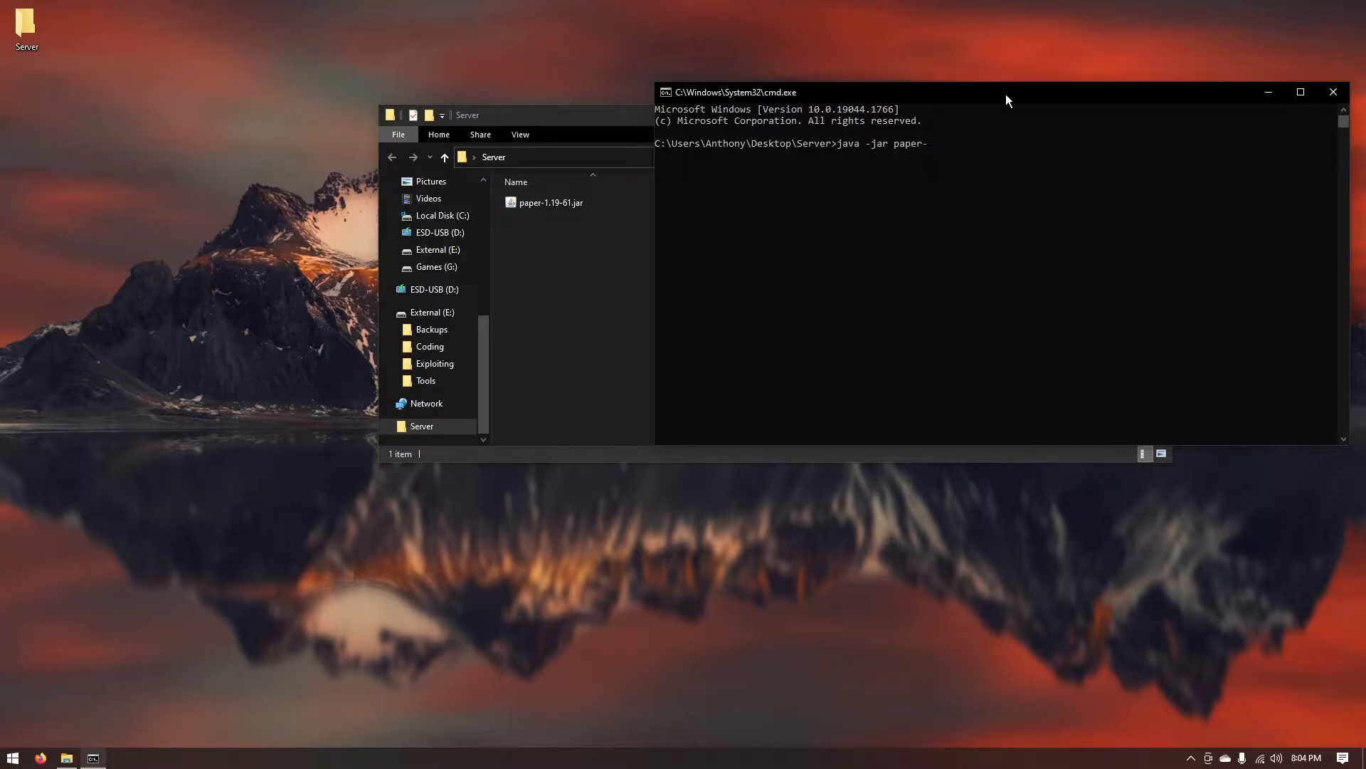
pyautogui.write('1.19-61.jar')
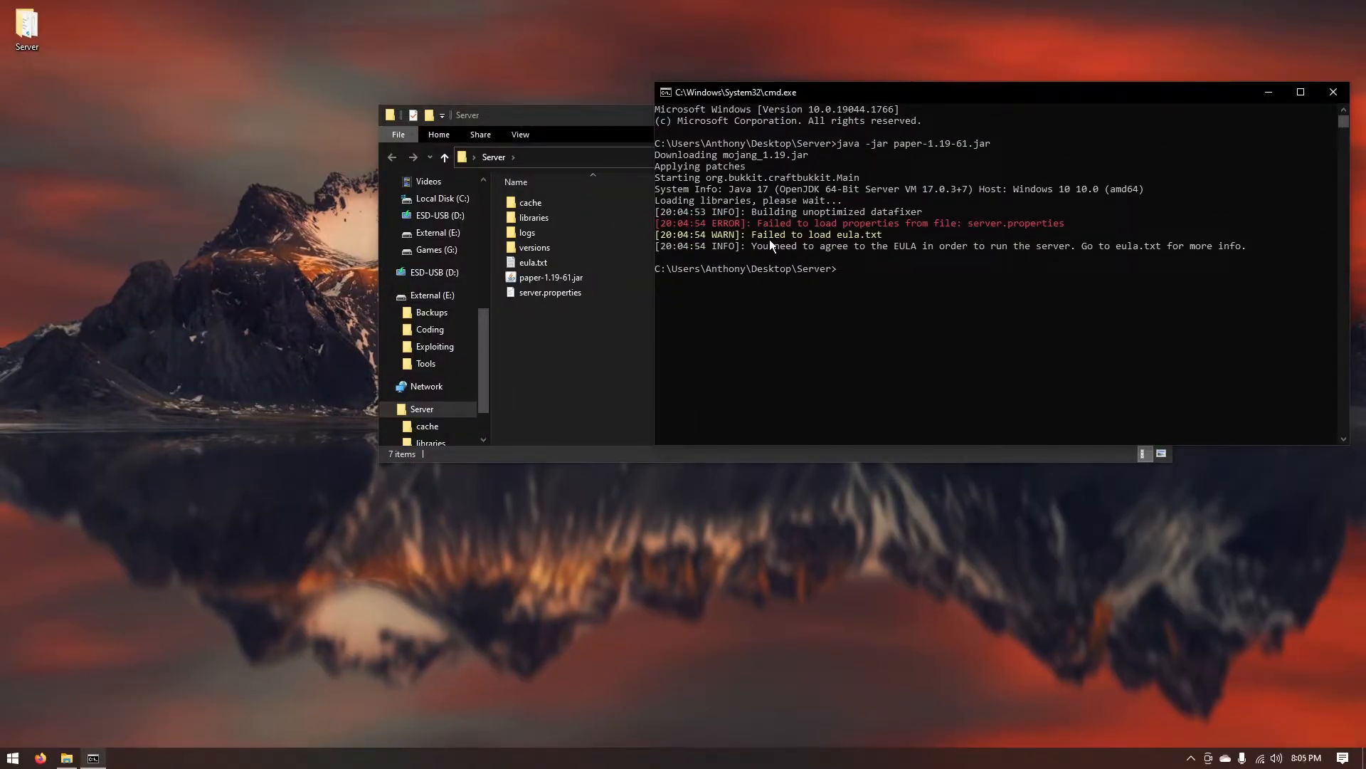
pyautogui.click(532, 263)
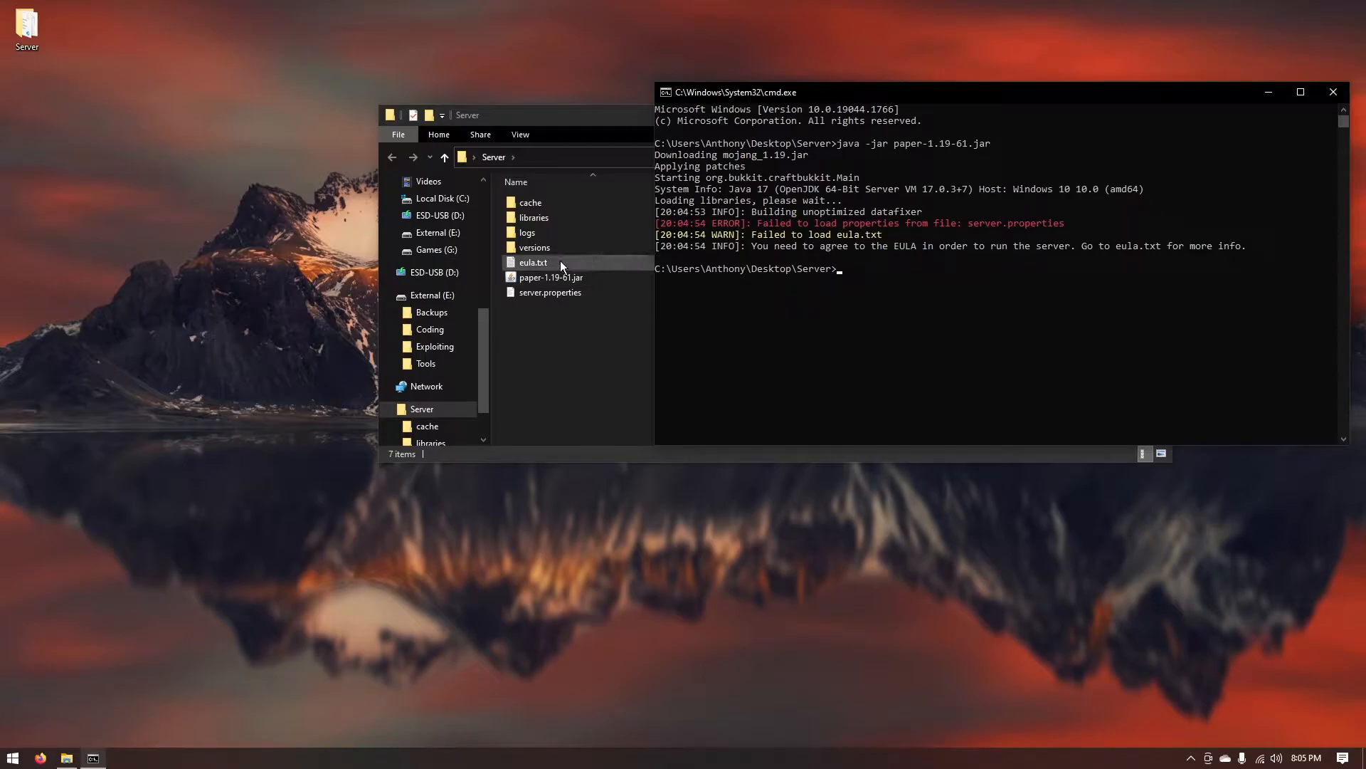
pyautogui.doubleClick(532, 263)
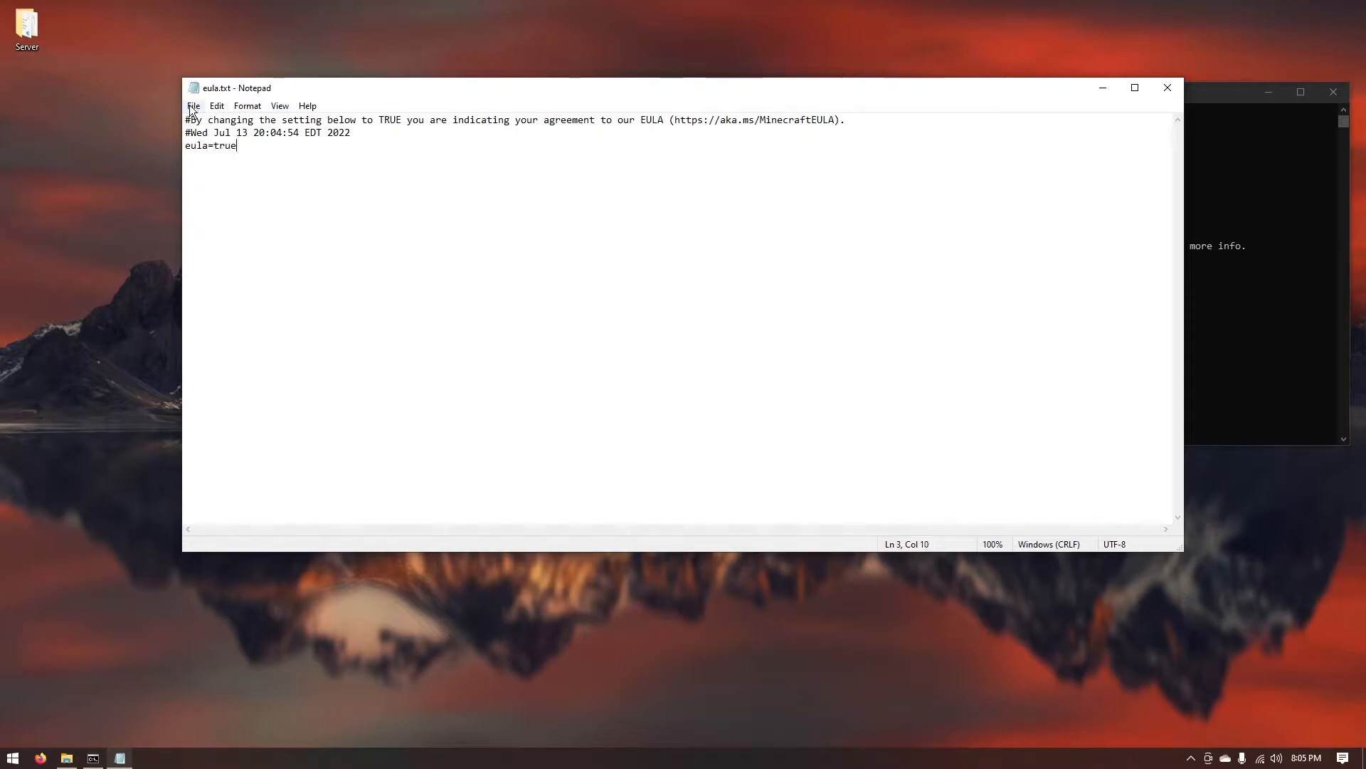
pyautogui.moveTo(1258, 152)
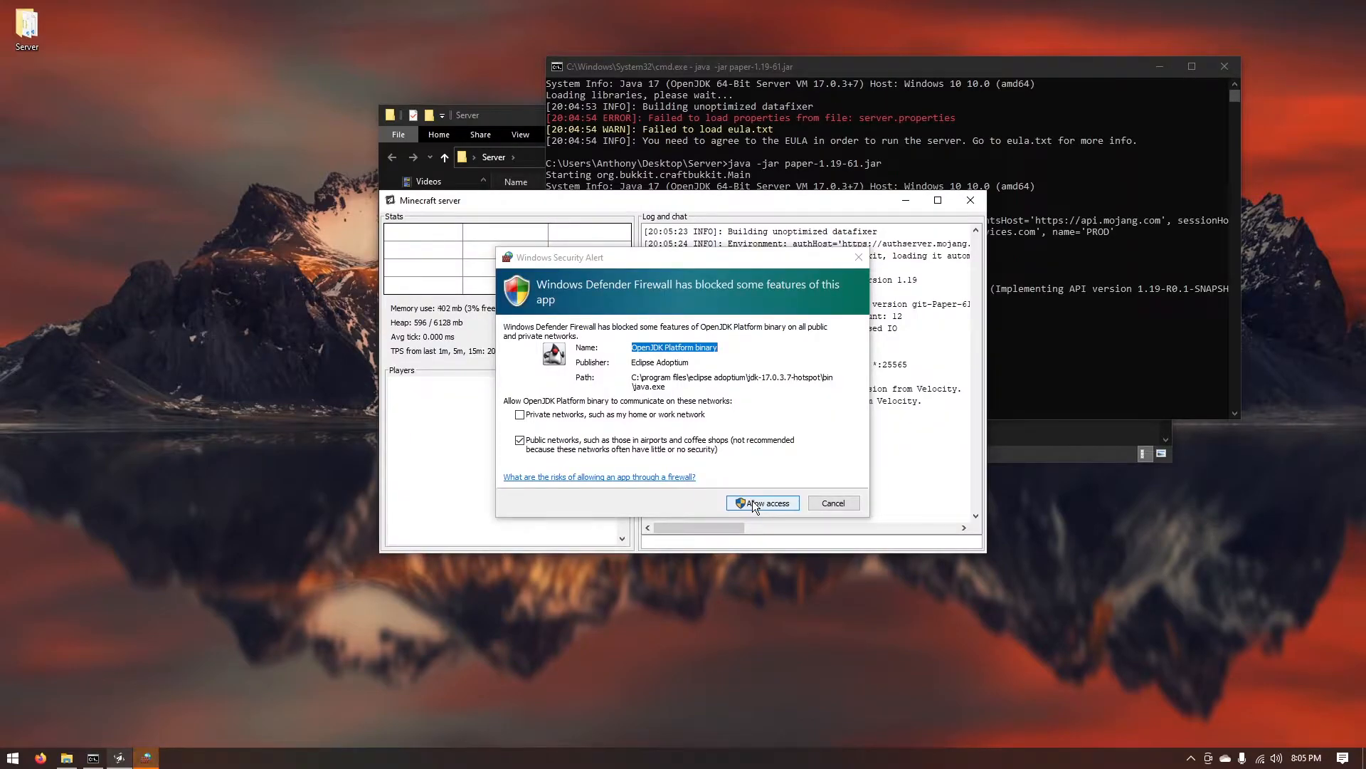
# Allow the Paper server through the firewall, let it reach Done, then close it.
pyautogui.click(761, 503)
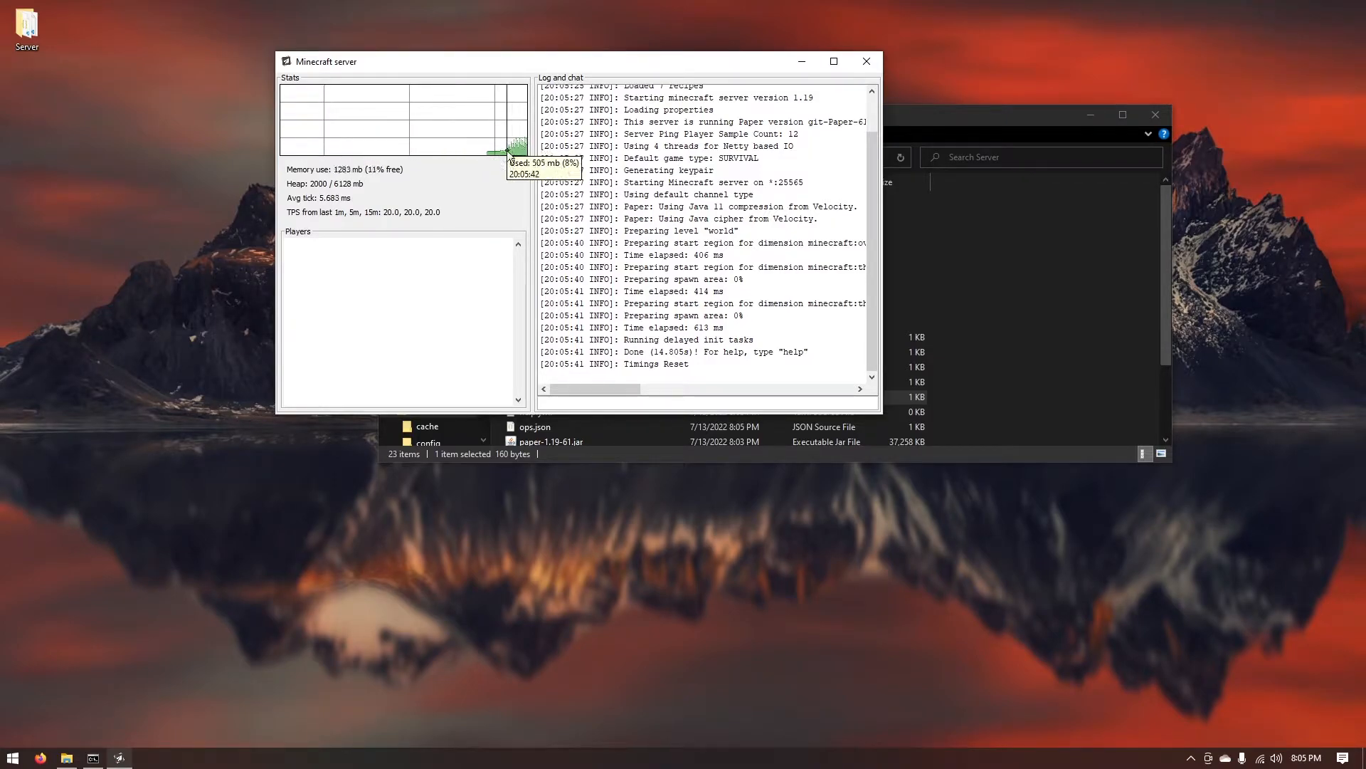
pyautogui.moveTo(389, 209)
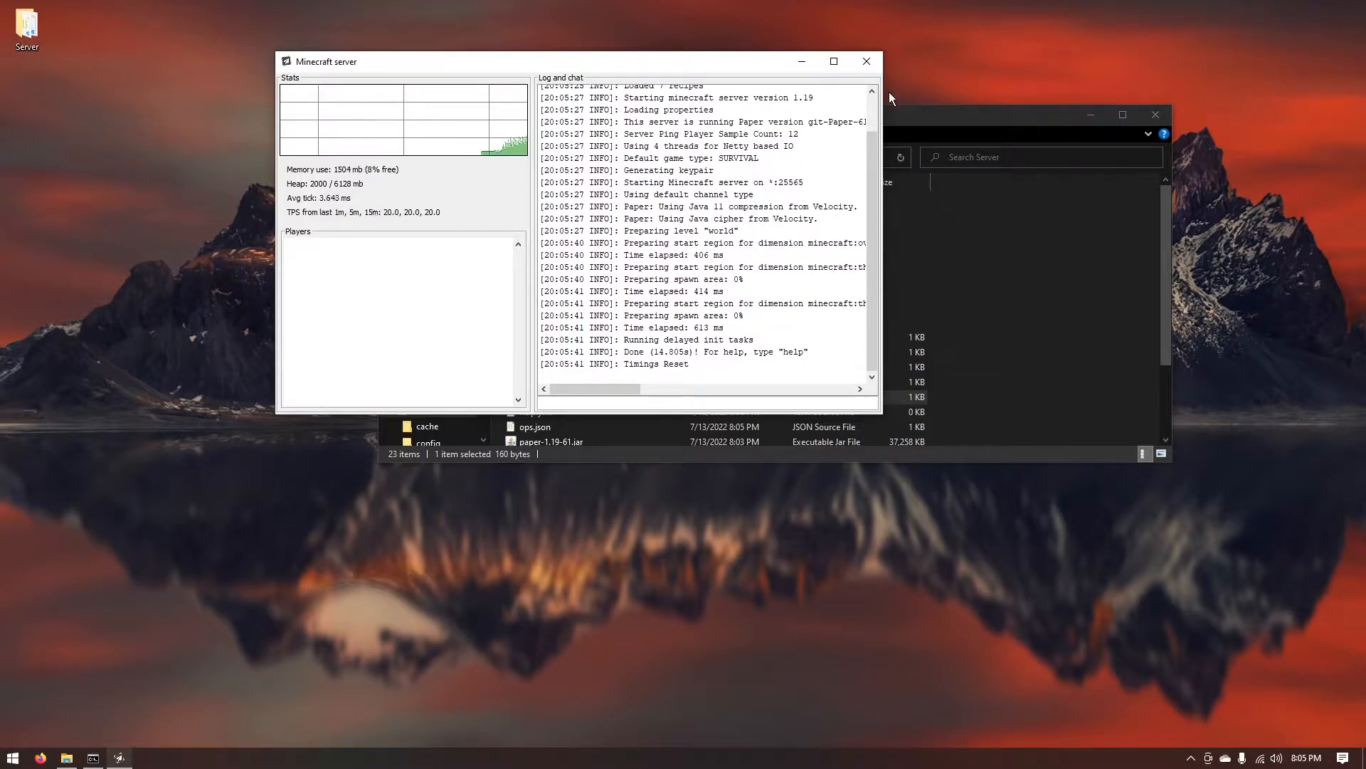
pyautogui.click(867, 61)
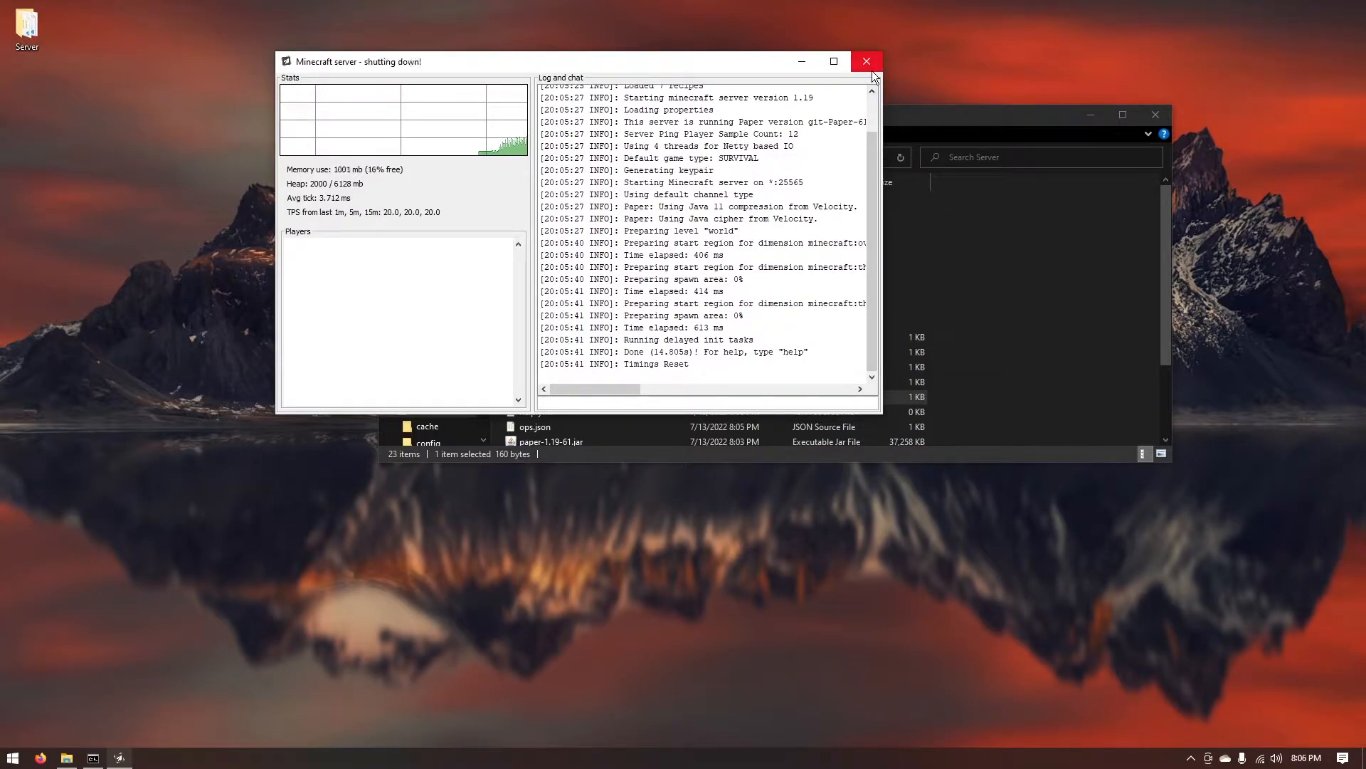
# Close the server console, show file name extensions, and bring up the Server folder's New menu.
pyautogui.click(866, 61)
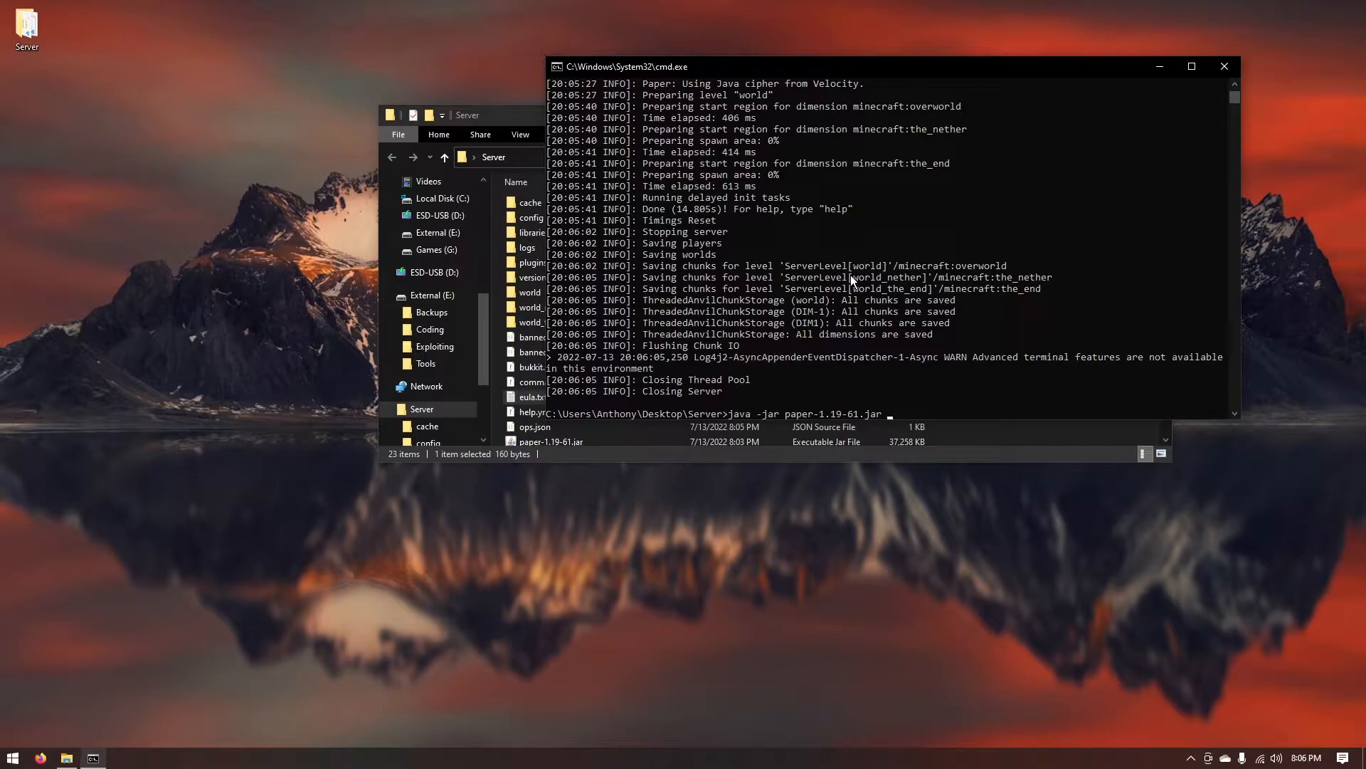
pyautogui.write('--')
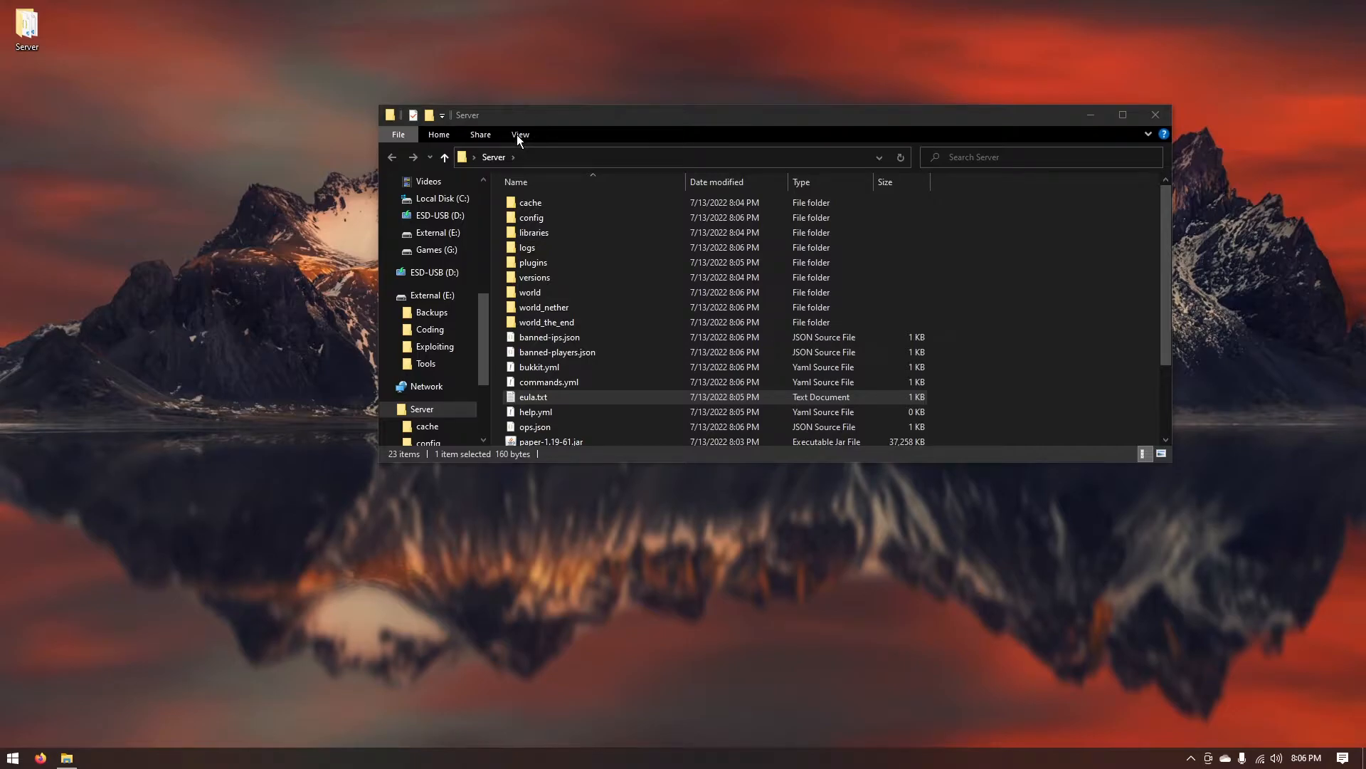
pyautogui.click(521, 134)
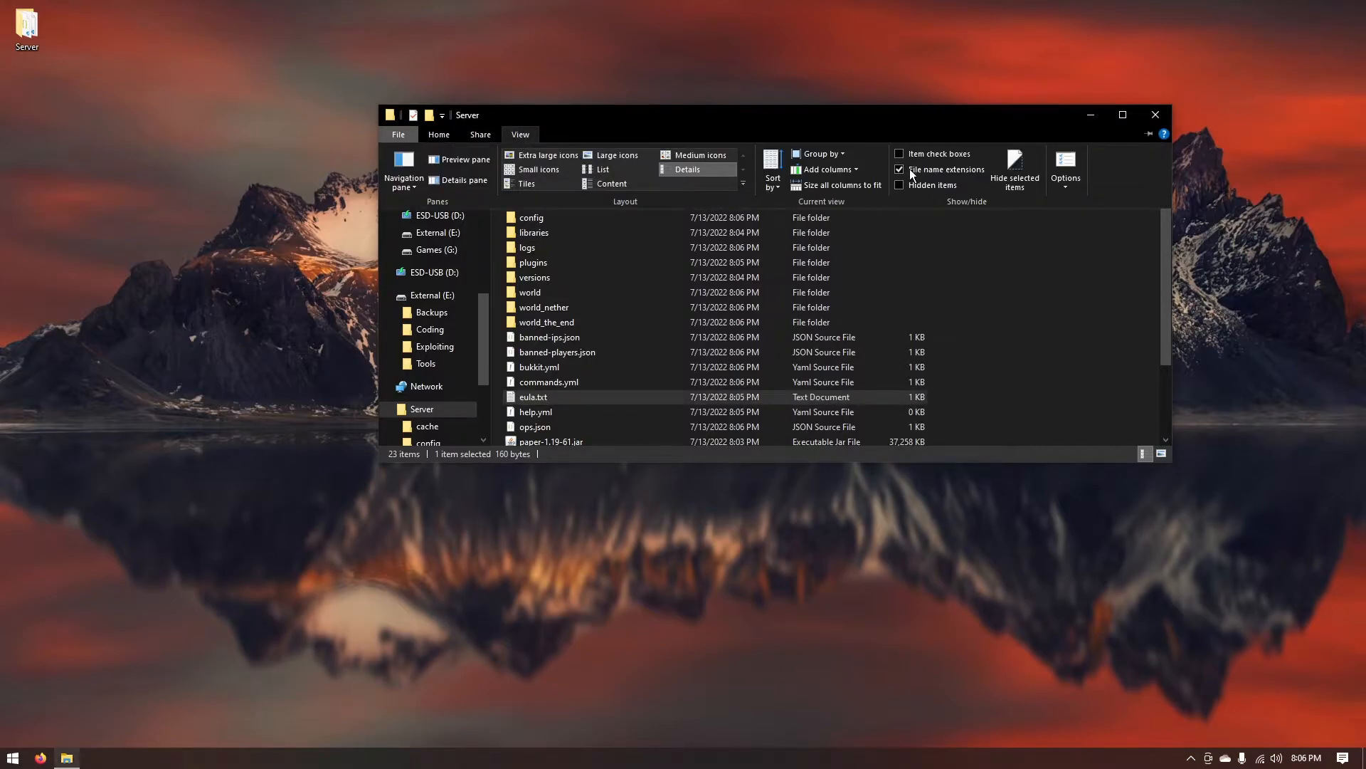
pyautogui.click(520, 134)
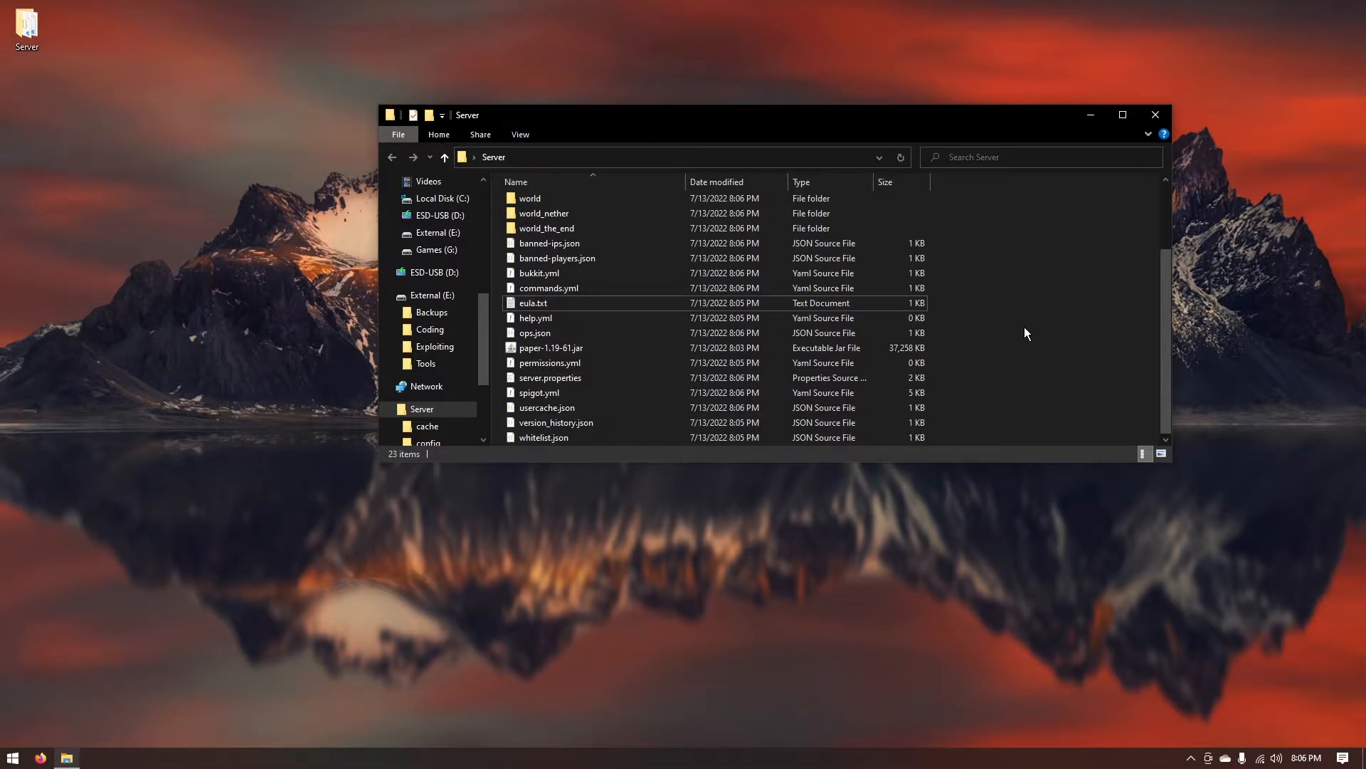
pyautogui.rightClick(1024, 334)
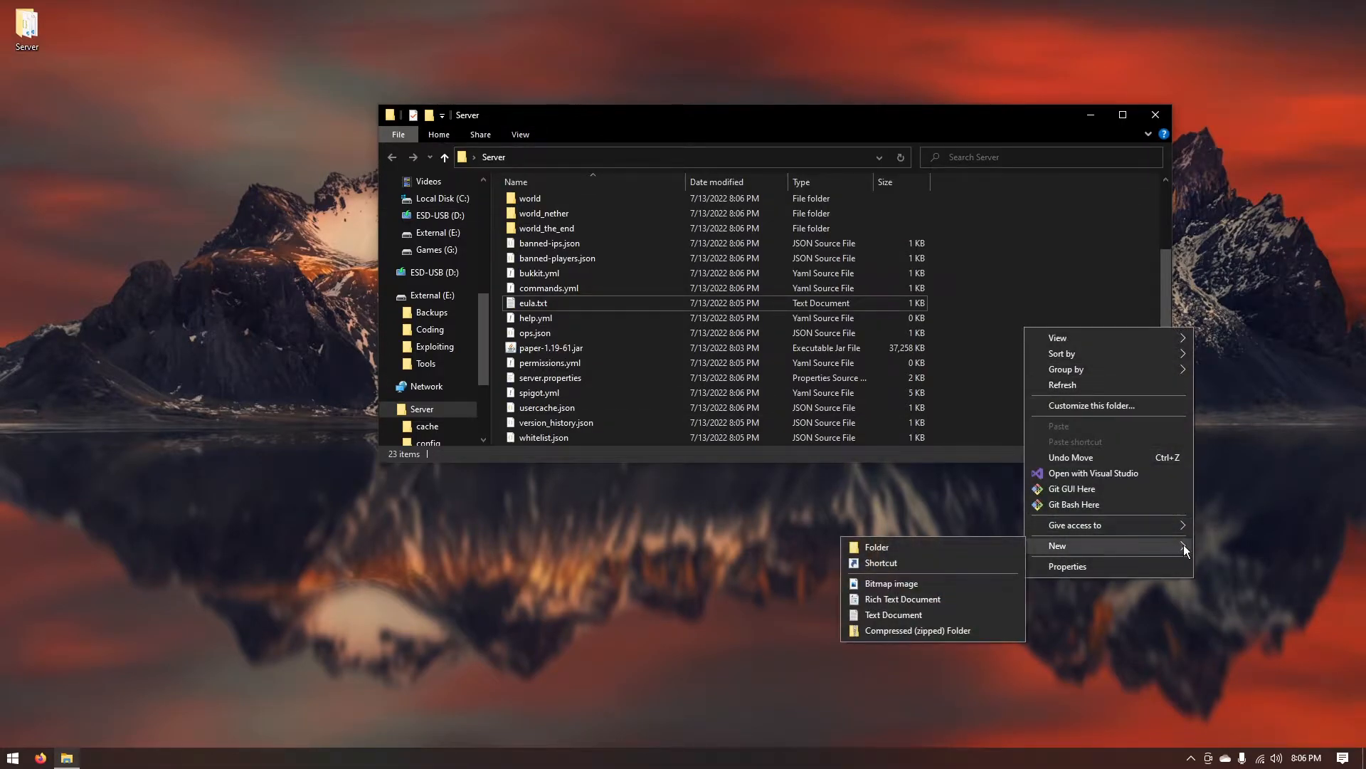
# Create a text document containing 'java -jar paper.jar --nogui', then save and close it.
pyautogui.click(892, 614)
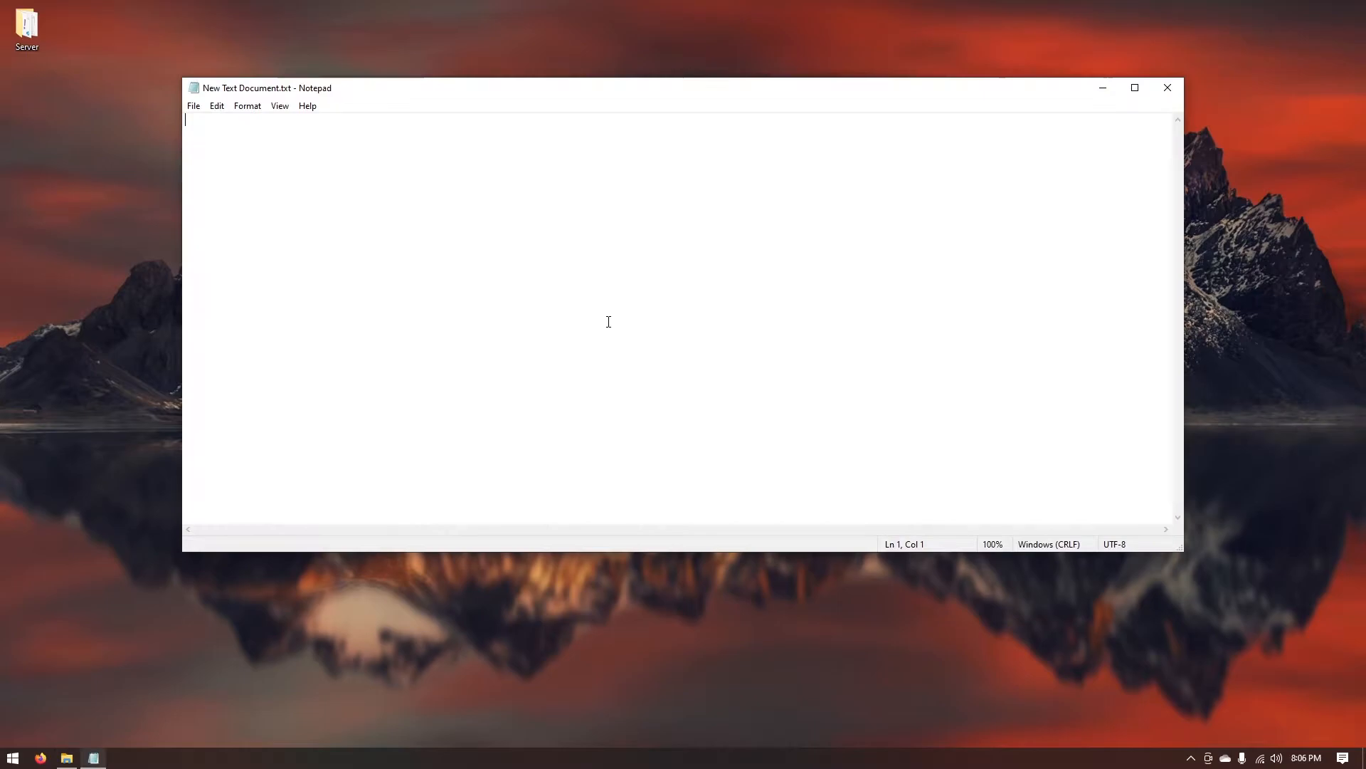
pyautogui.moveTo(583, 330)
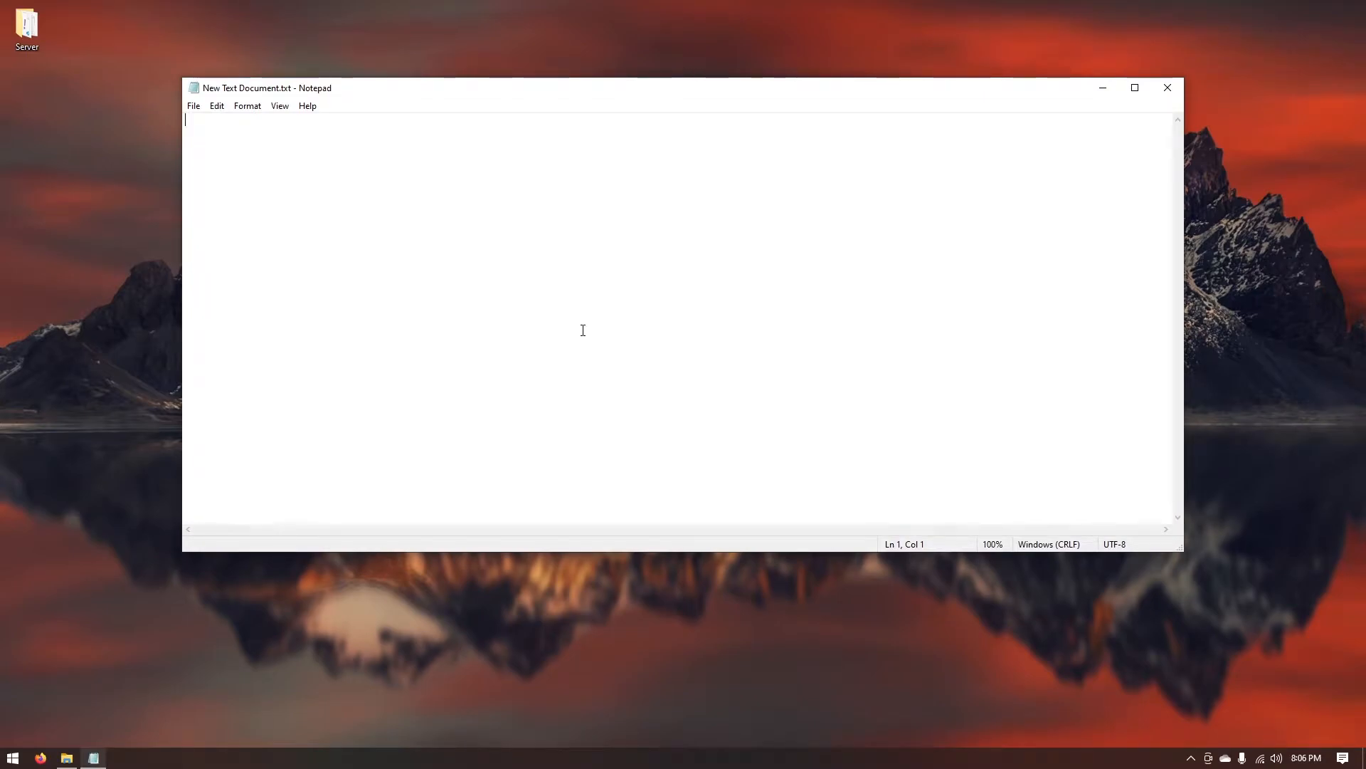
pyautogui.write('java -')
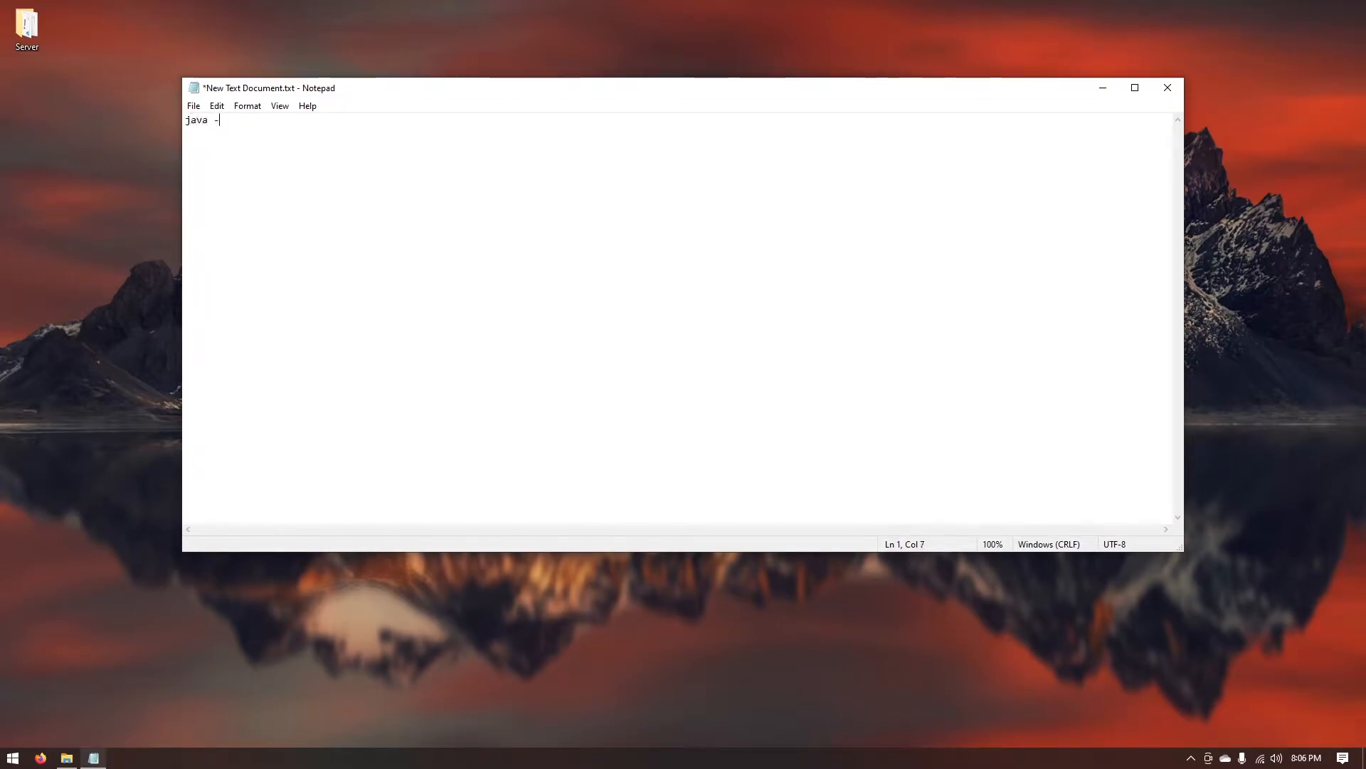
pyautogui.write('jar paper.jar --nogui')
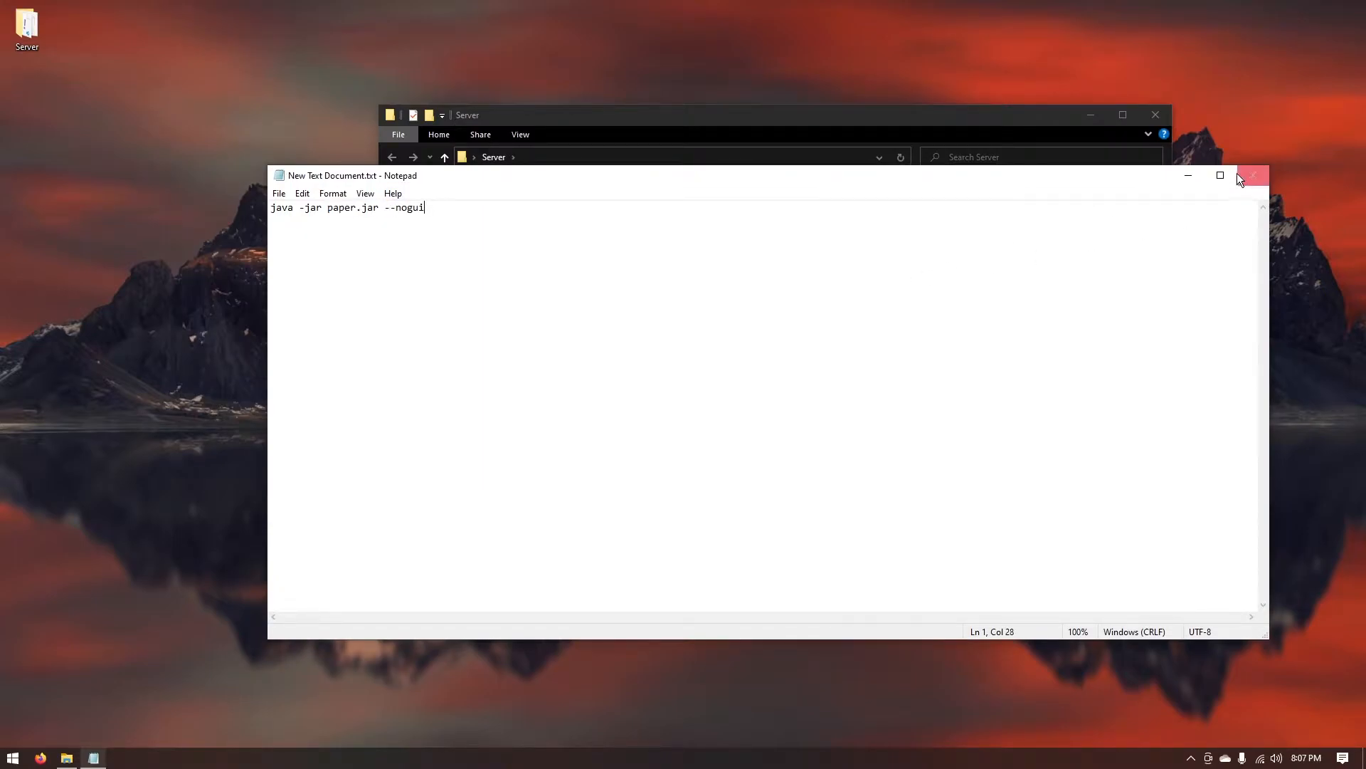
pyautogui.click(1253, 176)
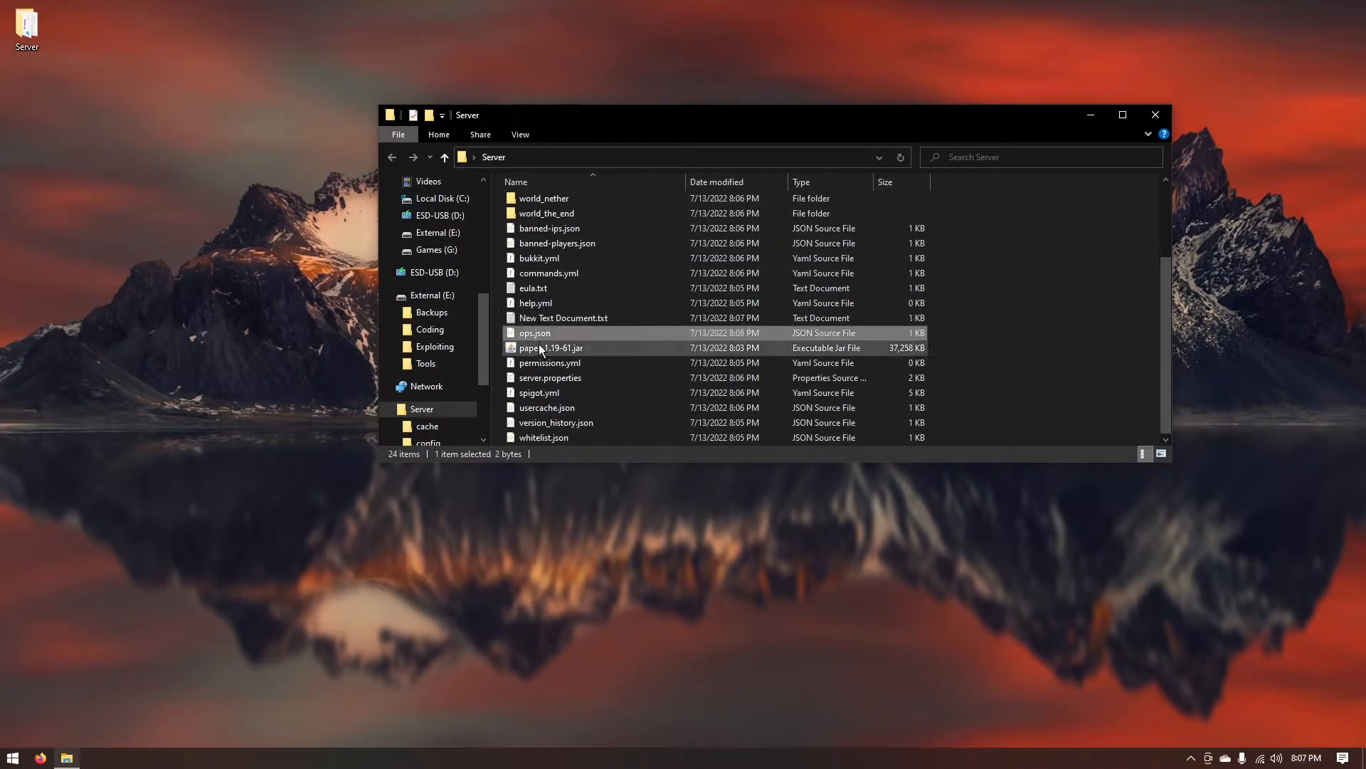
# Rename the jar to paper.jar and the text file to Start.bat, then run Start.bat.
pyautogui.doubleClick(540, 347)
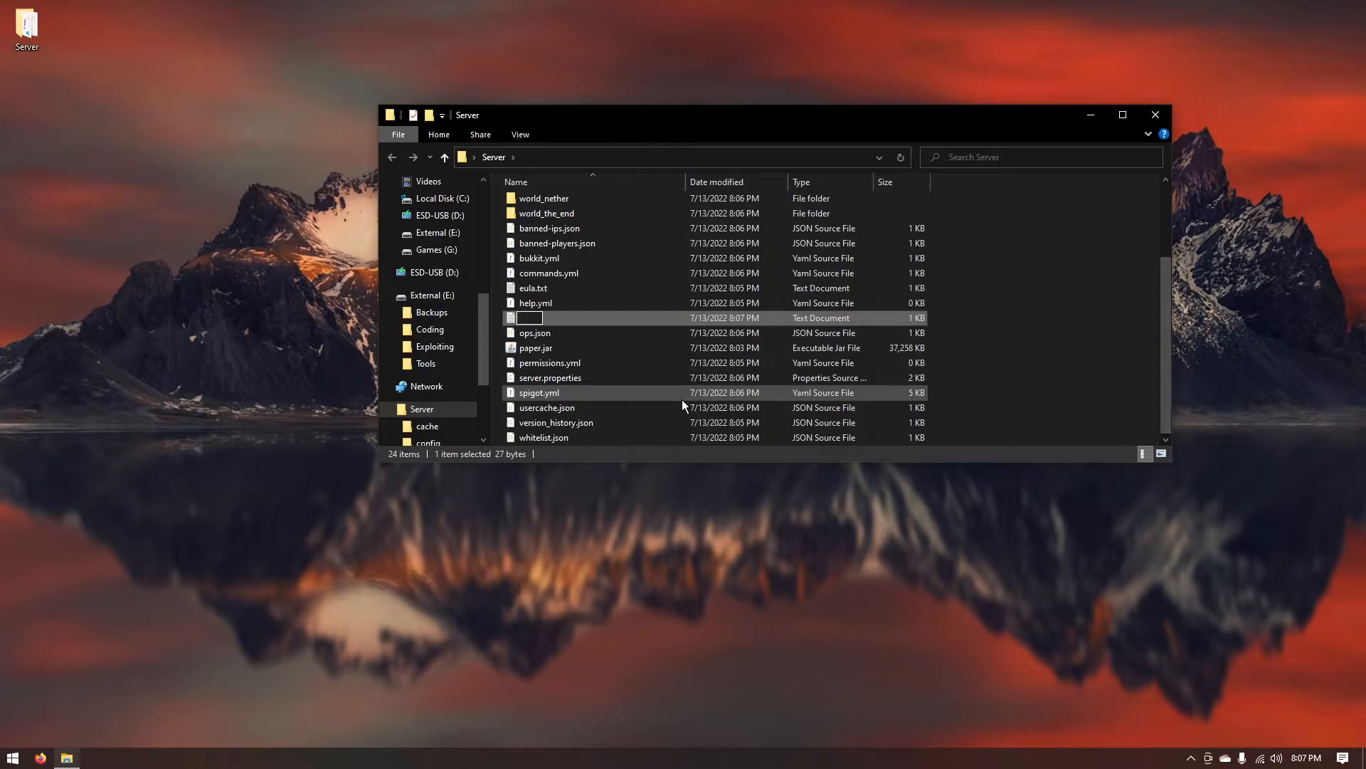
pyautogui.write('Start.bat')
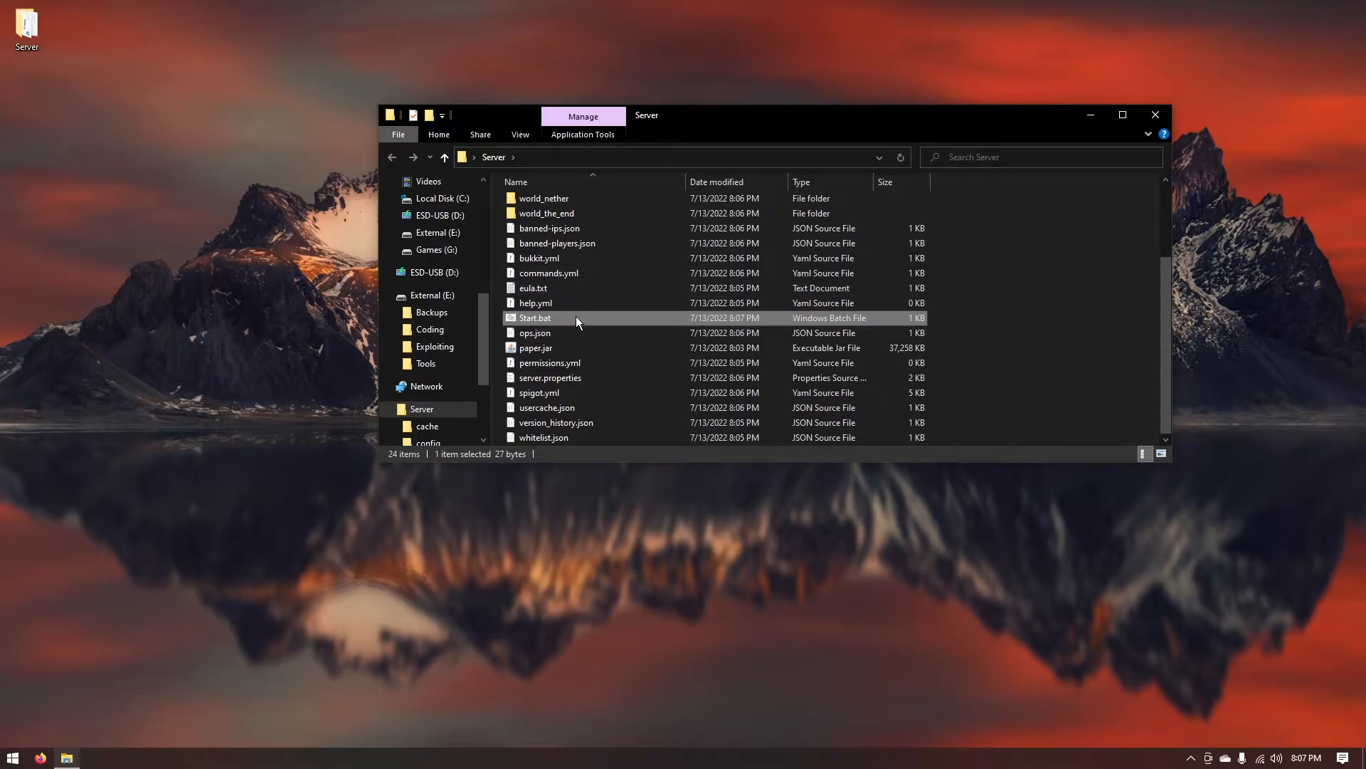
pyautogui.doubleClick(535, 317)
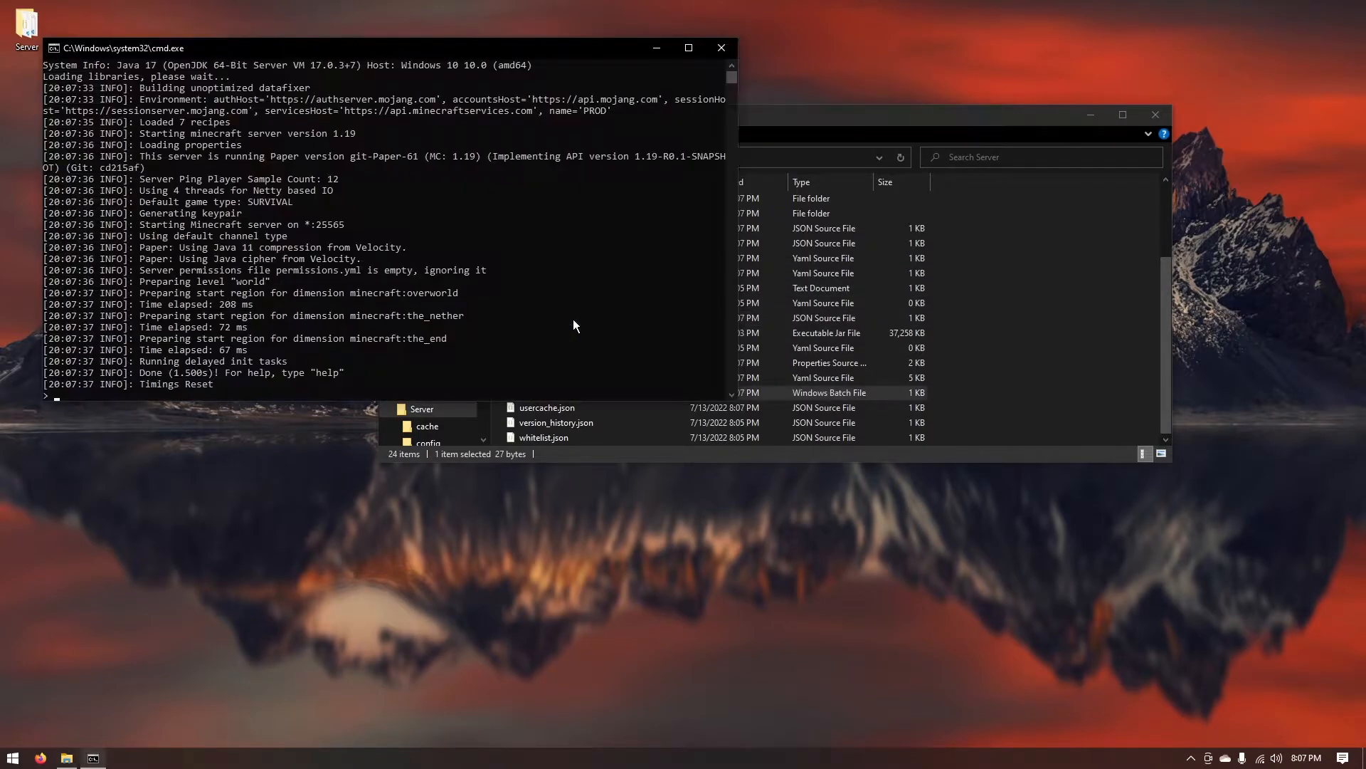
pyautogui.moveTo(752, 49)
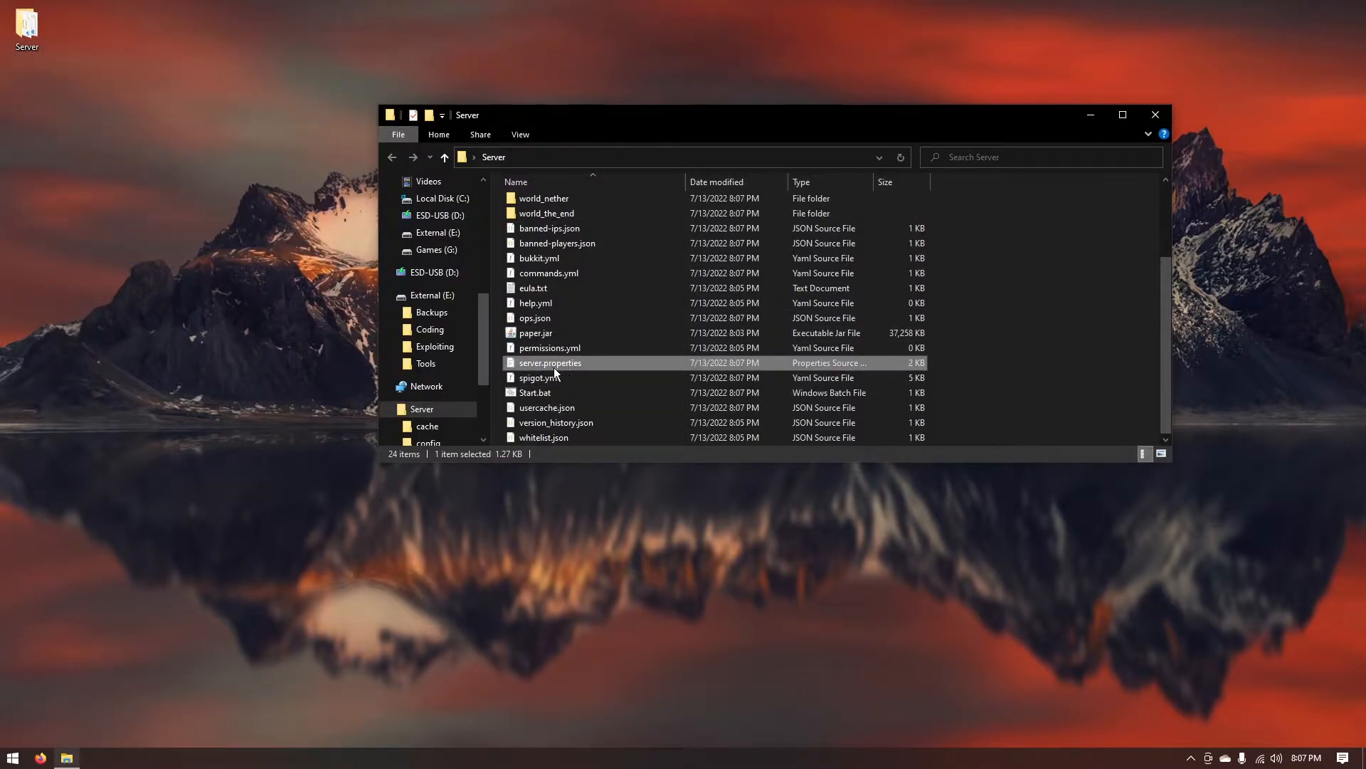
# Open server.properties in Notepad using Open with.
pyautogui.rightClick(550, 362)
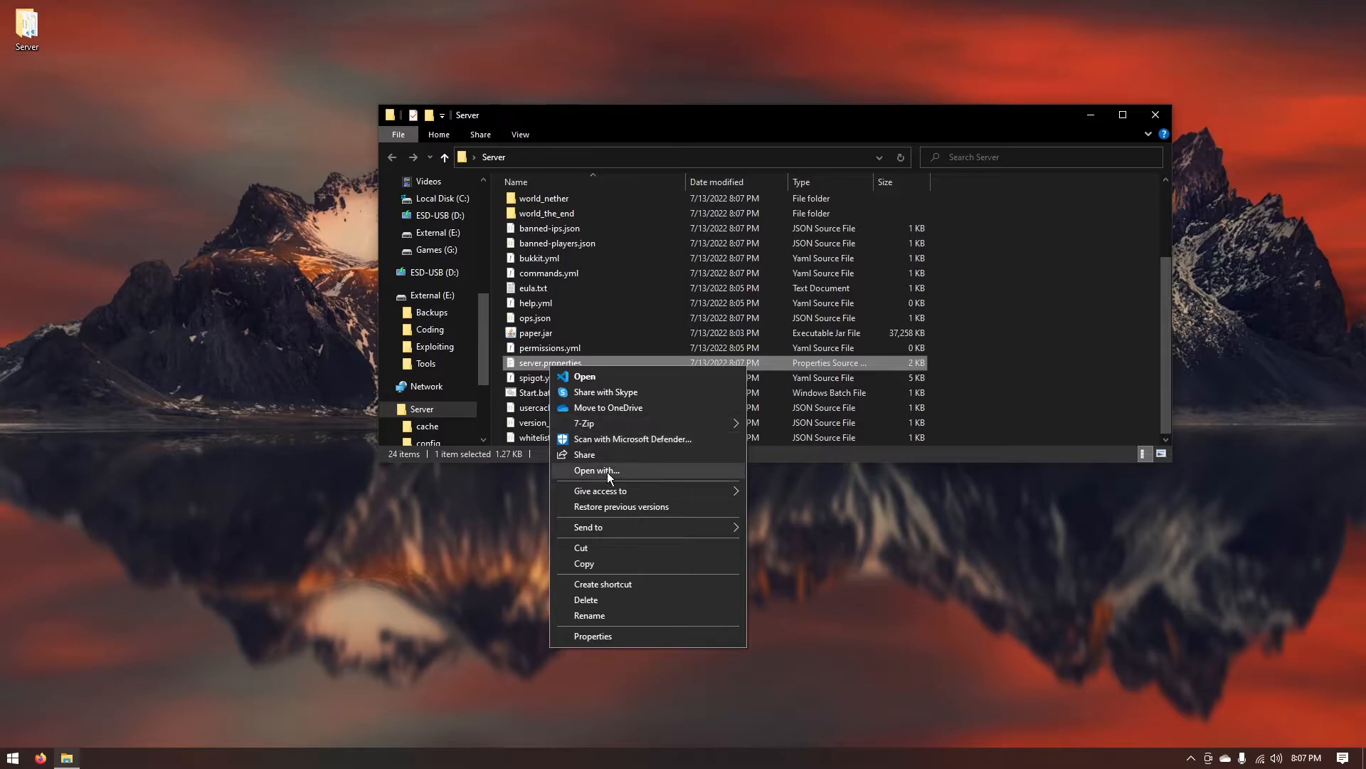
pyautogui.click(597, 470)
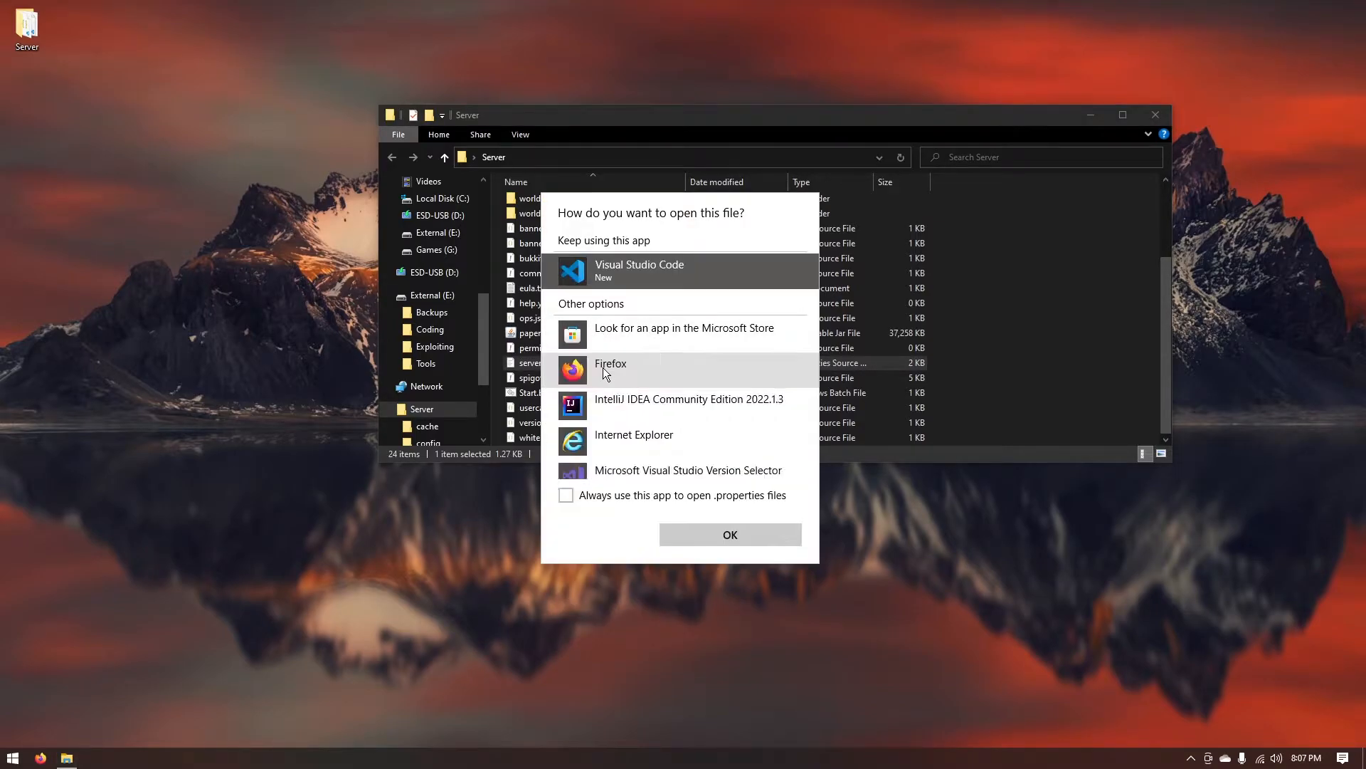
pyautogui.click(730, 534)
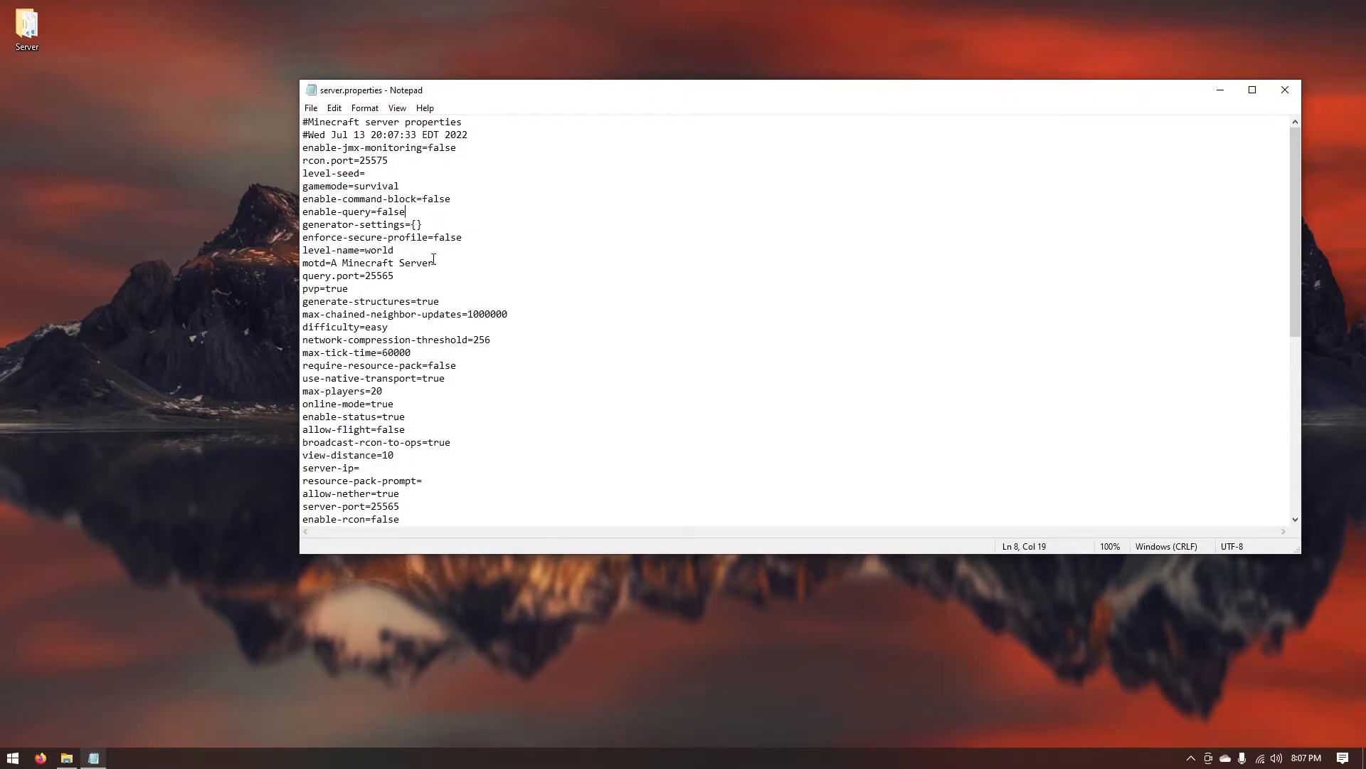
# Replace the default motd value with 'Subscribe To Klem on Youtube'.
pyautogui.moveTo(333, 263); pyautogui.dragTo(436, 263)
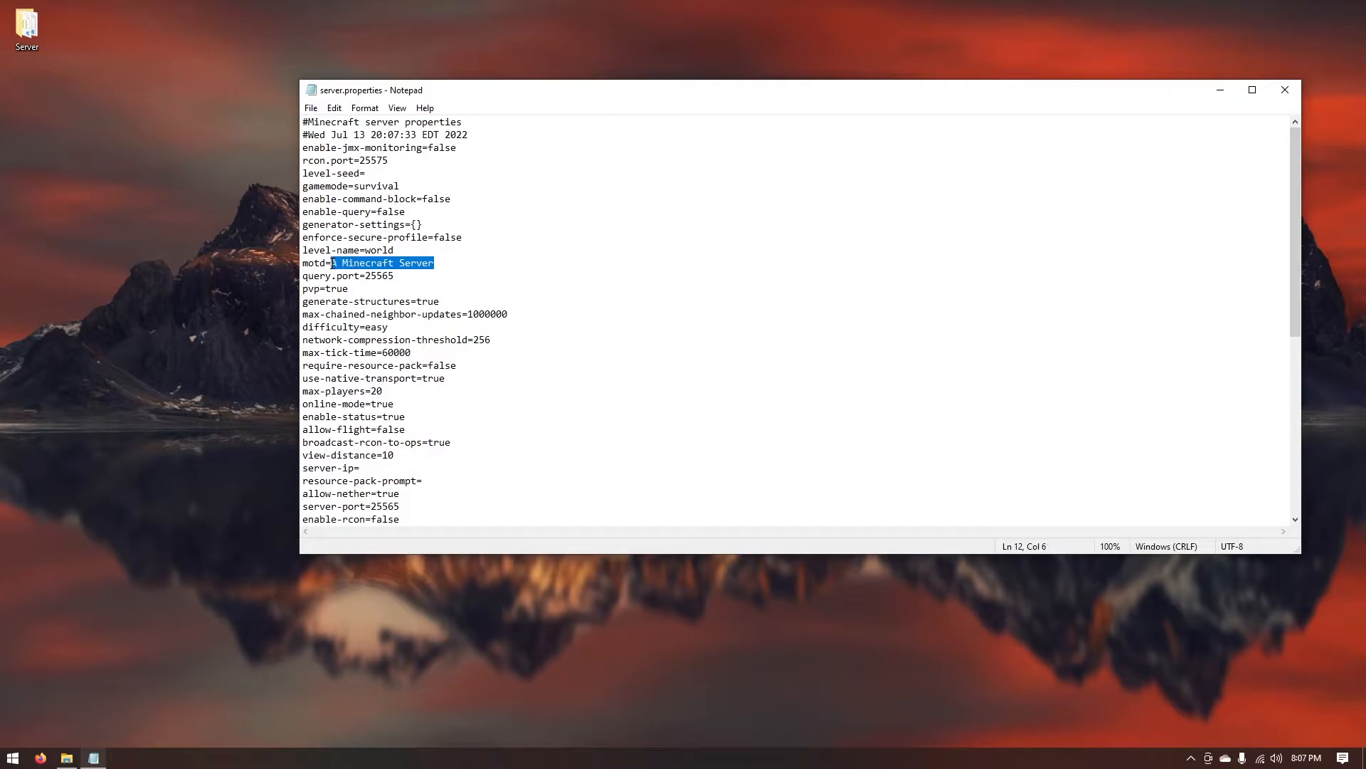
pyautogui.moveTo(457, 309)
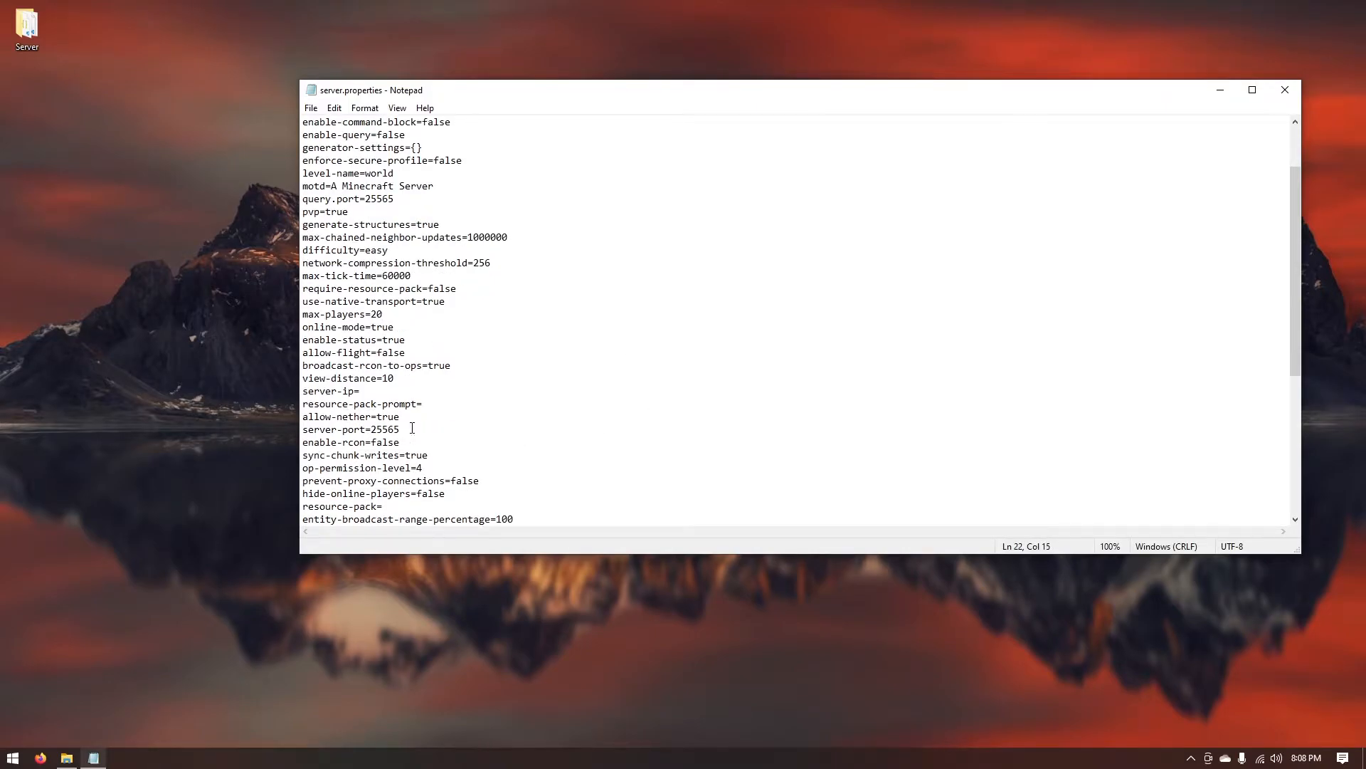
pyautogui.doubleClick(385, 429)
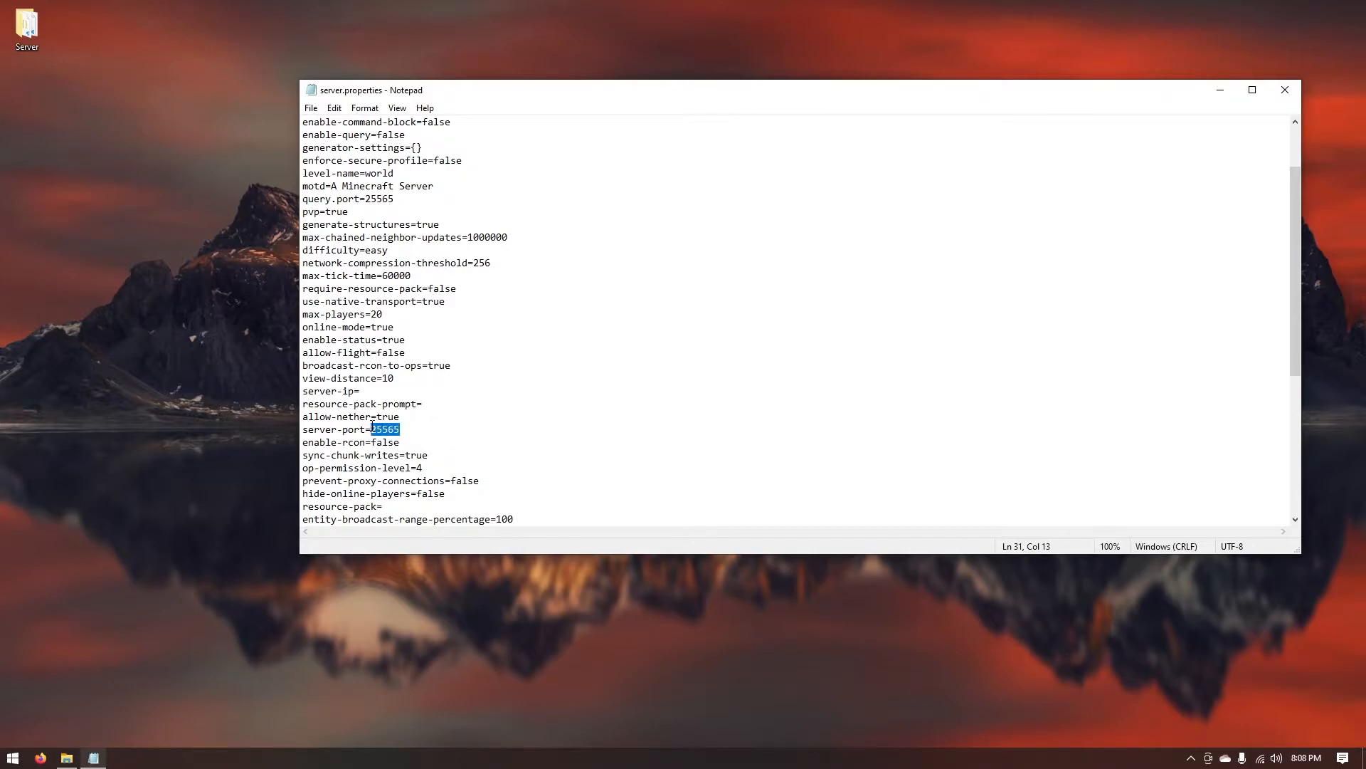
pyautogui.click(470, 428)
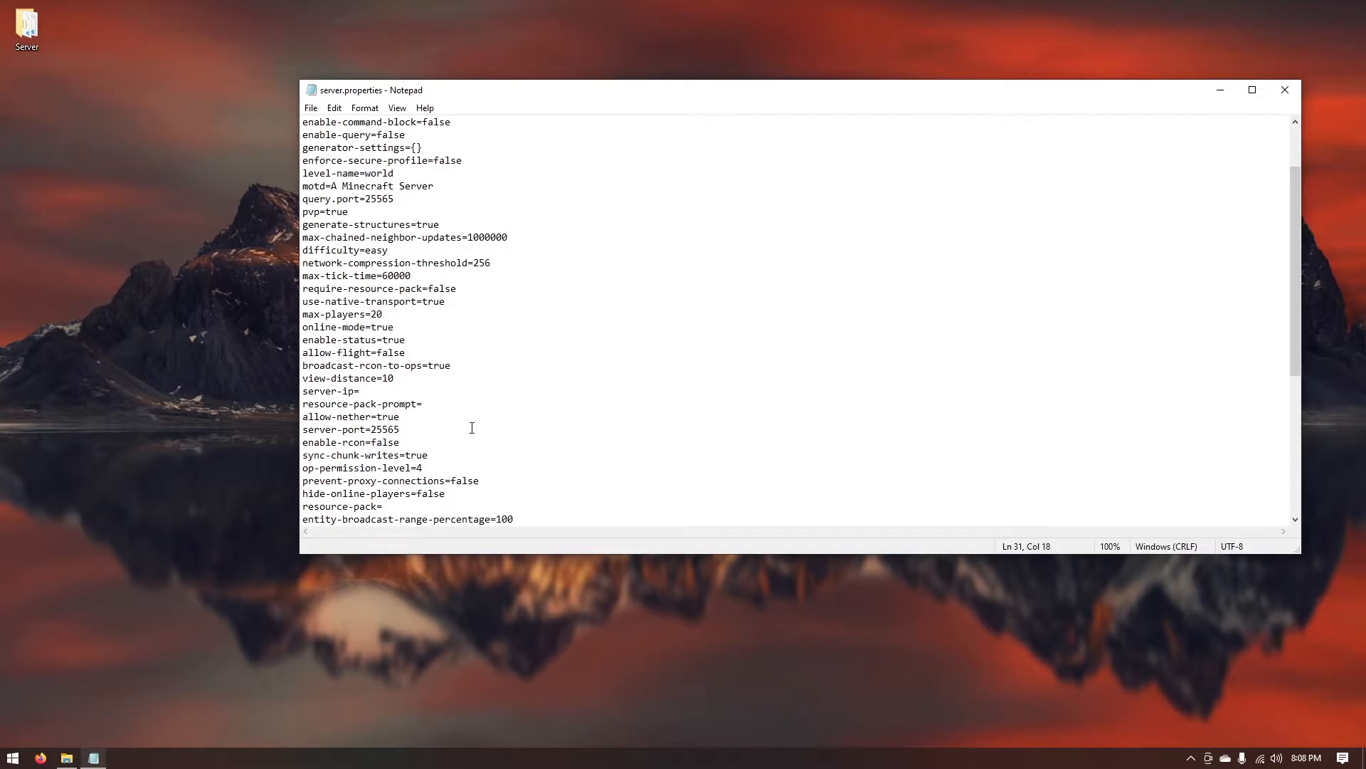
pyautogui.doubleClick(368, 262)
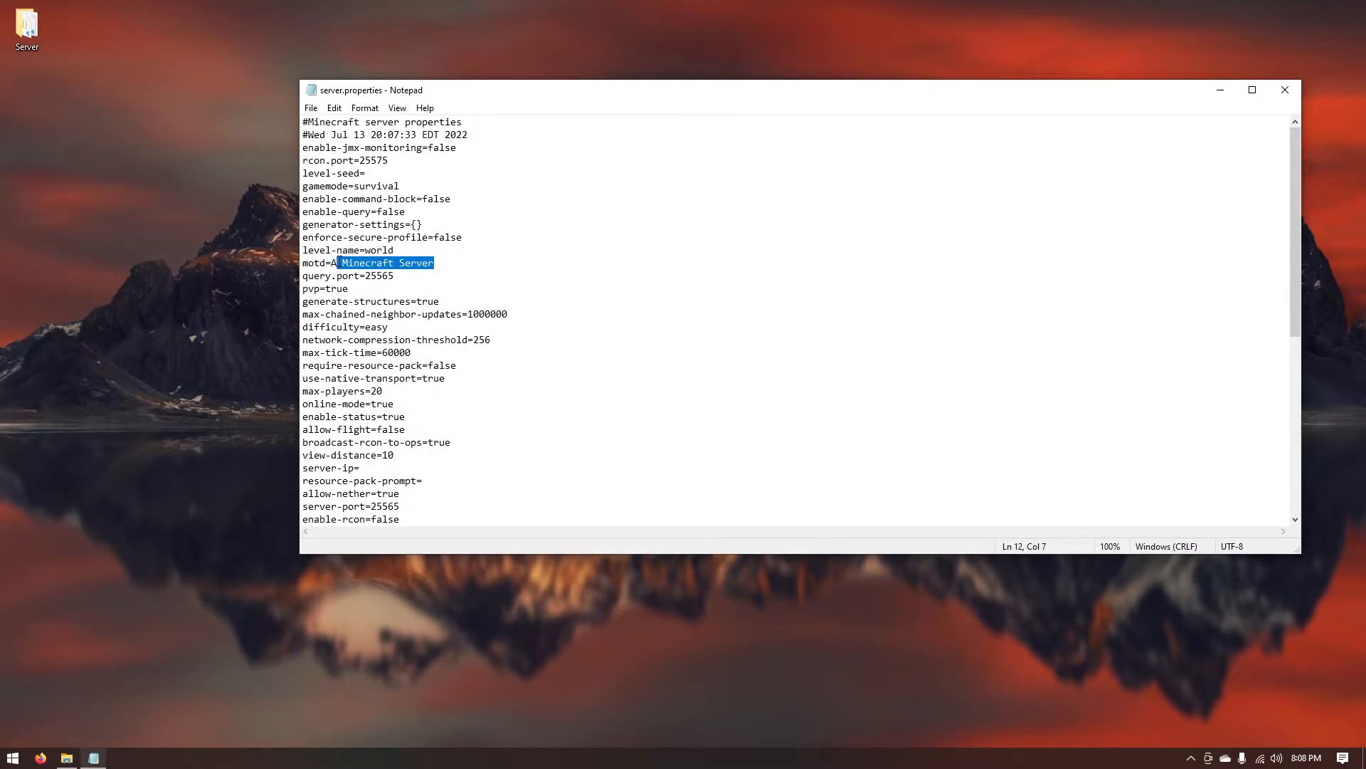
pyautogui.write('Subsc')
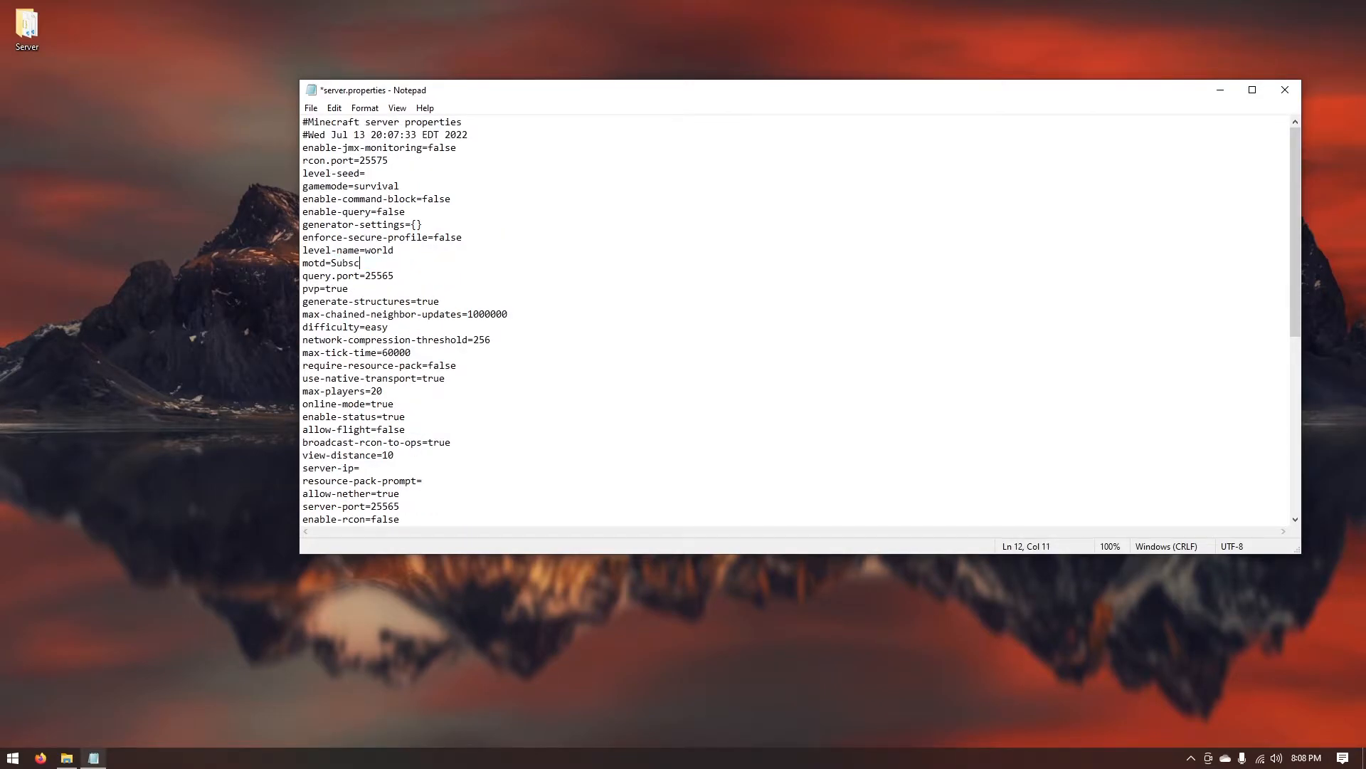
pyautogui.write('ribe To')
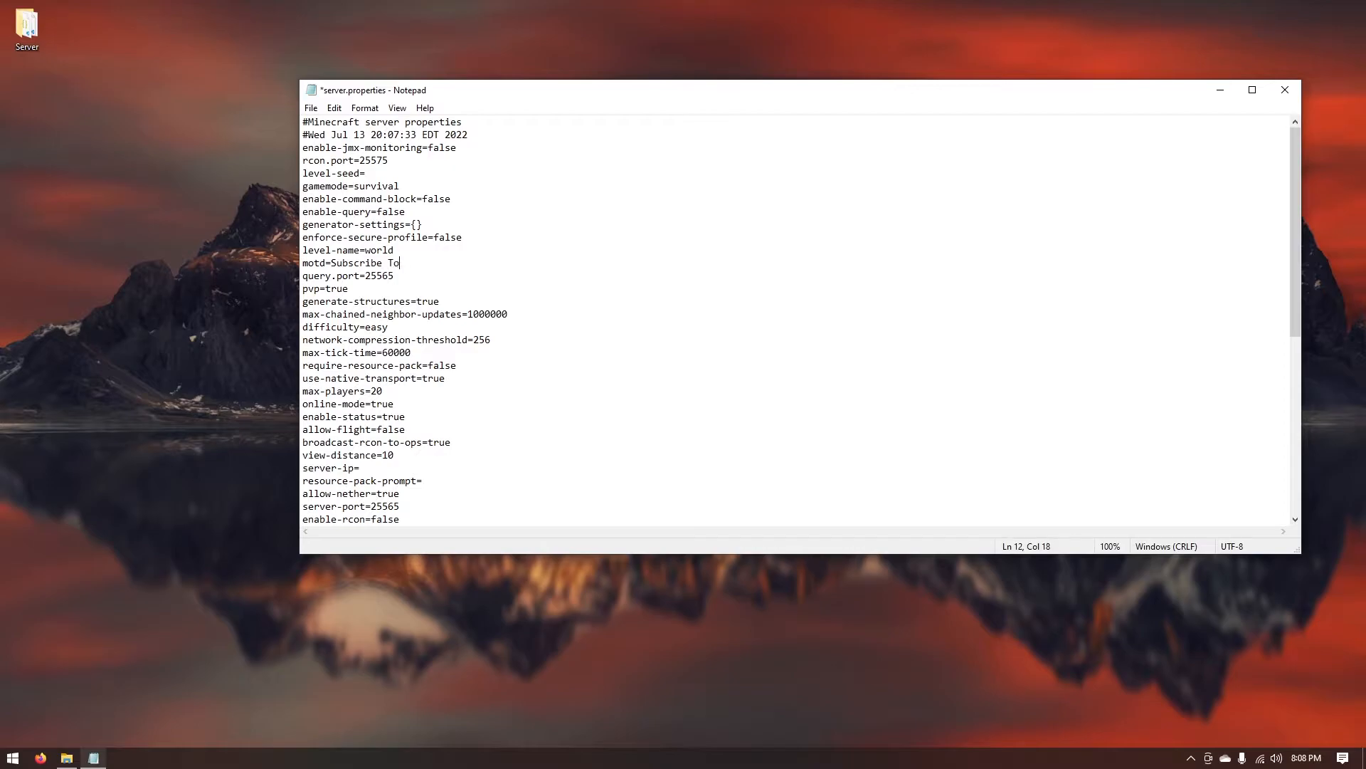
pyautogui.write('Klem on Yo')
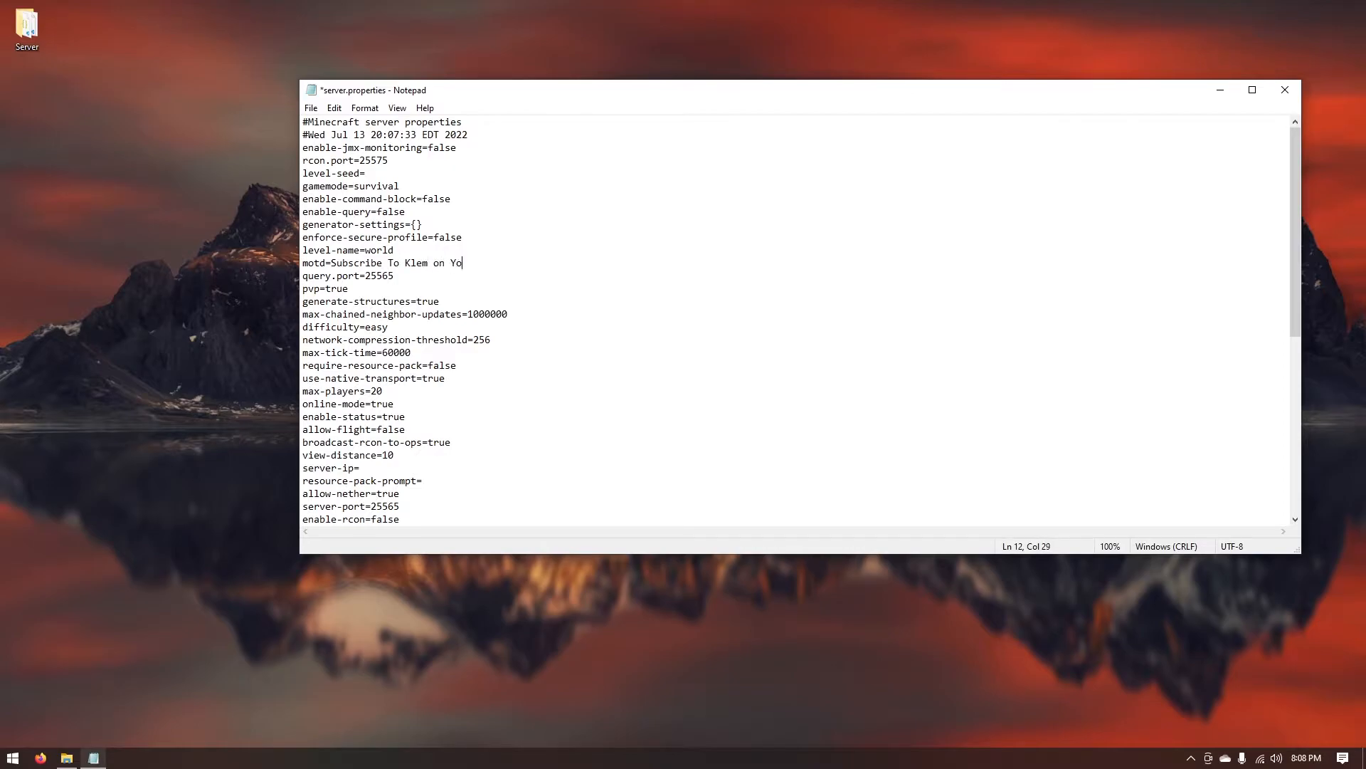
pyautogui.write('utube')
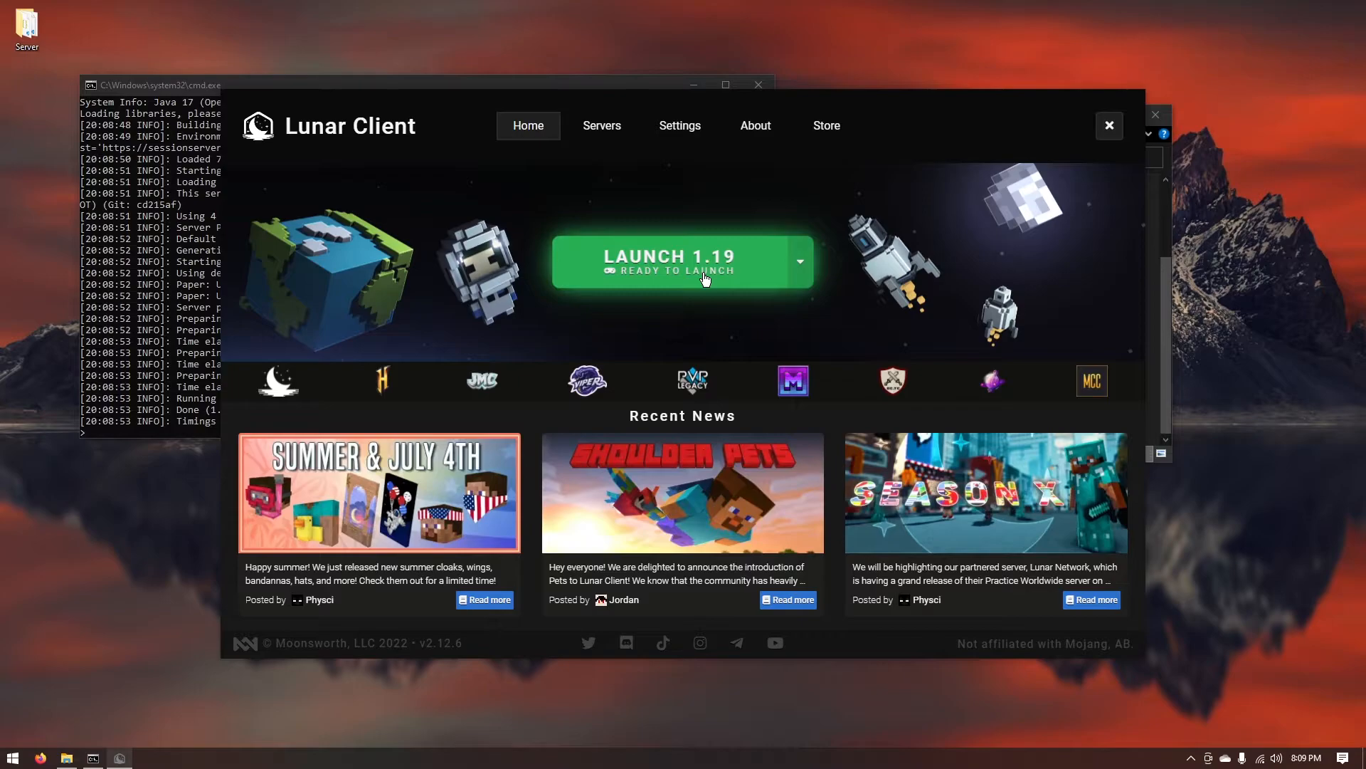
pyautogui.moveTo(685, 263)
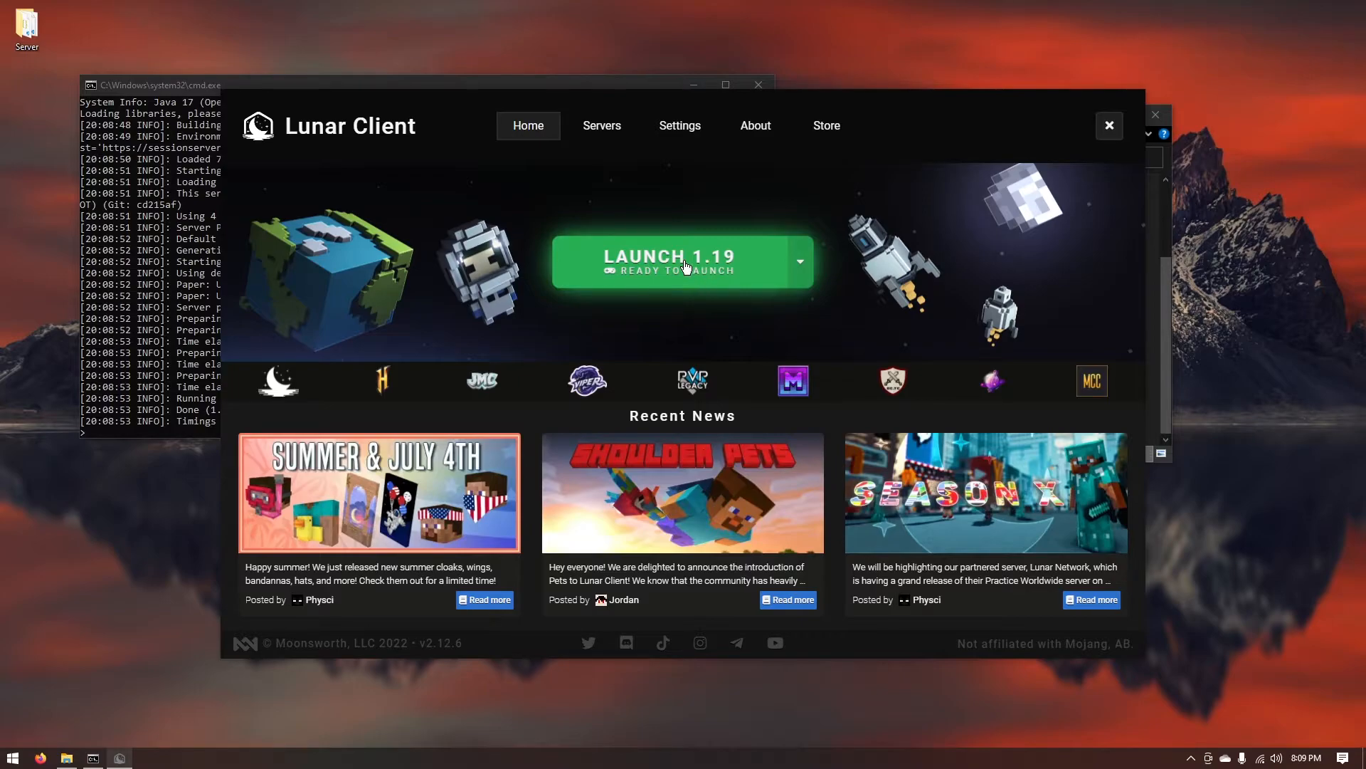
# Launch Minecraft 1.19 from Lunar Client and wait for the main menu.
pyautogui.click(668, 260)
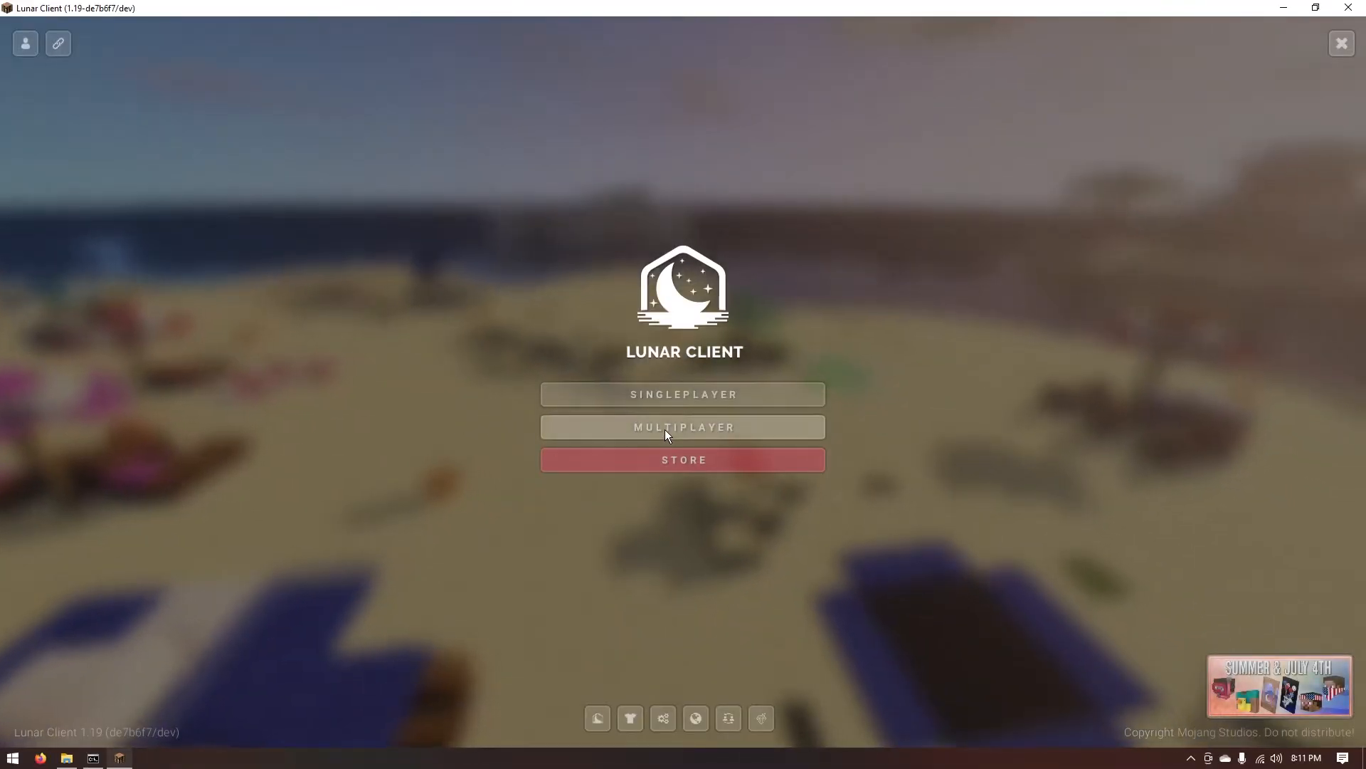
# Add a multiplayer server named My Server at localhost, save it, and join it.
pyautogui.click(683, 427)
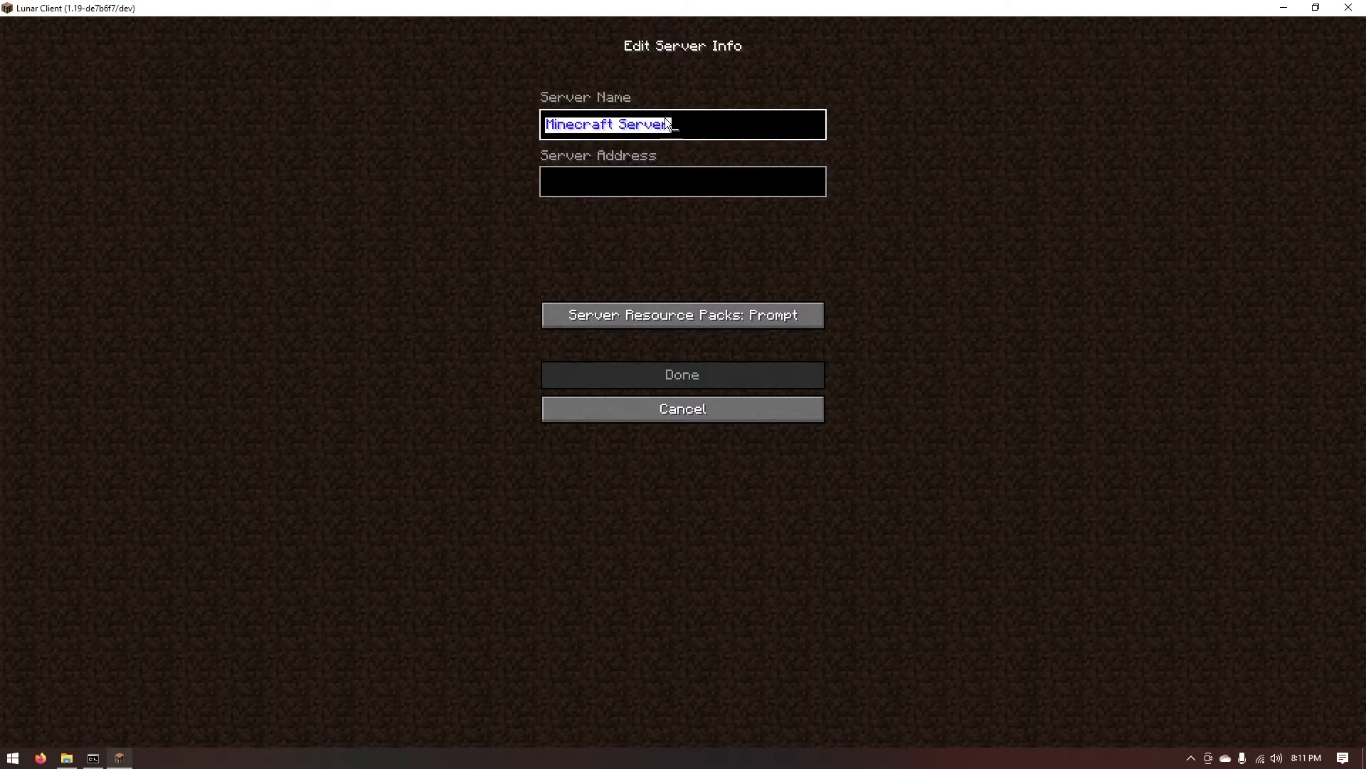
pyautogui.write('My S')
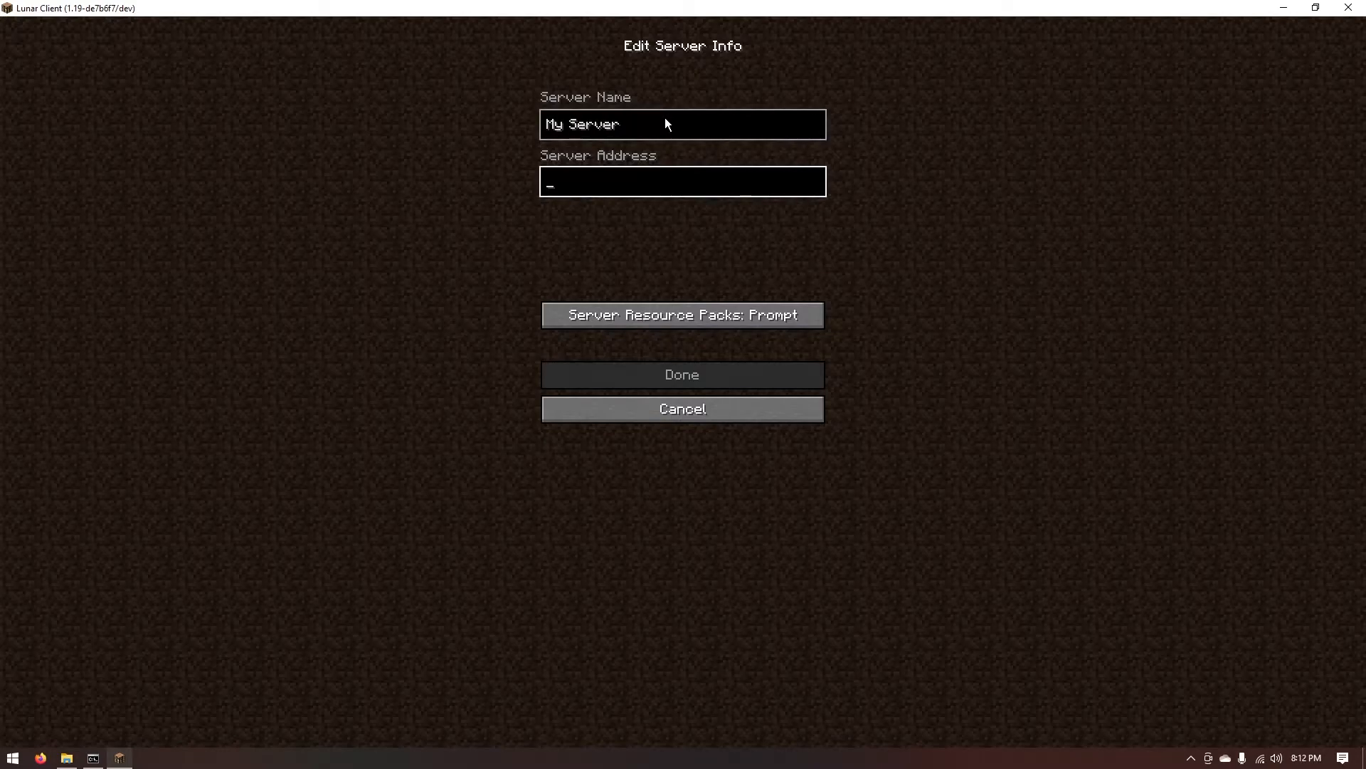
pyautogui.write('locl')
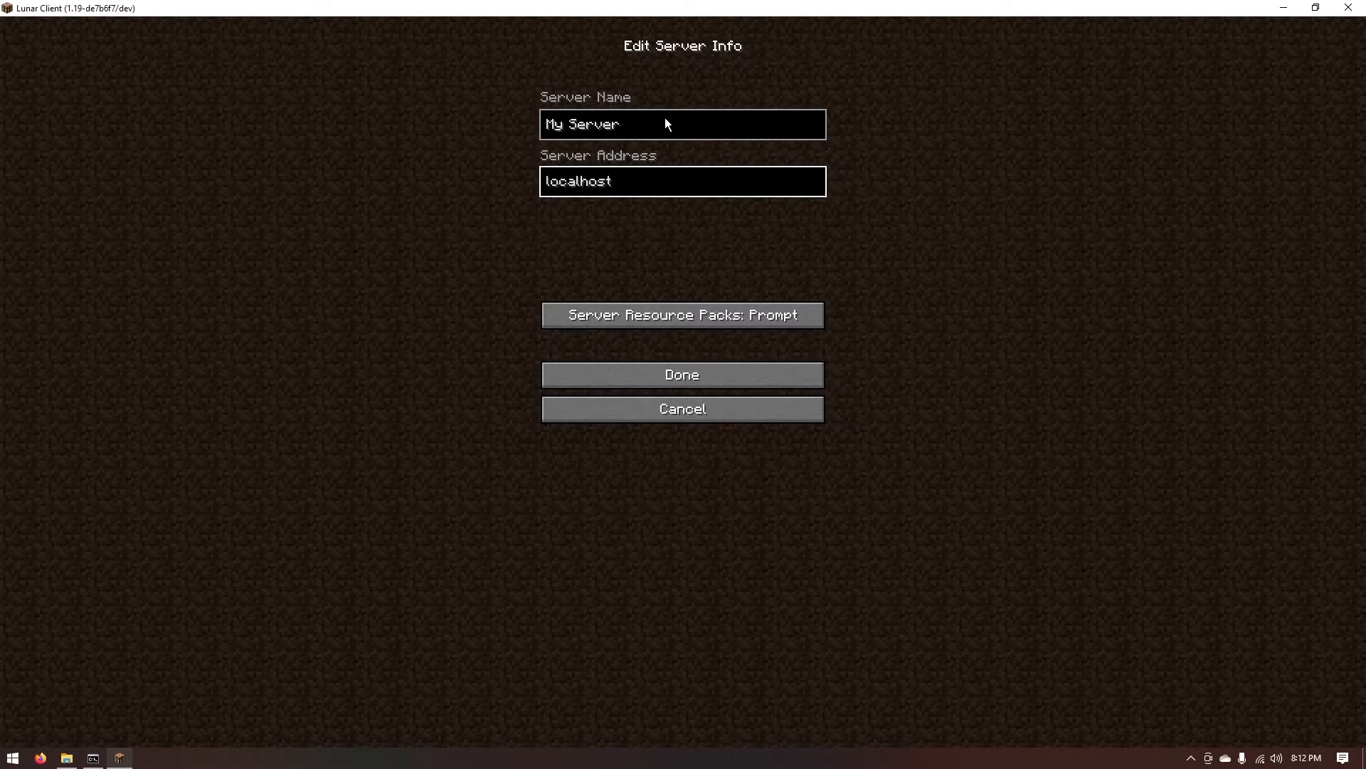
pyautogui.write('t')
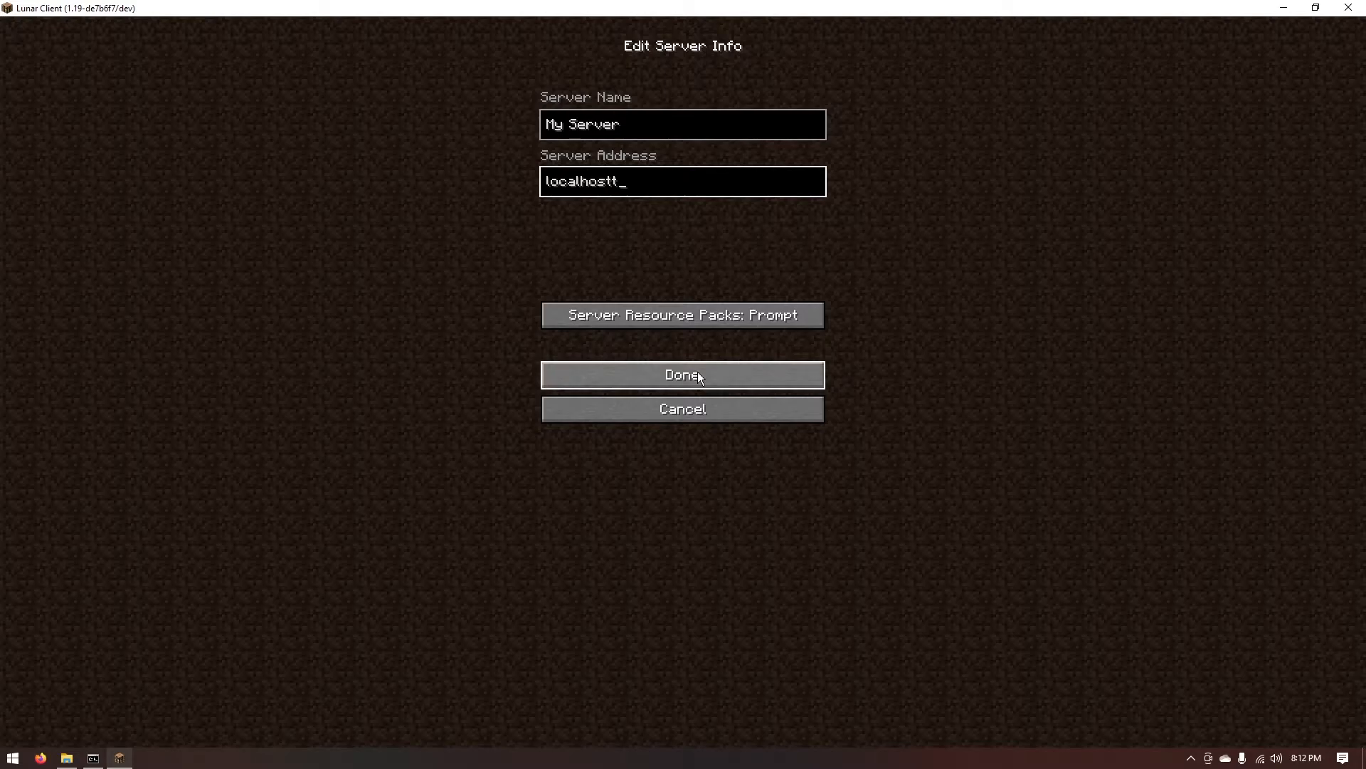
pyautogui.click(682, 375)
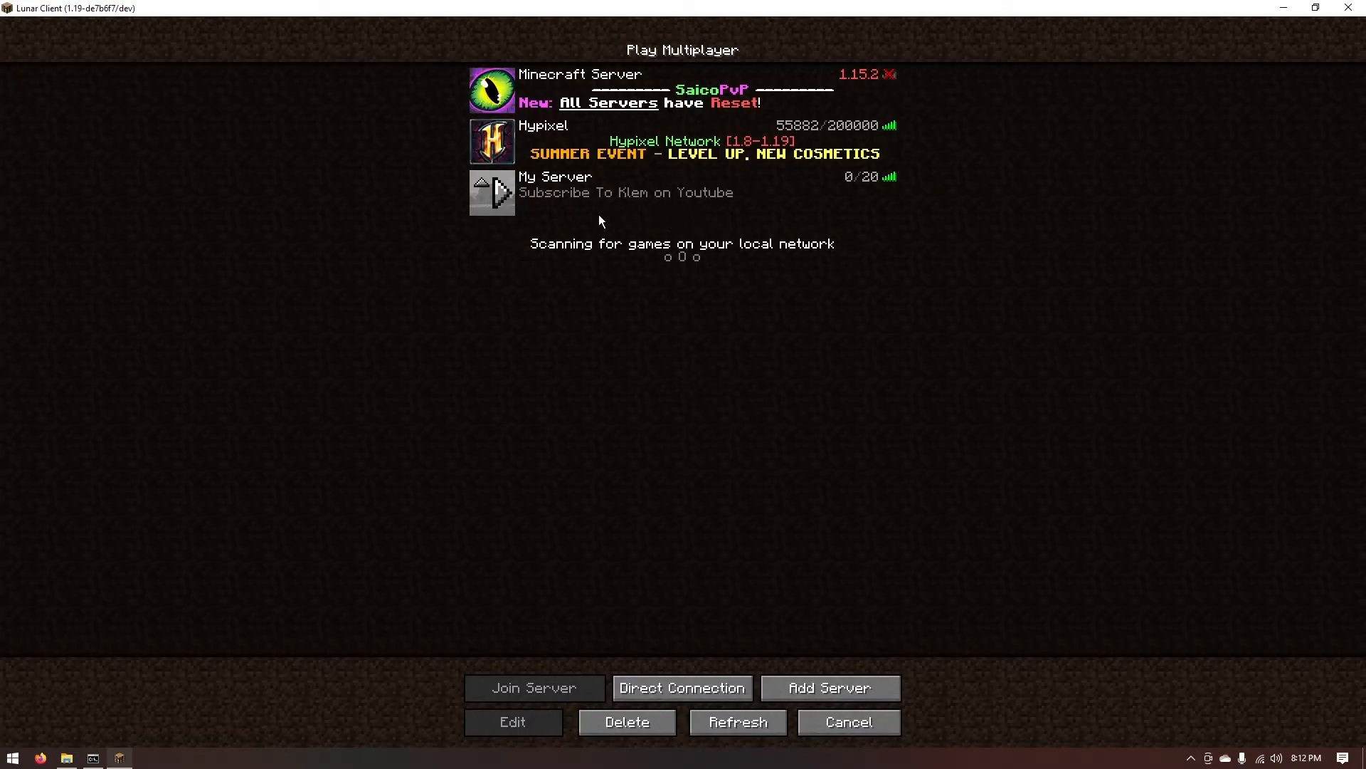
pyautogui.moveTo(597, 198)
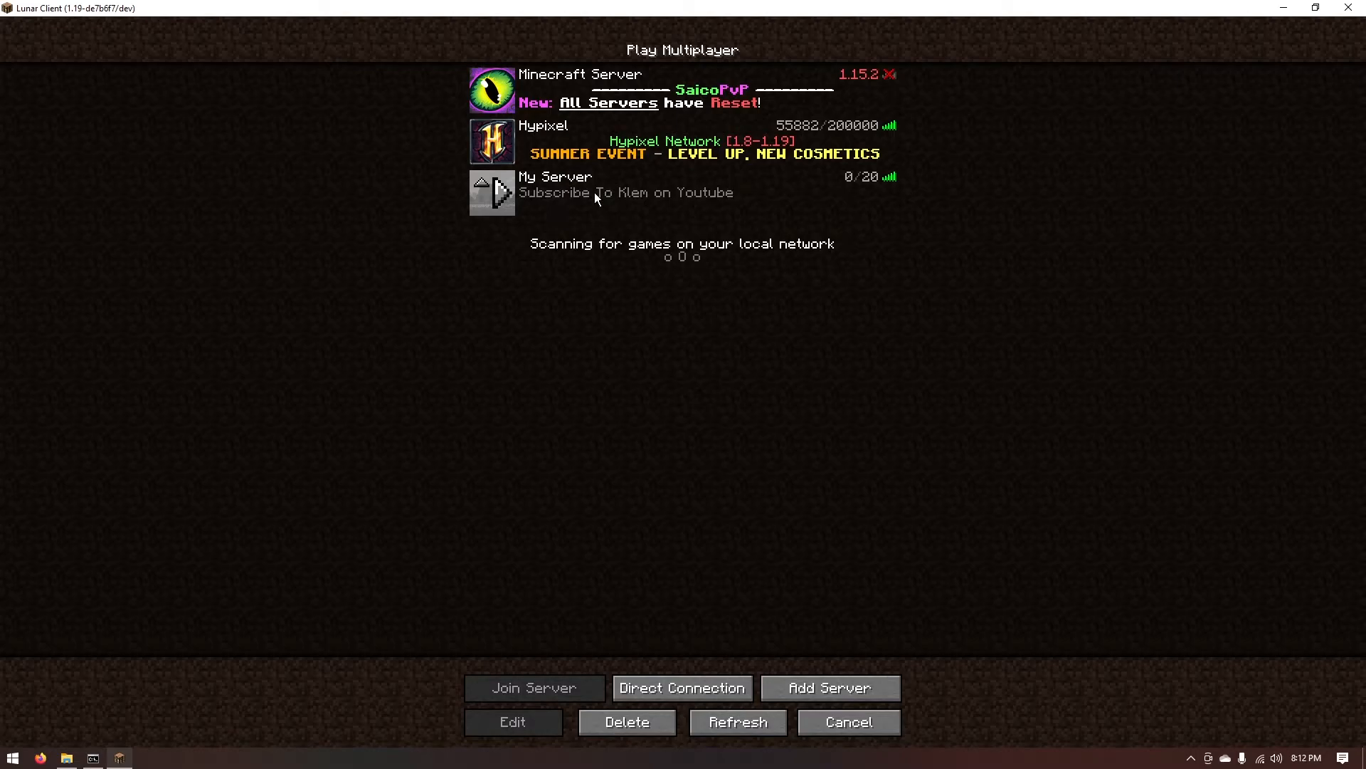
pyautogui.moveTo(579, 200)
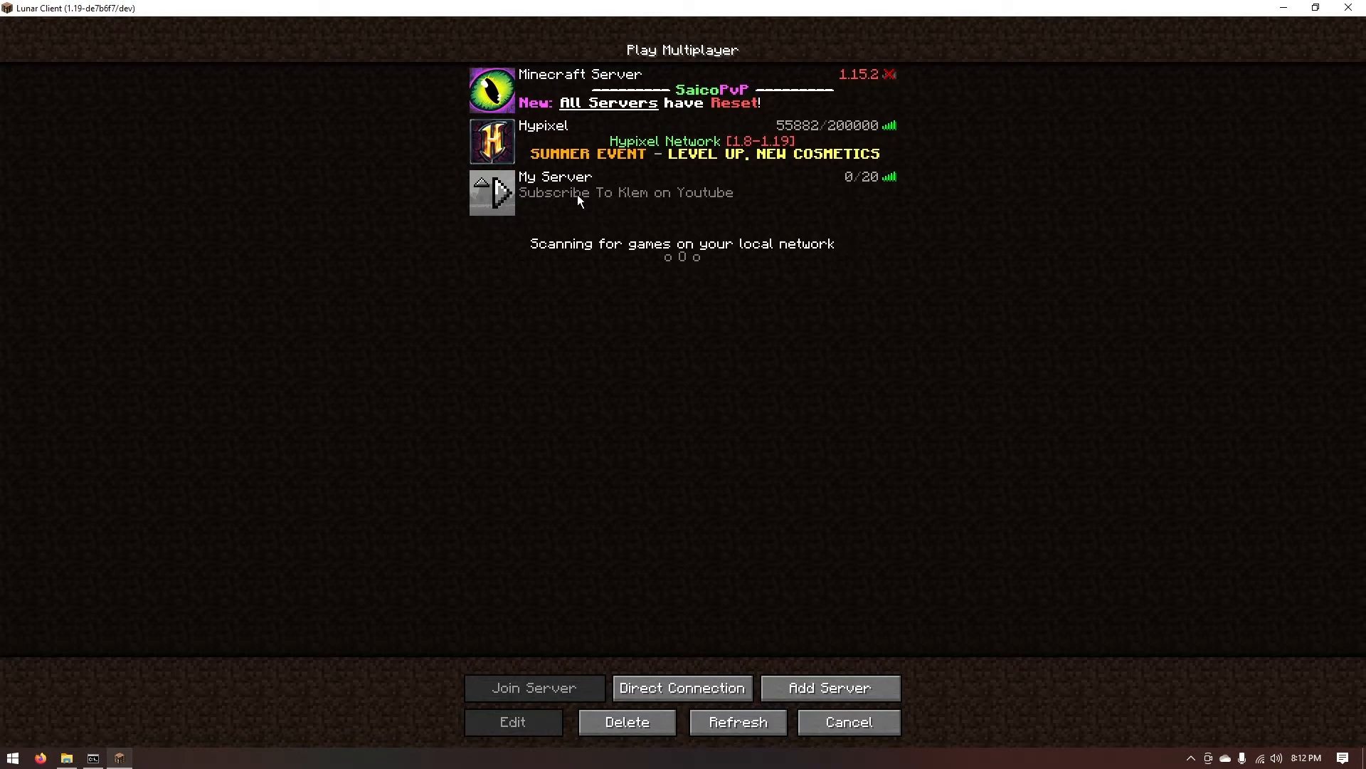
pyautogui.click(534, 687)
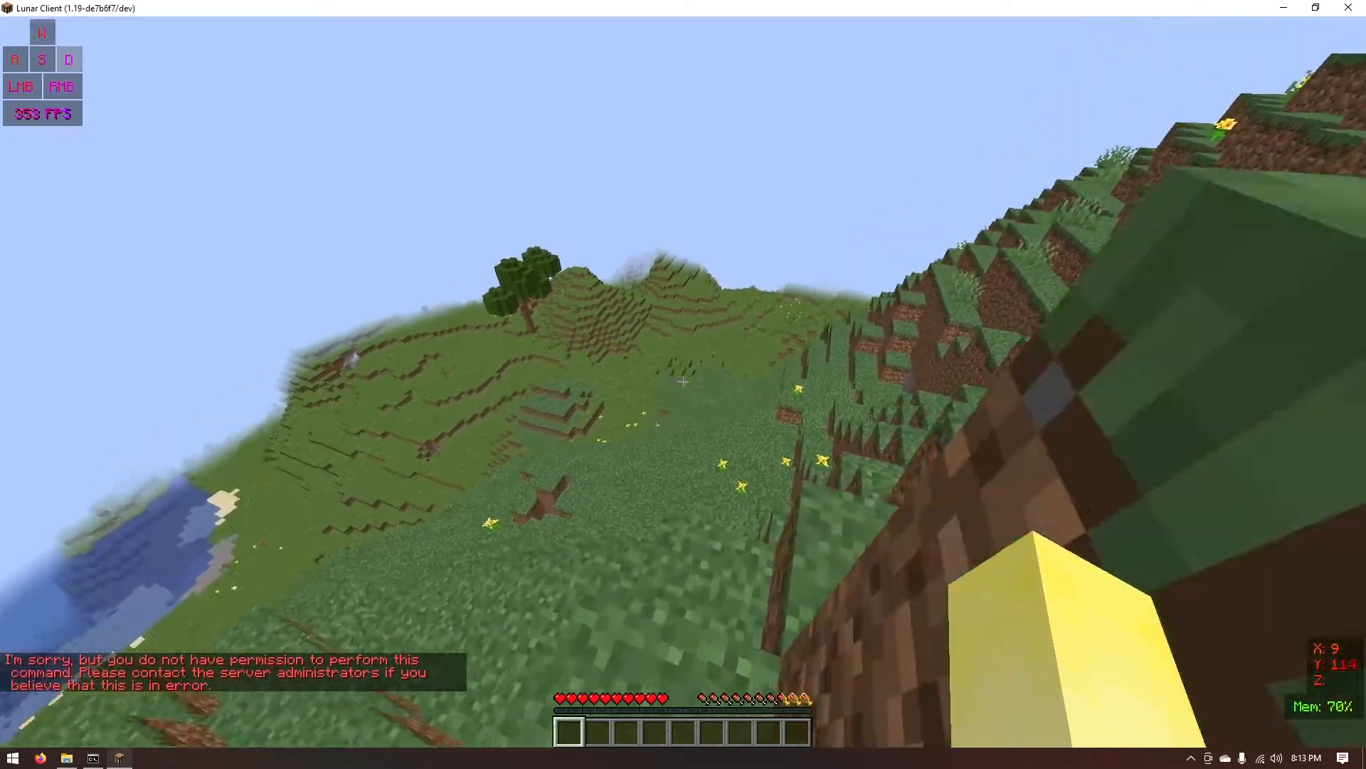
# Pause the game and run 'op BigBoyKlem' in the server console.
pyautogui.press('Escape')
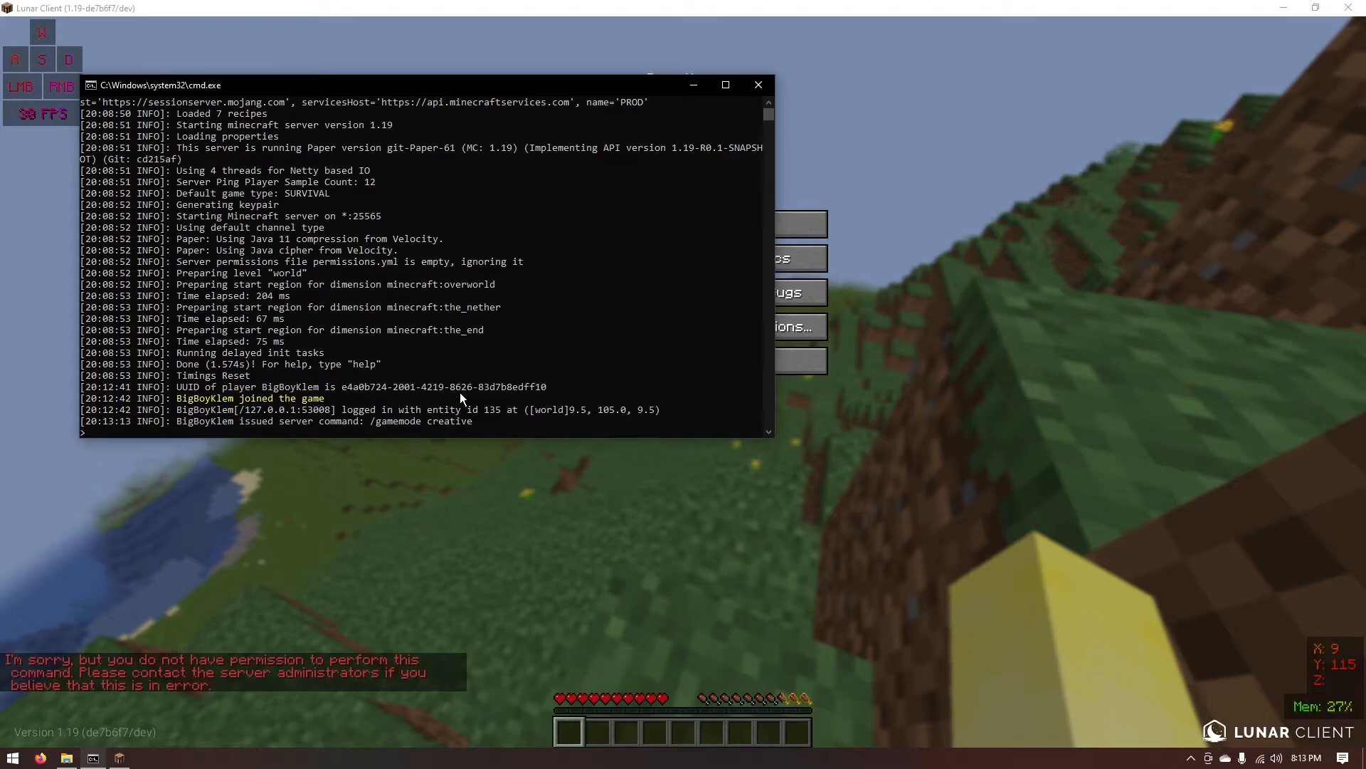
pyautogui.write('op')
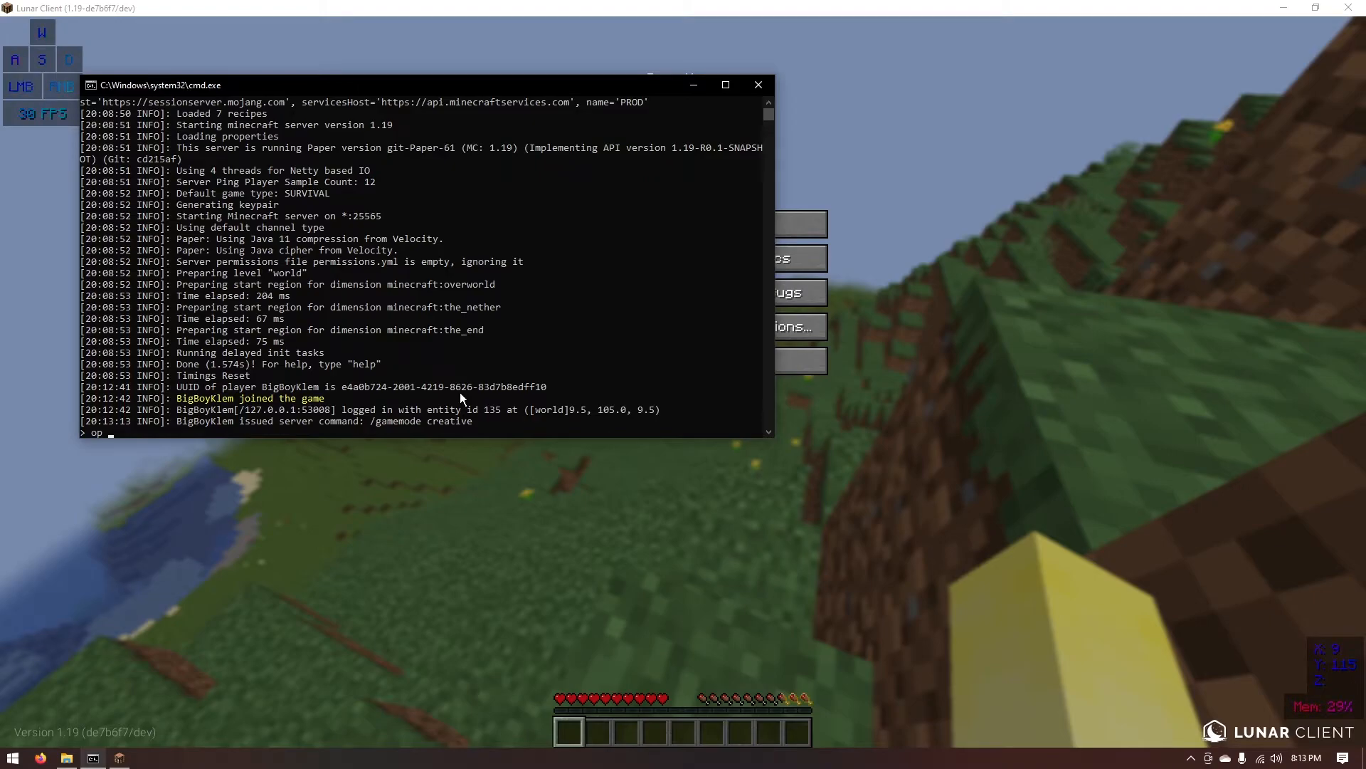
pyautogui.write('Big')
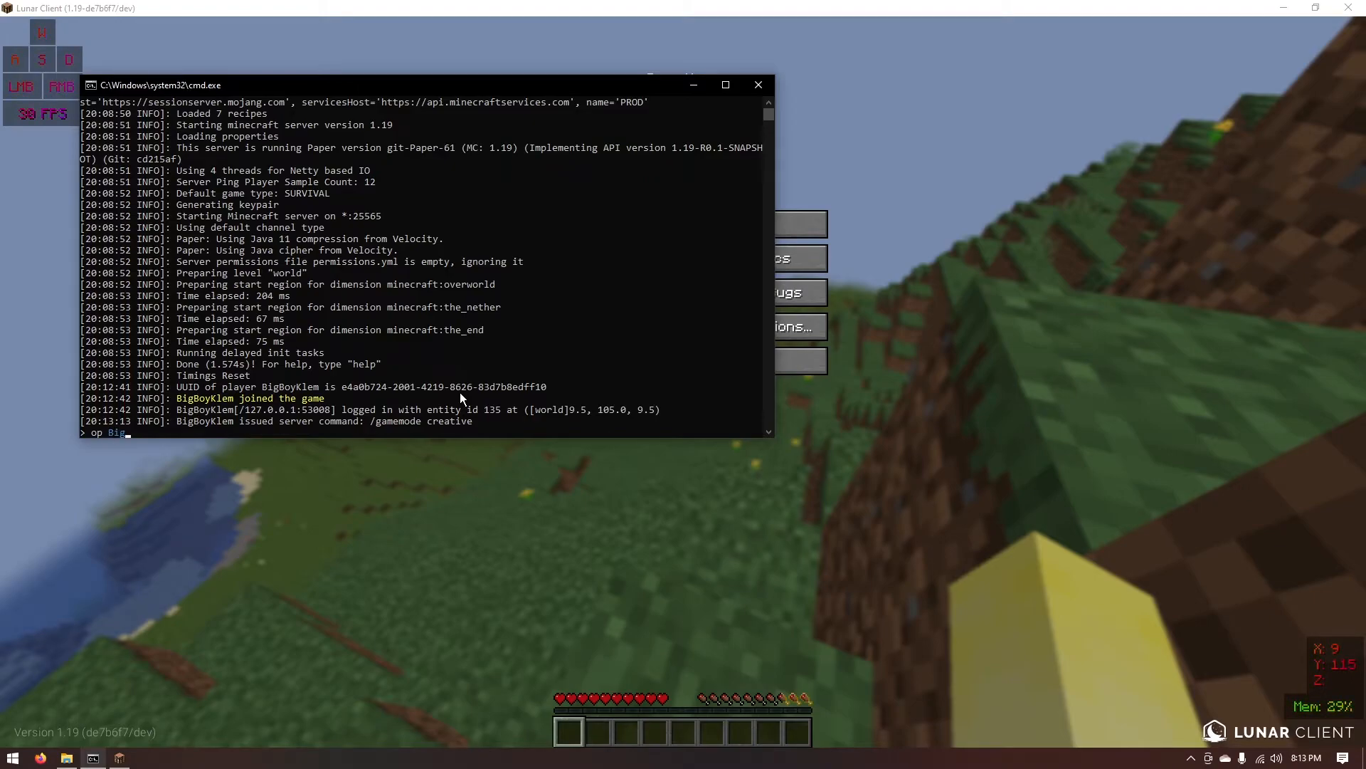
pyautogui.write('BoyKlem')
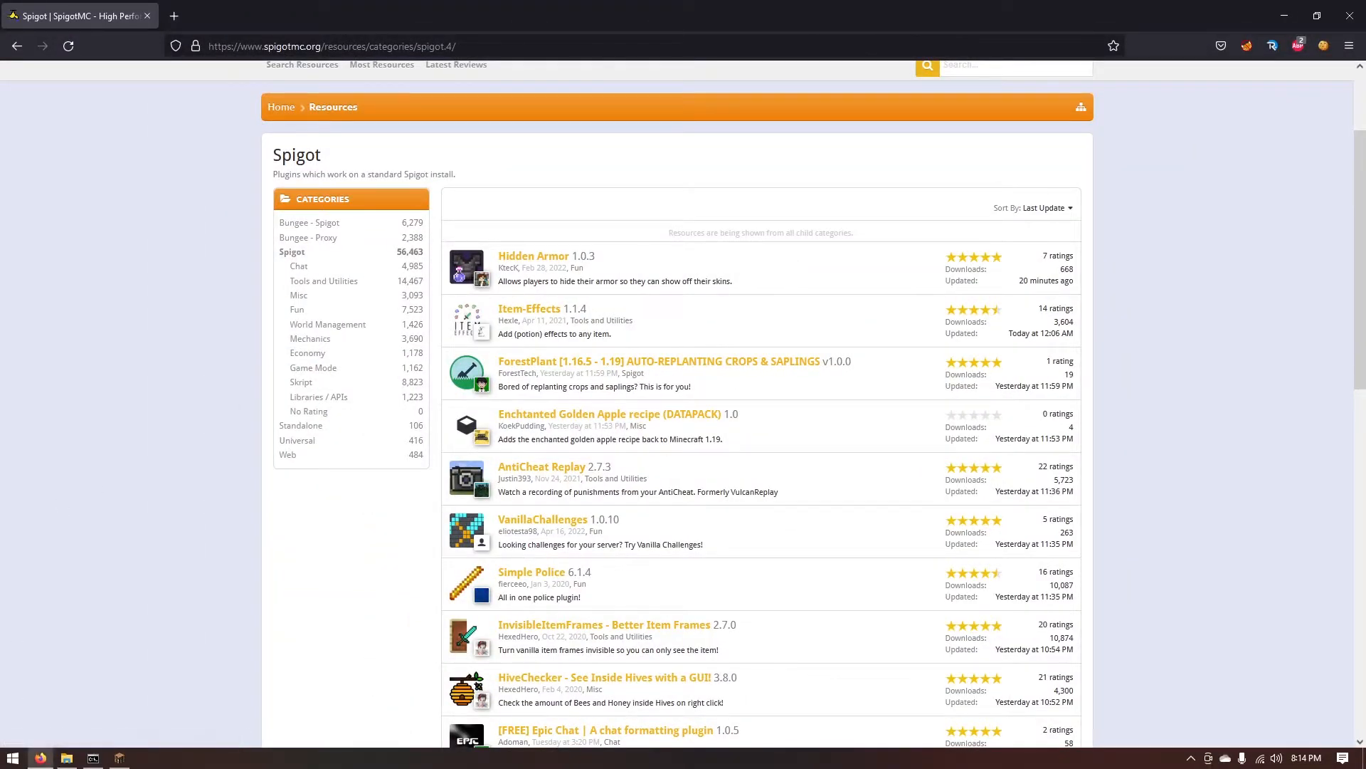
# Find the Item Name Display plugin for Minecraft 1.19 on SpigotMC and download its jar.
pyautogui.click(65, 757)
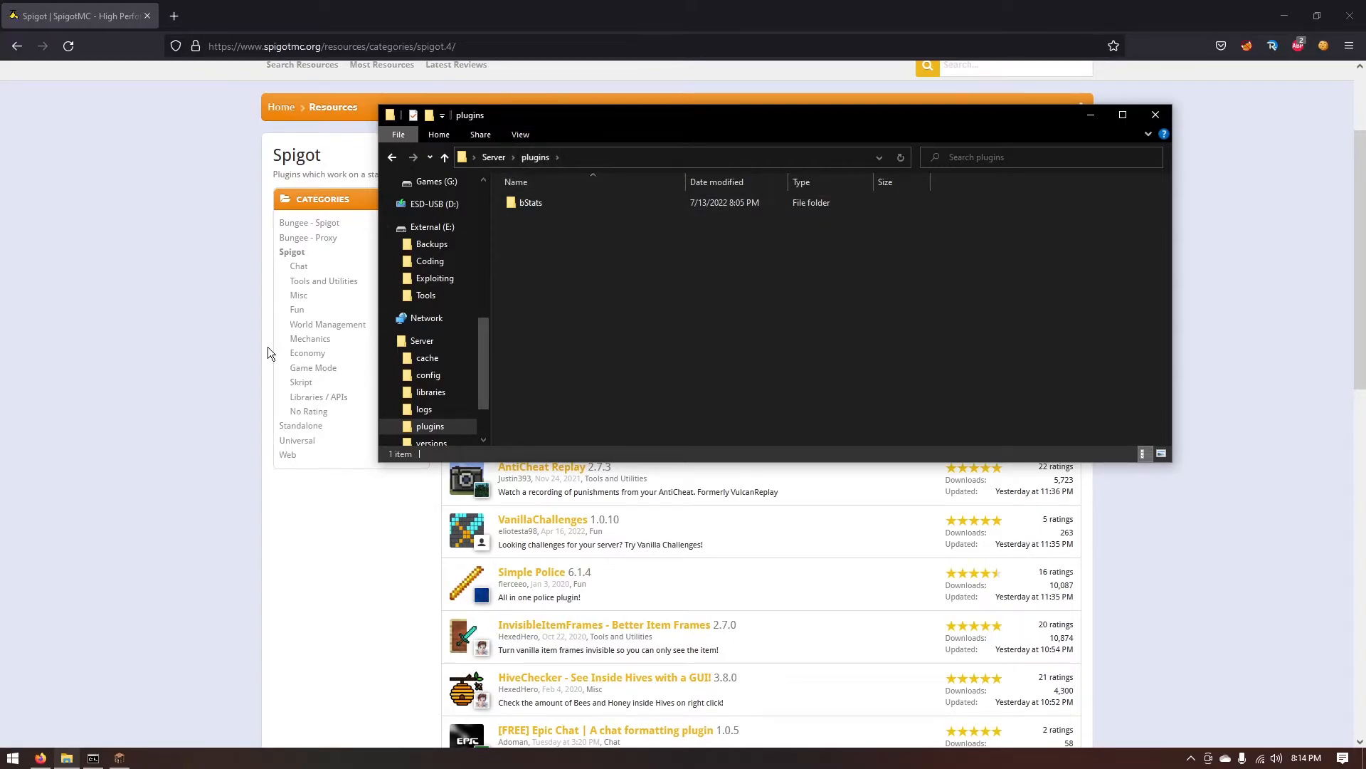
pyautogui.moveTo(117, 353)
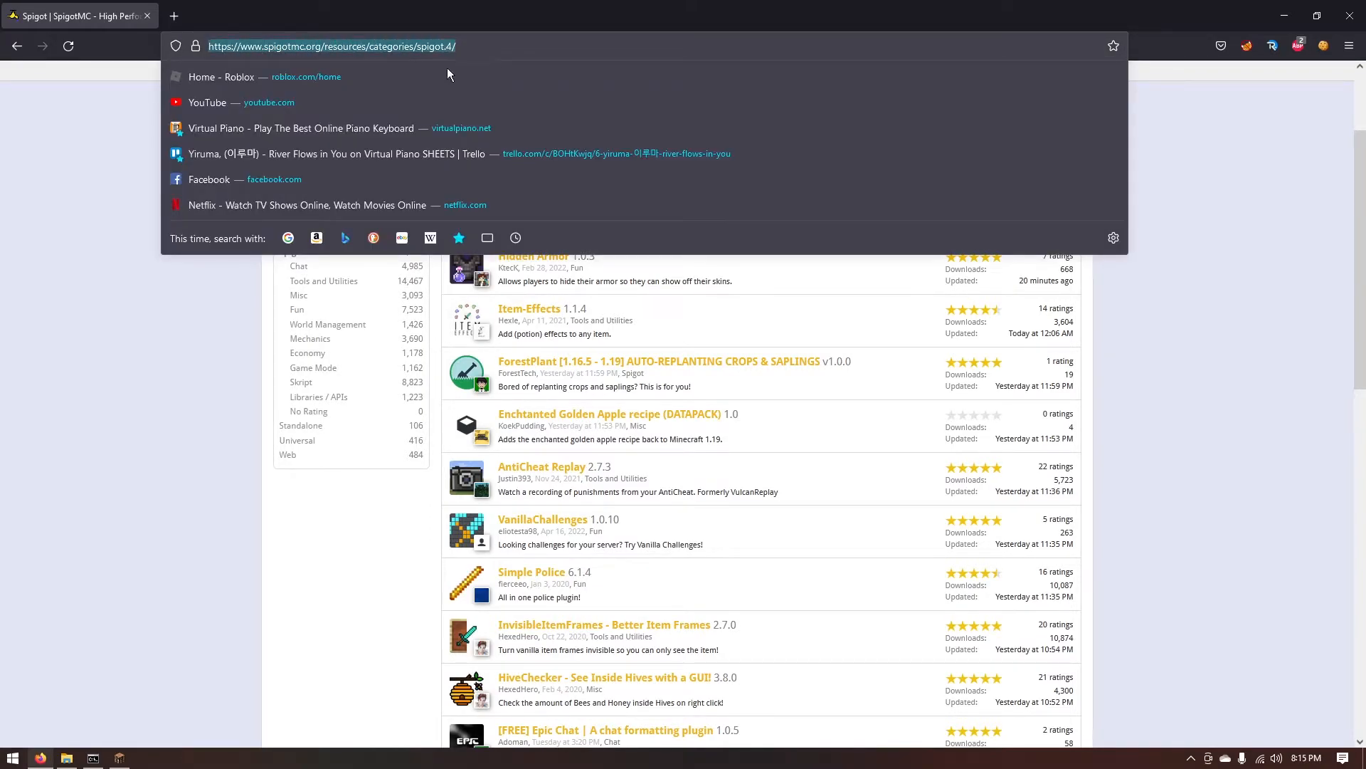
pyautogui.click(170, 394)
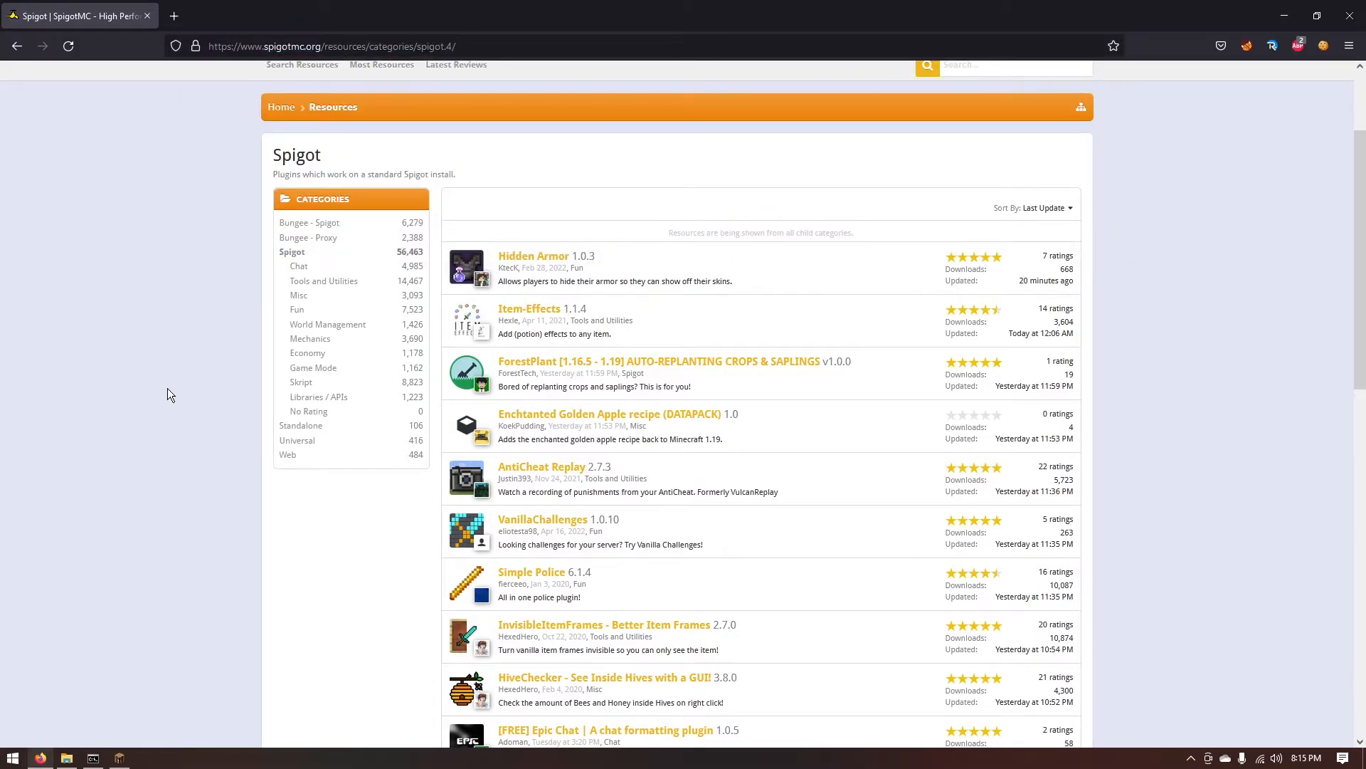
pyautogui.scroll(-3)
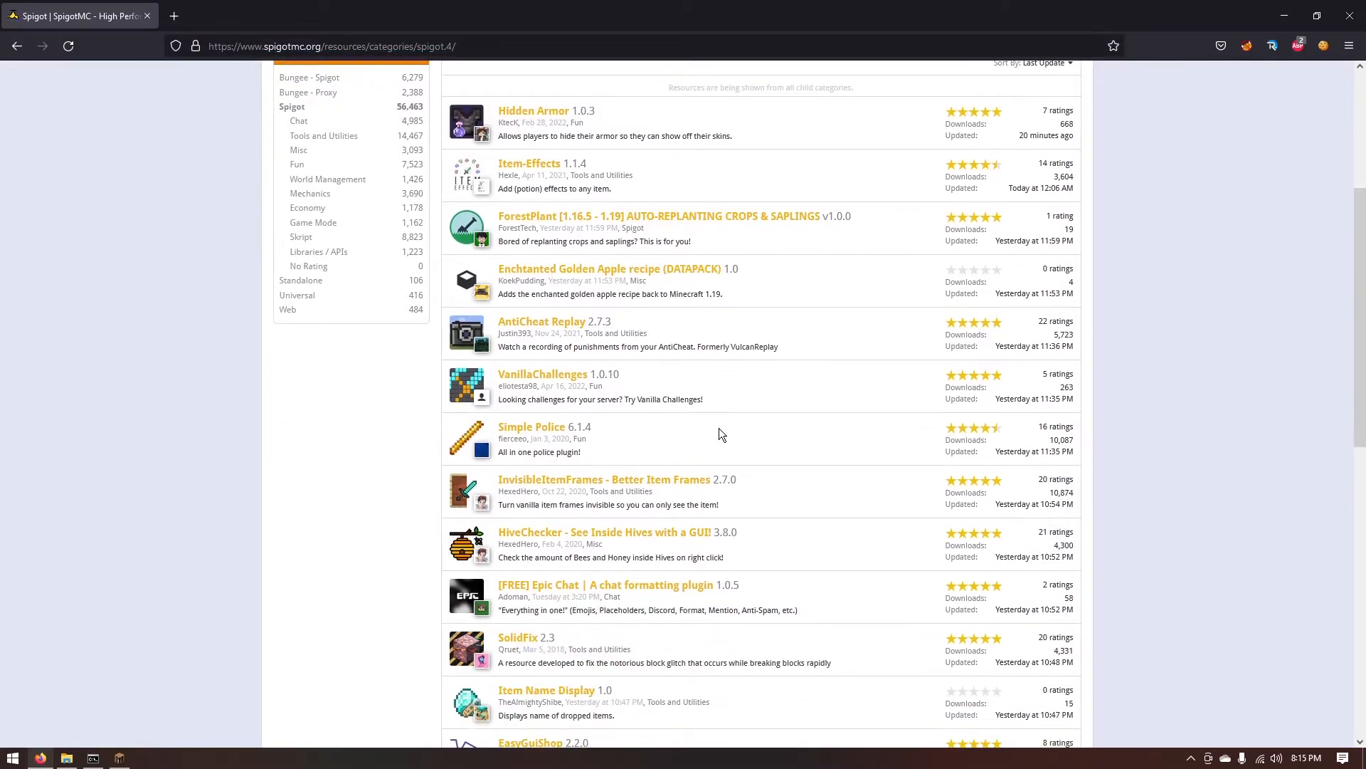
pyautogui.scroll(-3)
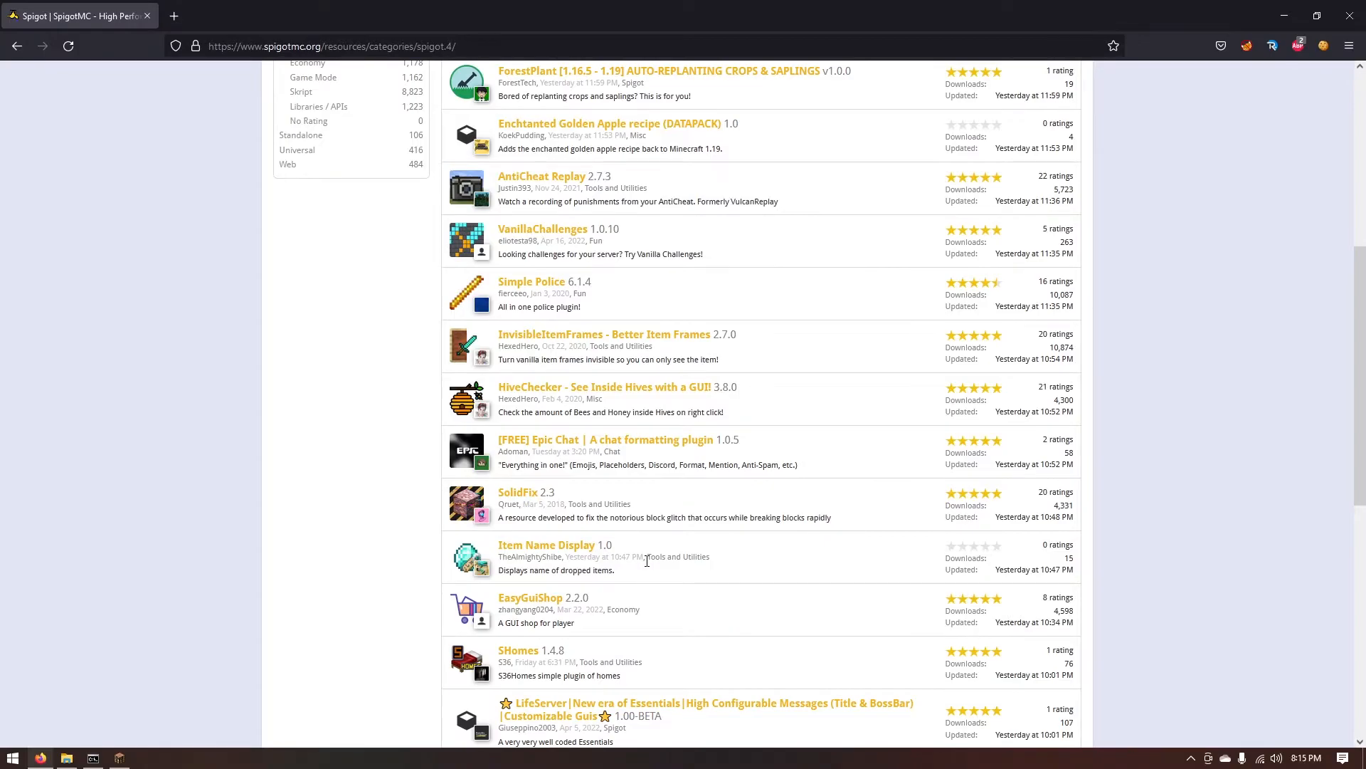
pyautogui.moveTo(547, 545)
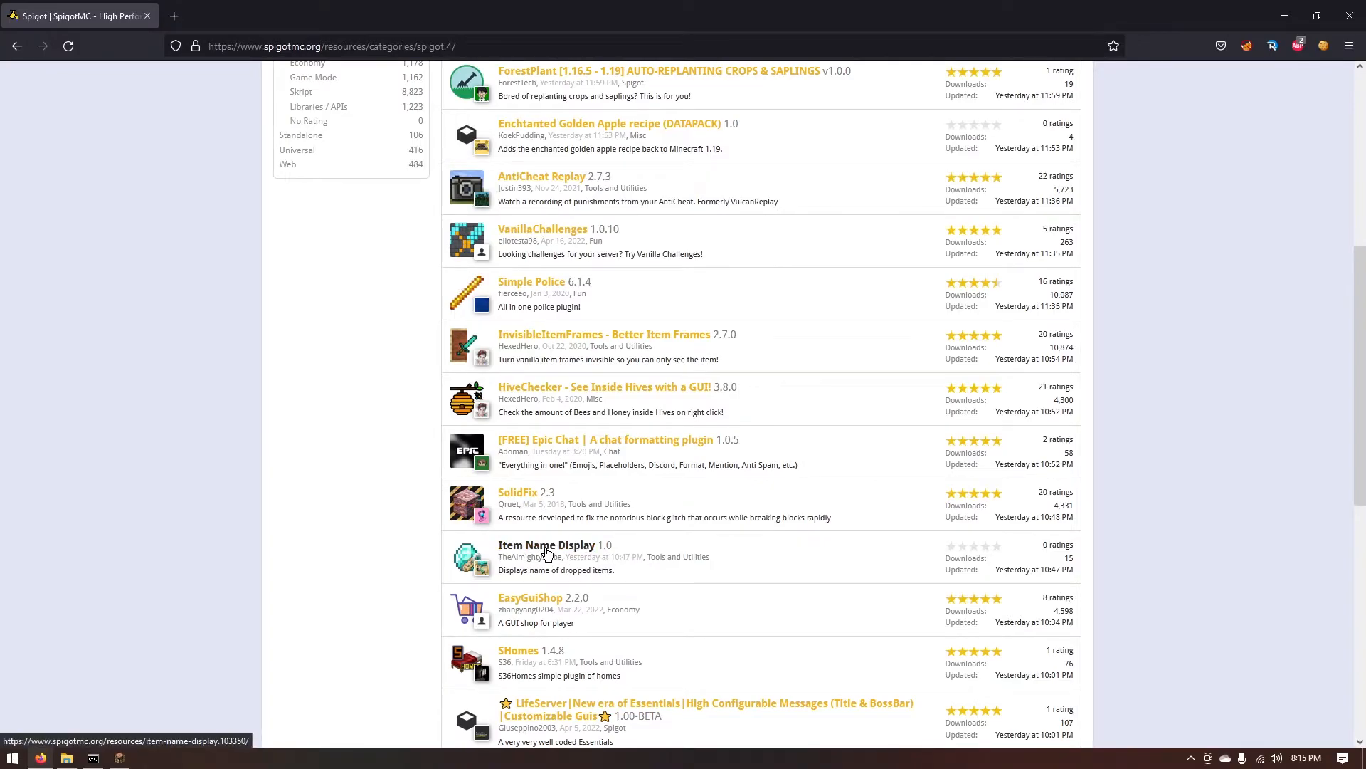
pyautogui.click(547, 545)
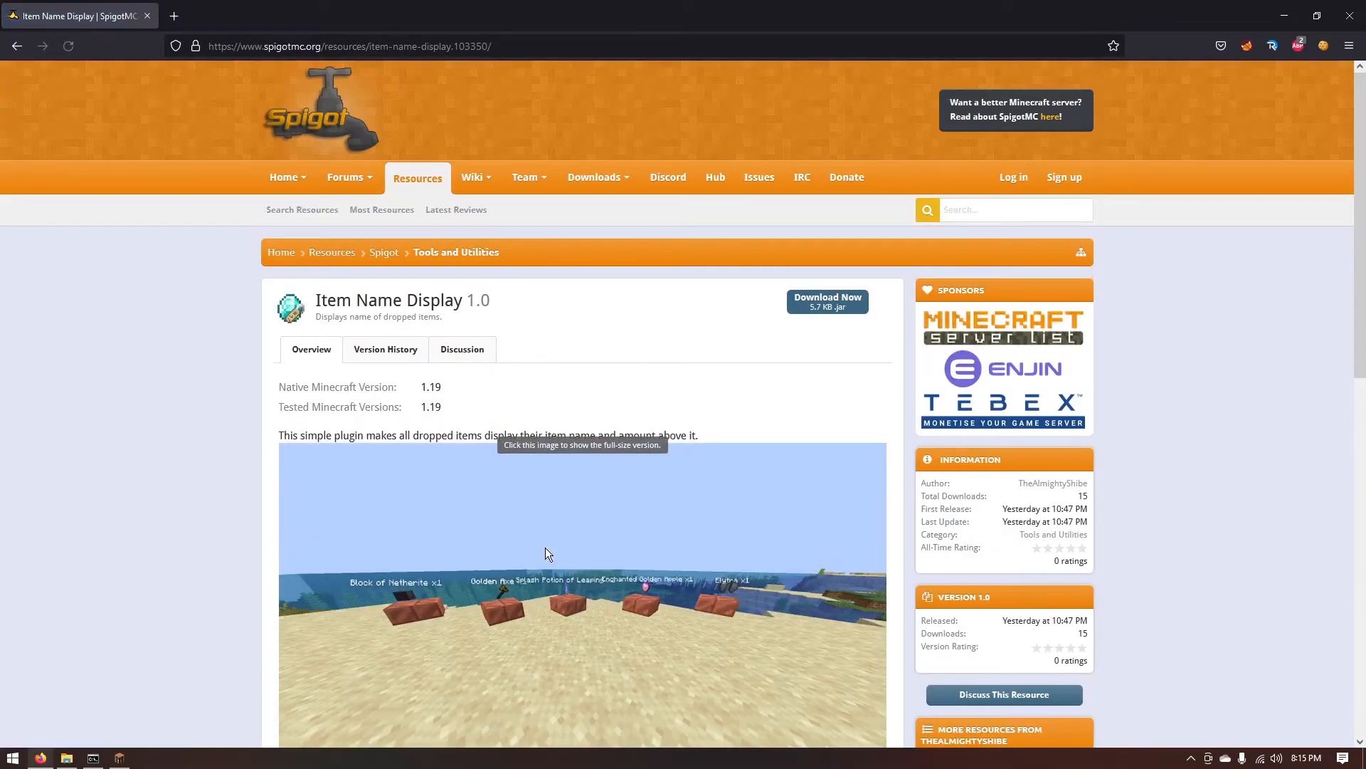
pyautogui.scroll(-3)
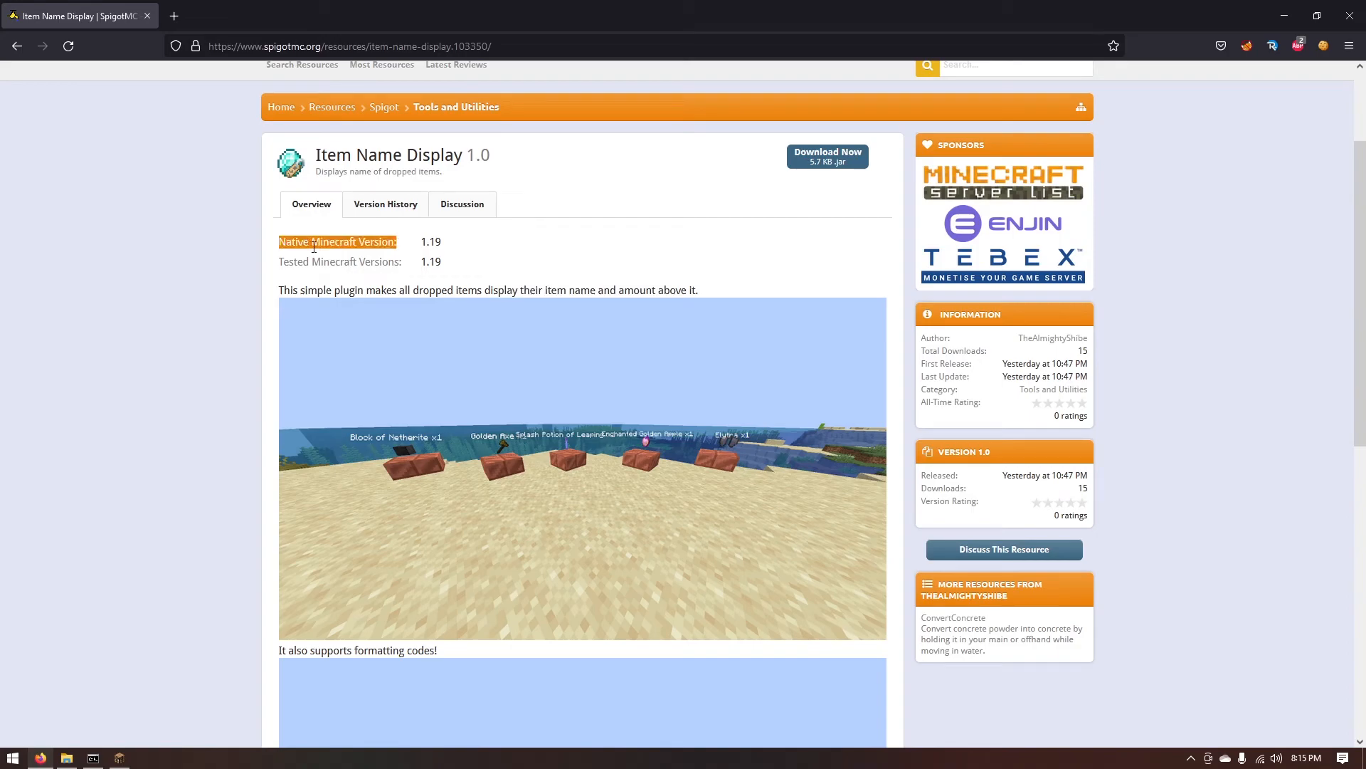
pyautogui.click(427, 242)
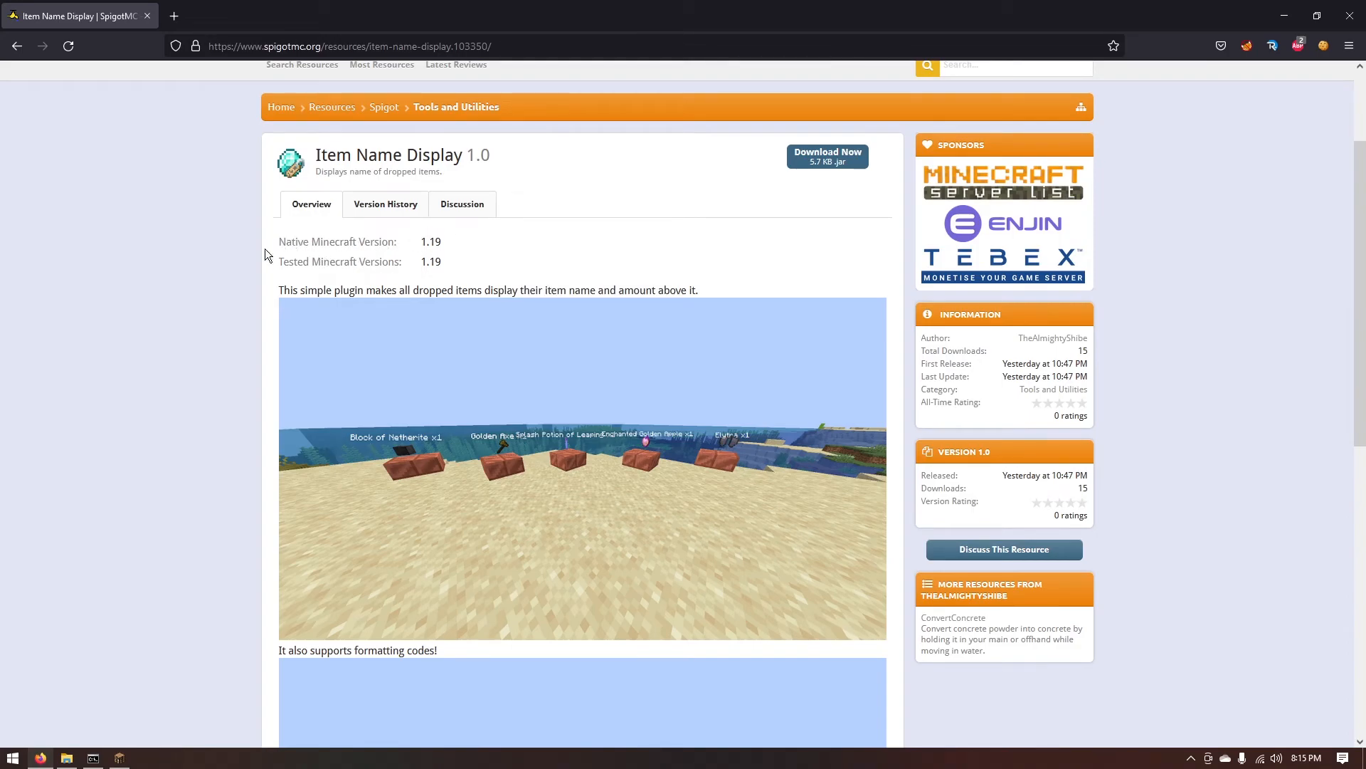
pyautogui.moveTo(549, 273)
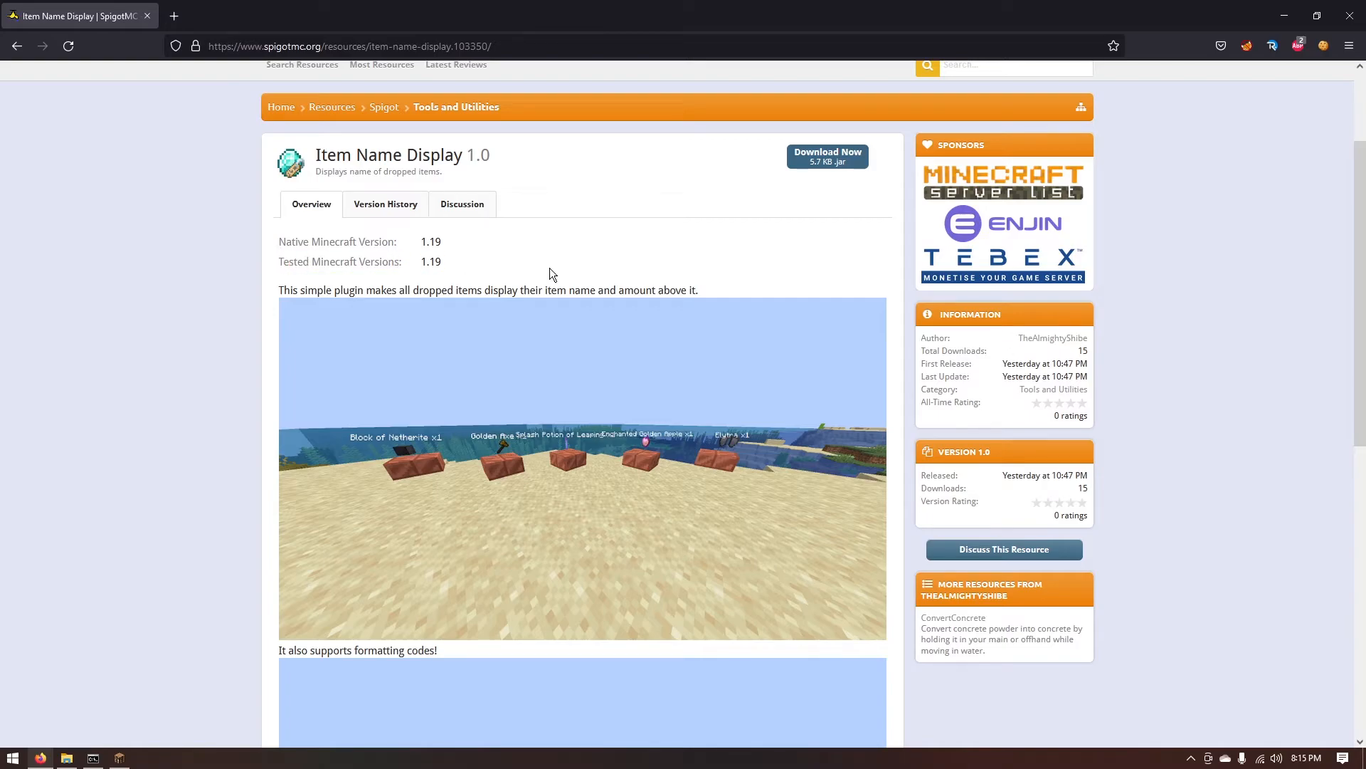
pyautogui.moveTo(501, 263)
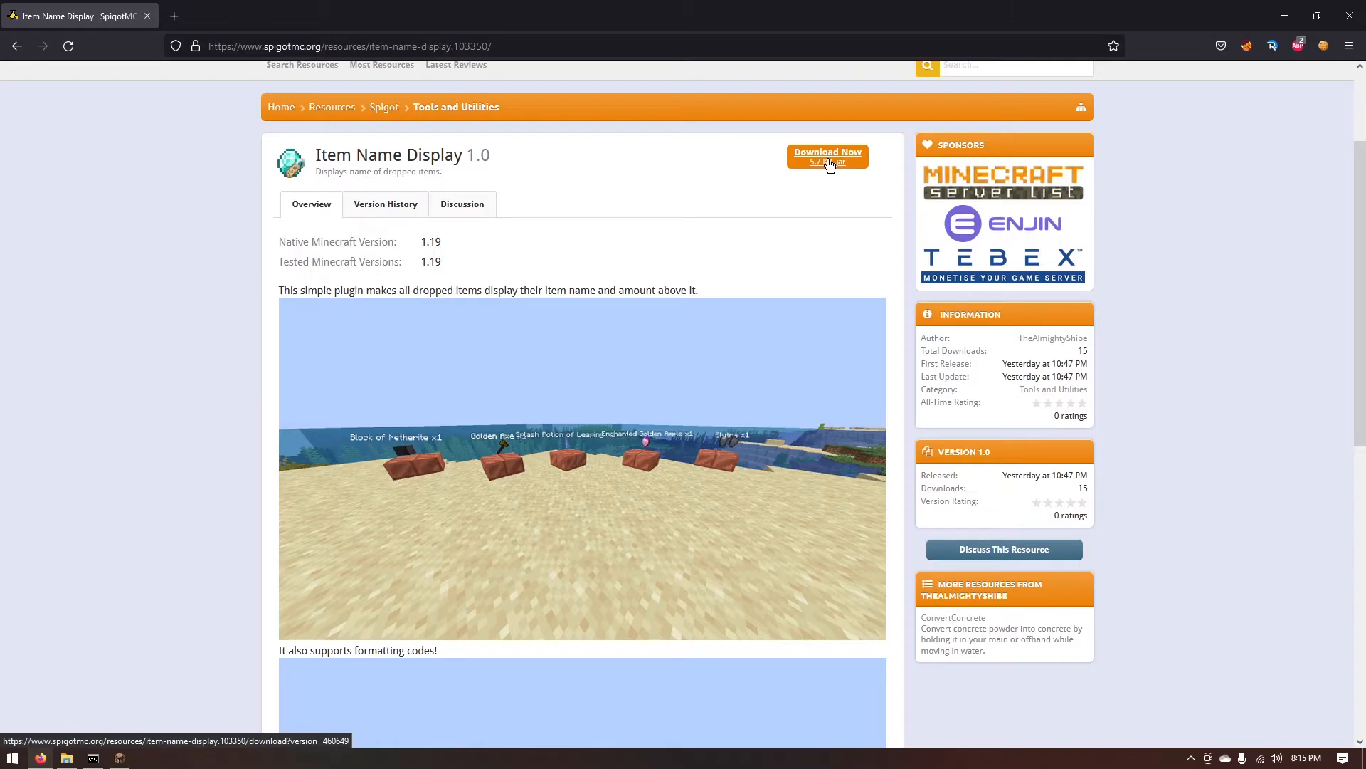
pyautogui.click(826, 156)
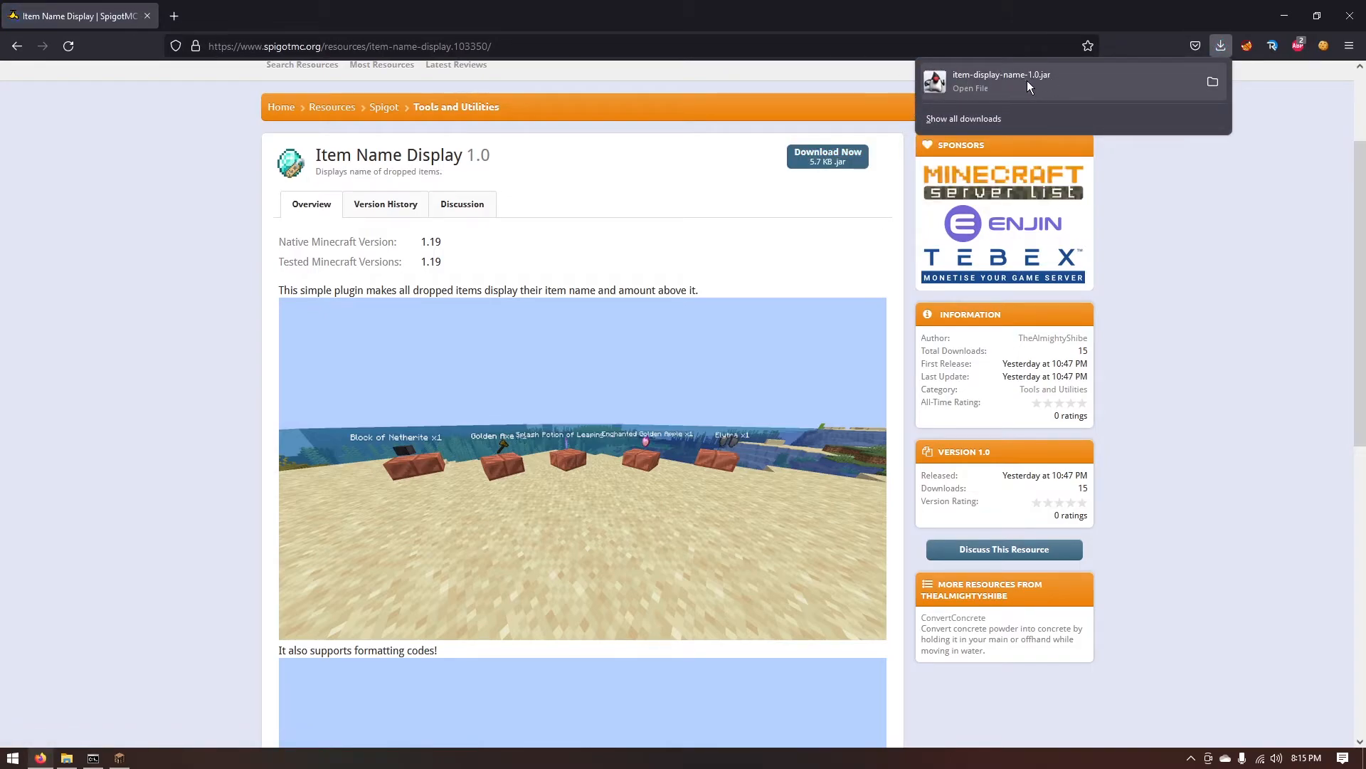
pyautogui.moveTo(1207, 79)
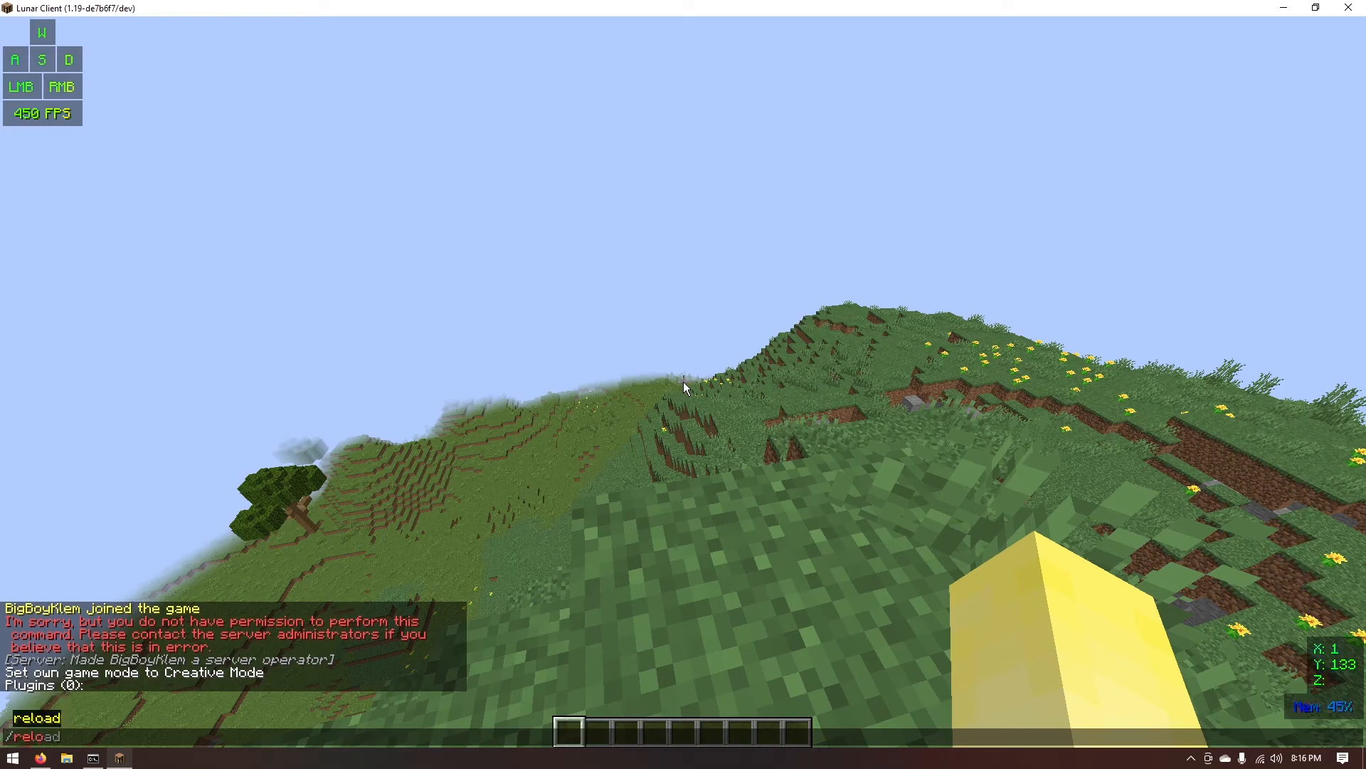
# Enter 'recipe' in-game and open the inventory in Lunar Client.
pyautogui.write('recipe')
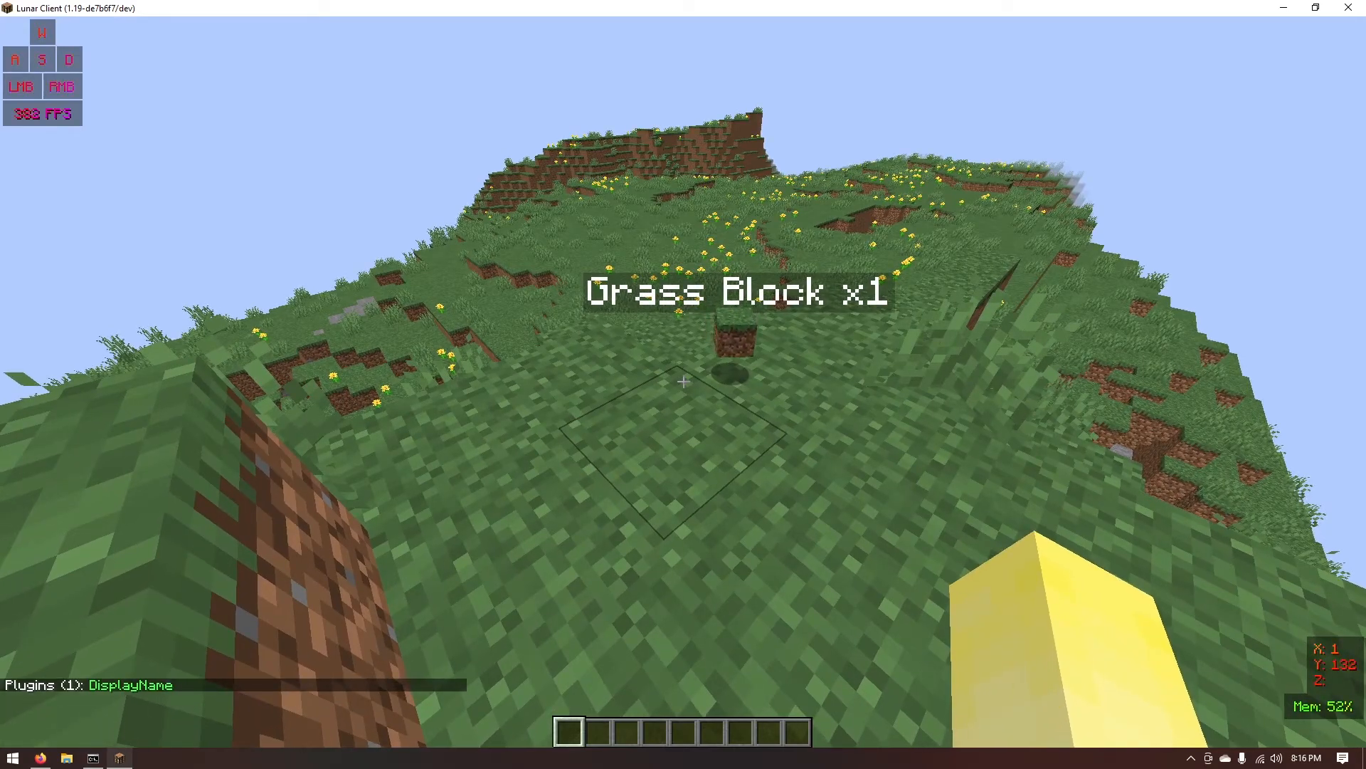
pyautogui.press('e')
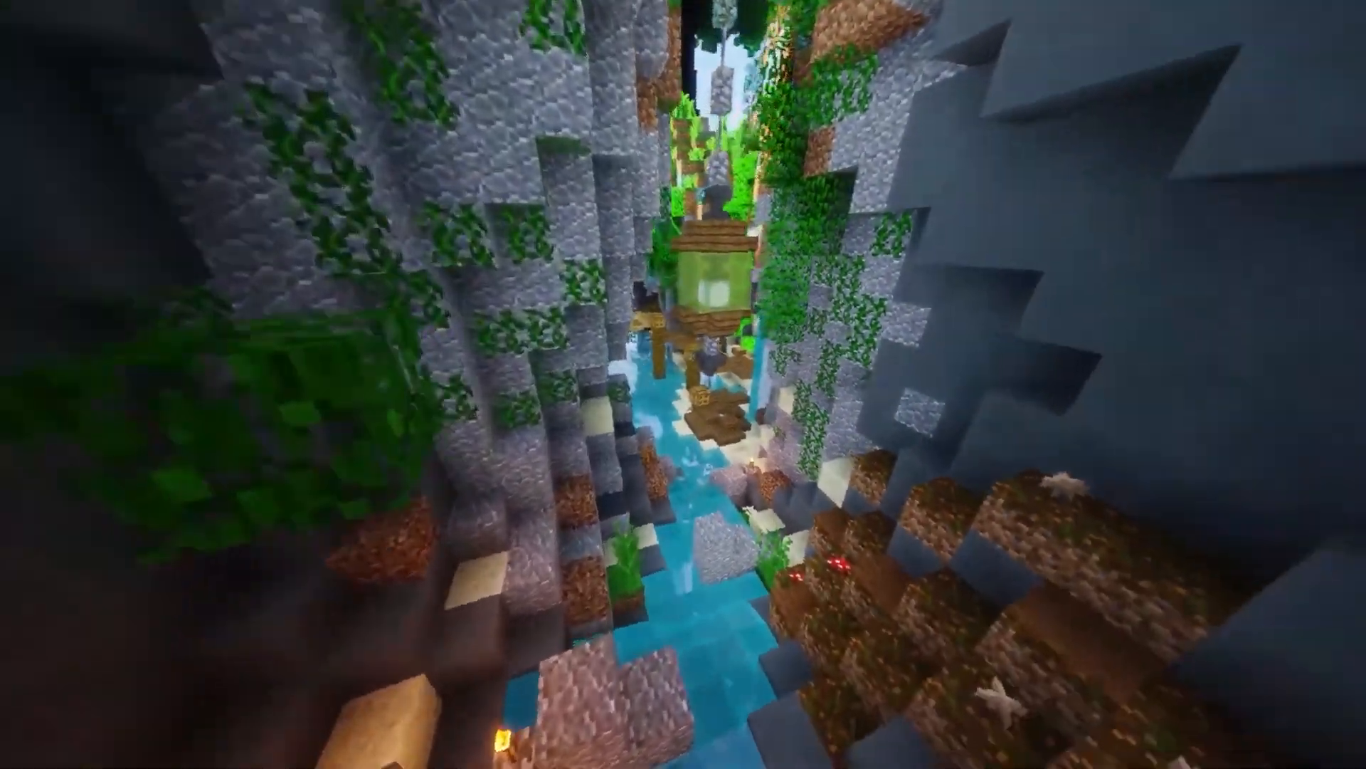
pyautogui.moveTo(683, 384)
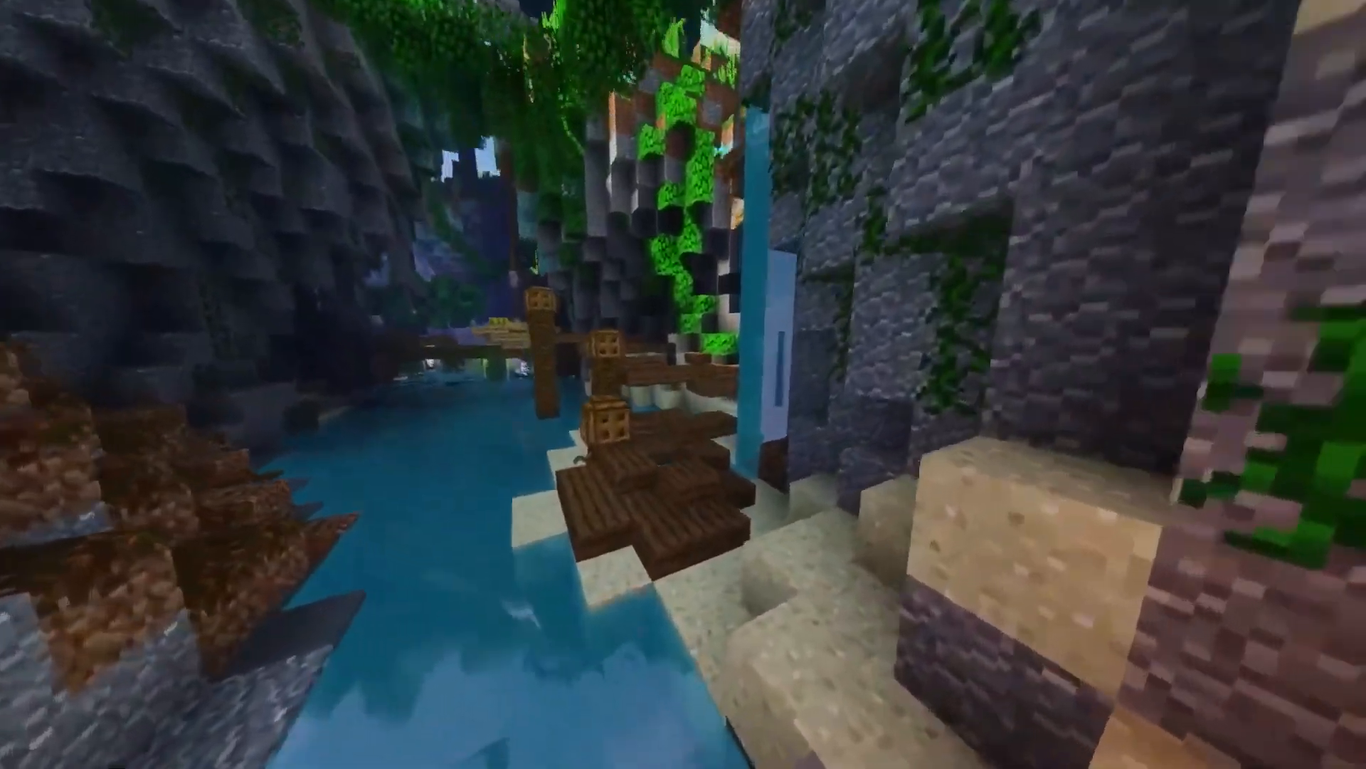